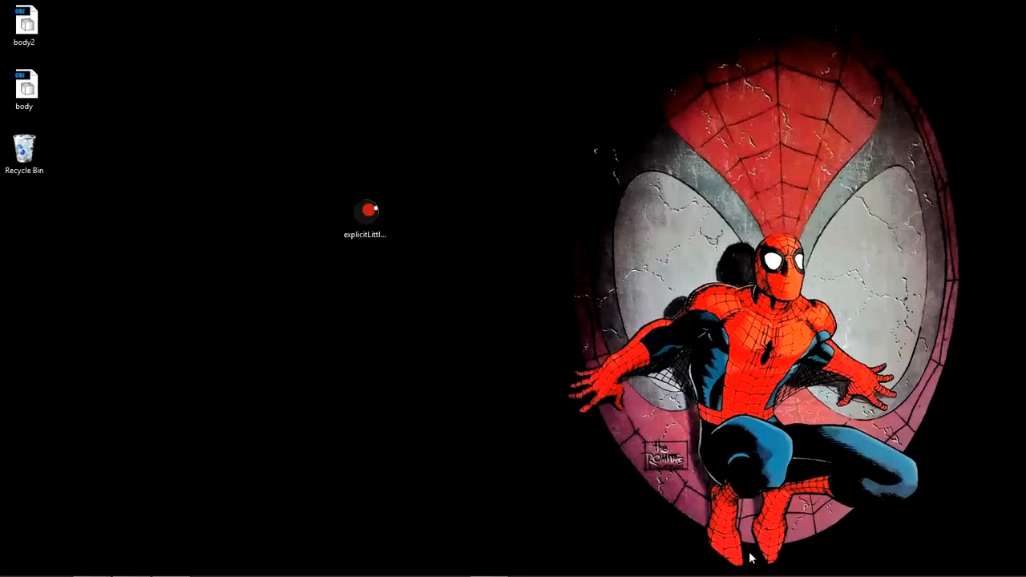
pyautogui.moveTo(727, 513)
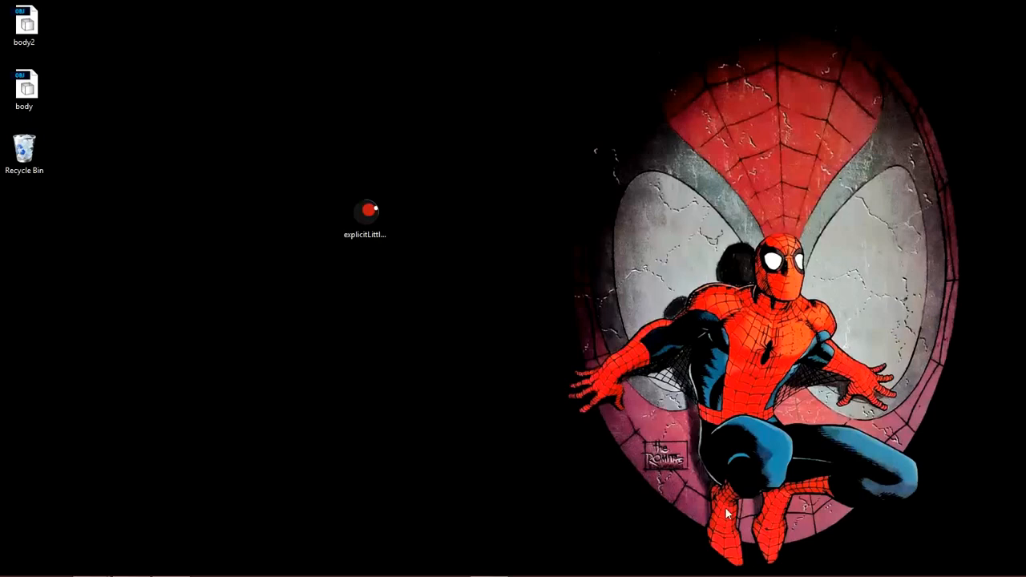
pyautogui.moveTo(438, 231)
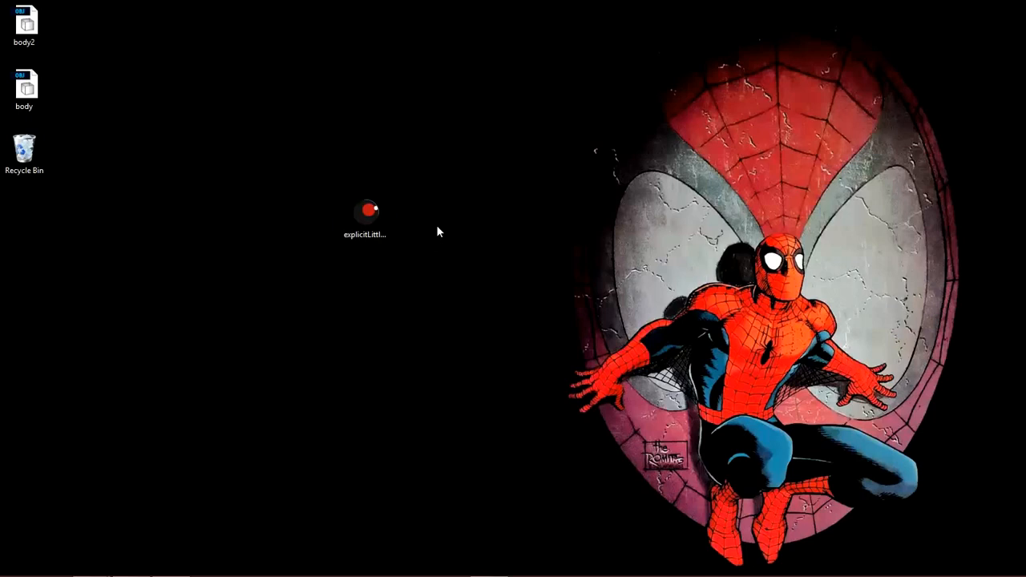
pyautogui.moveTo(350, 277)
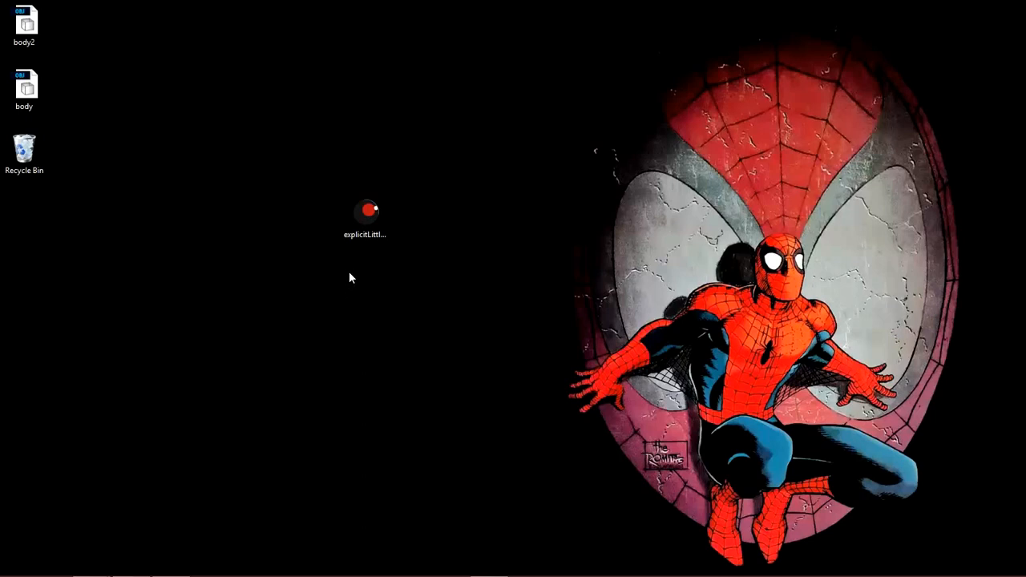
# Create a new console application project and return to the Program.cs code.
pyautogui.click(365, 211)
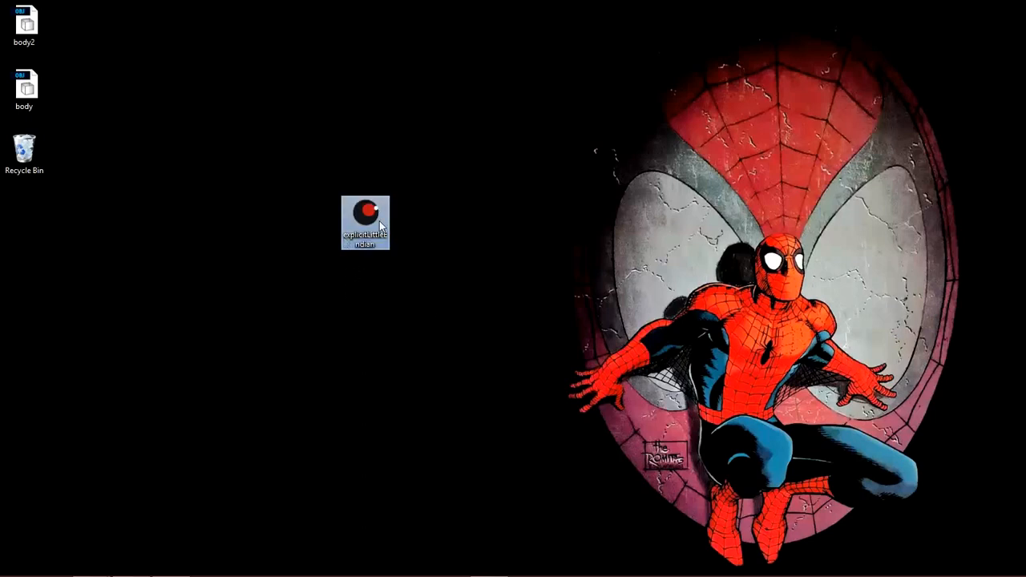
pyautogui.moveTo(413, 318)
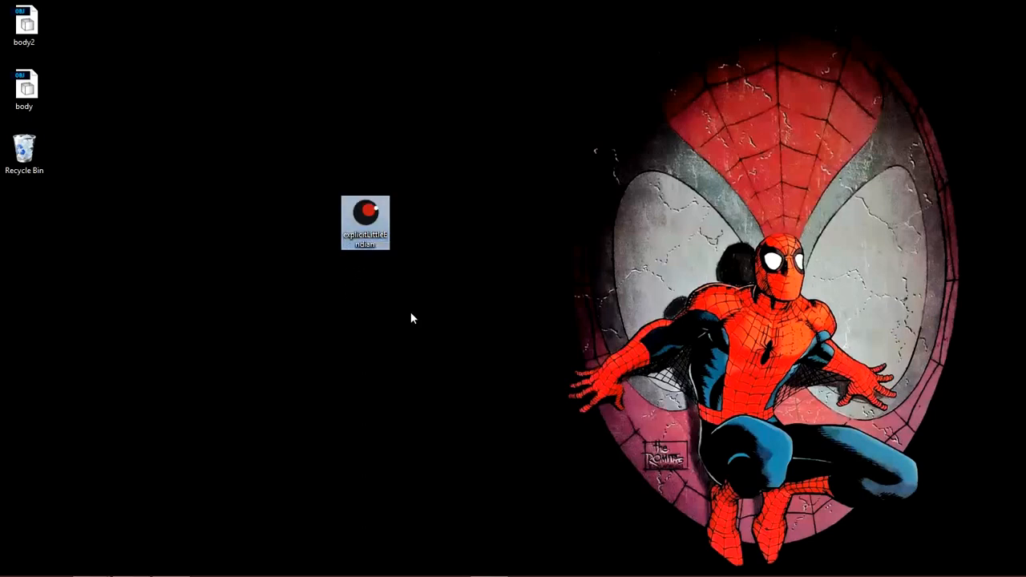
pyautogui.moveTo(365, 216)
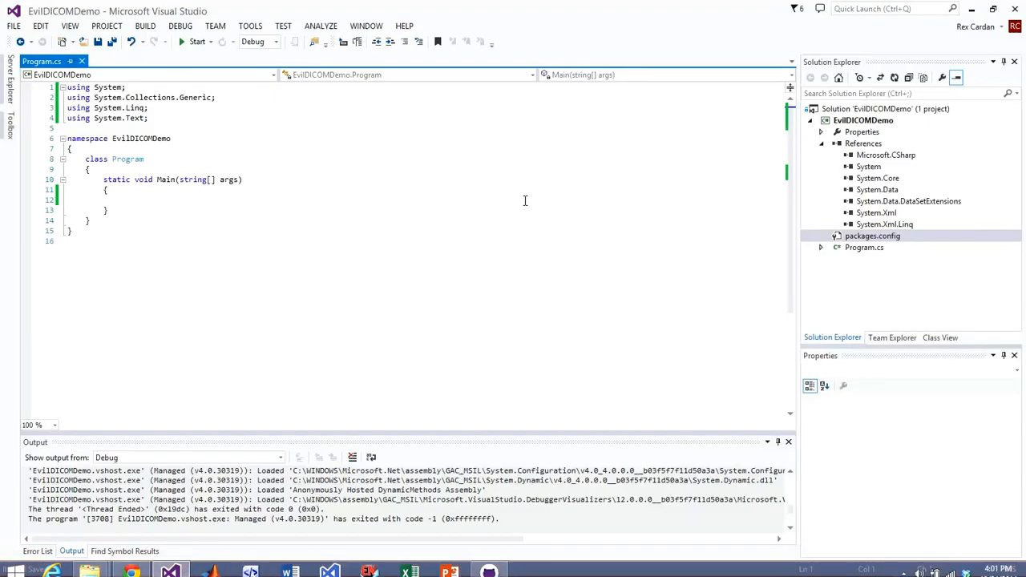
pyautogui.click(13, 26)
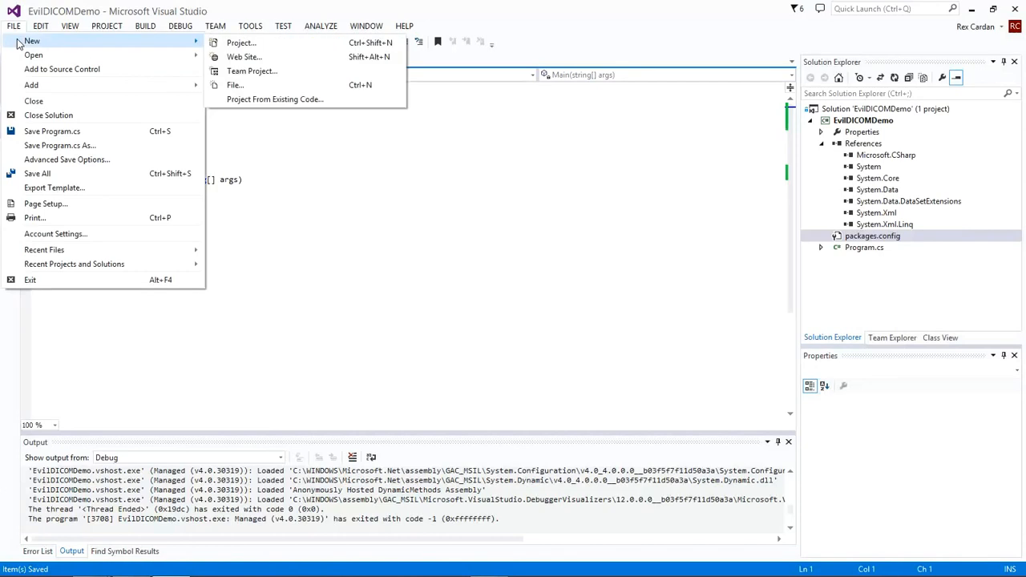
pyautogui.click(240, 42)
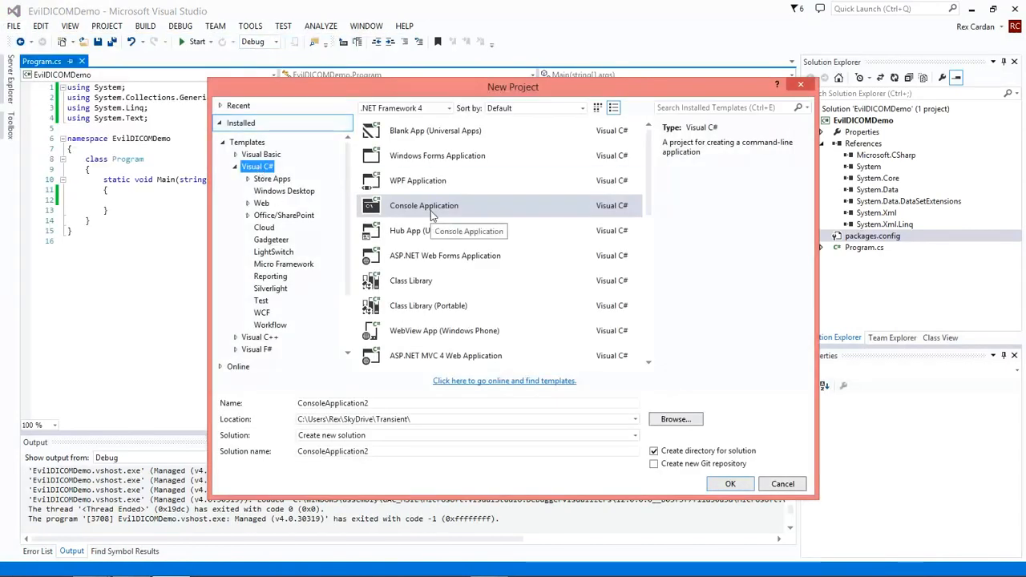
pyautogui.click(783, 483)
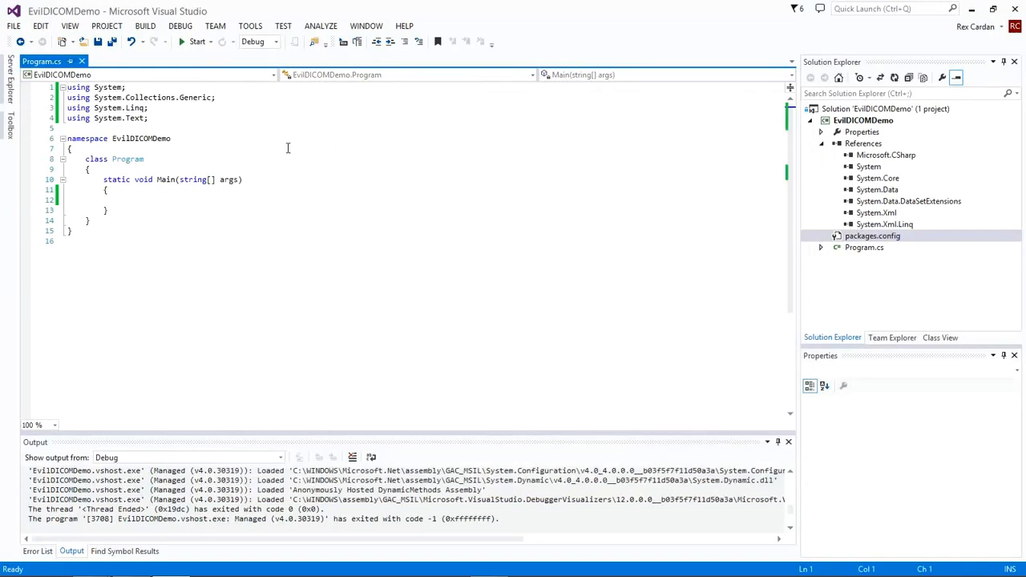
pyautogui.click(872, 236)
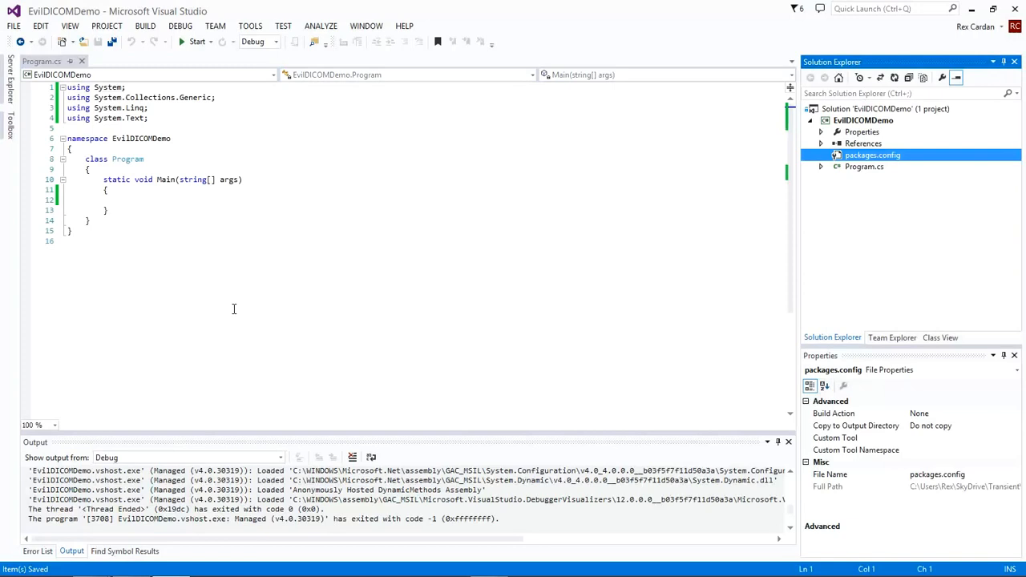
# Search NuGet for evildicom and install the Evil DICOM package.
pyautogui.rightClick(864, 142)
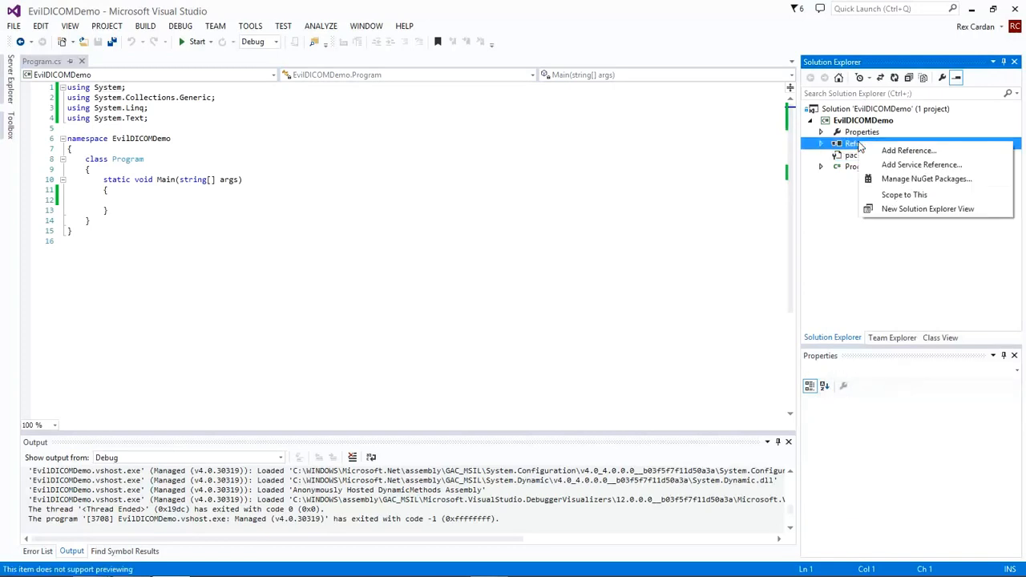
pyautogui.moveTo(908, 150)
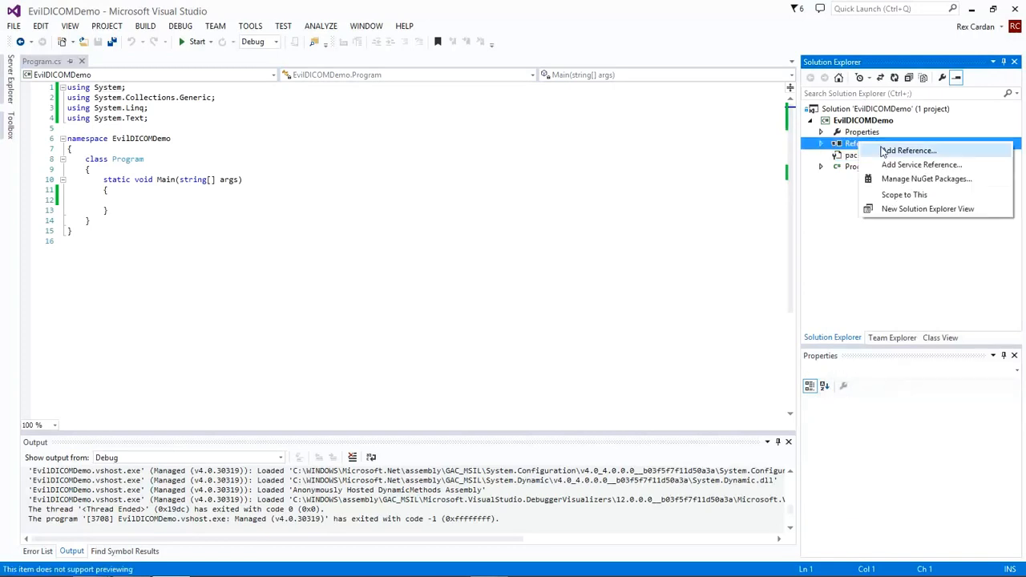
pyautogui.click(925, 179)
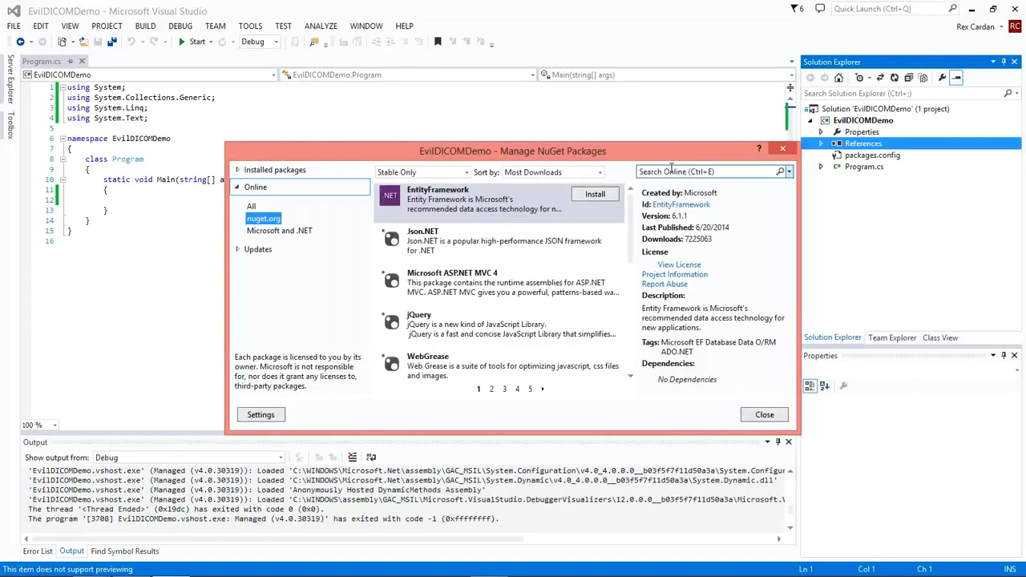
pyautogui.moveTo(480, 325)
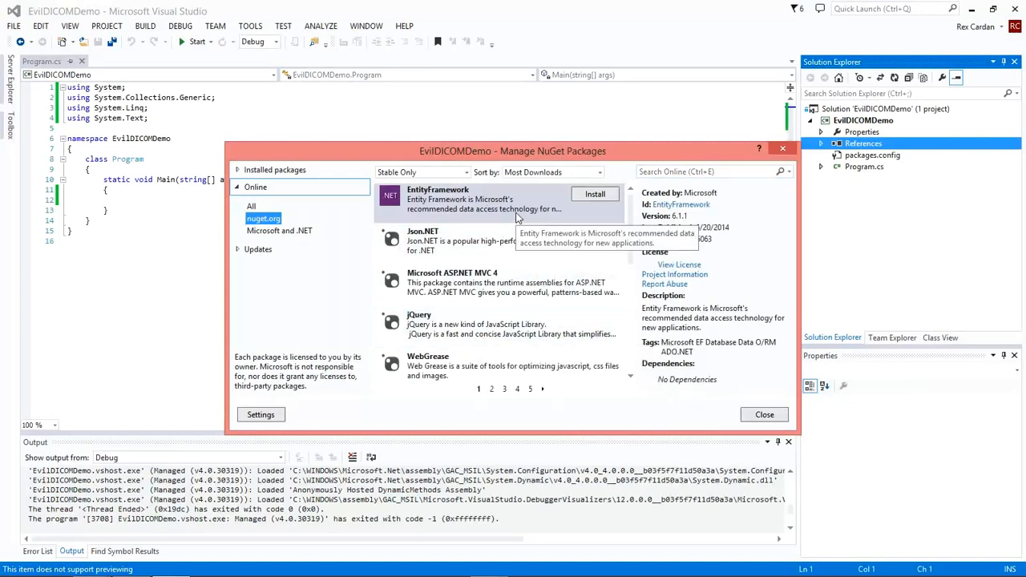
pyautogui.click(705, 171)
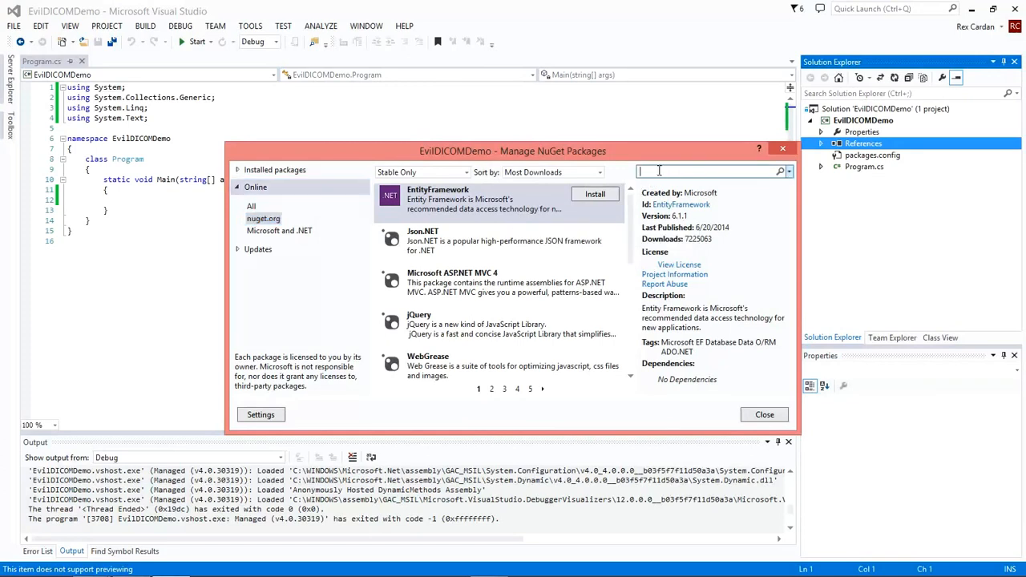
pyautogui.write('eviildicom')
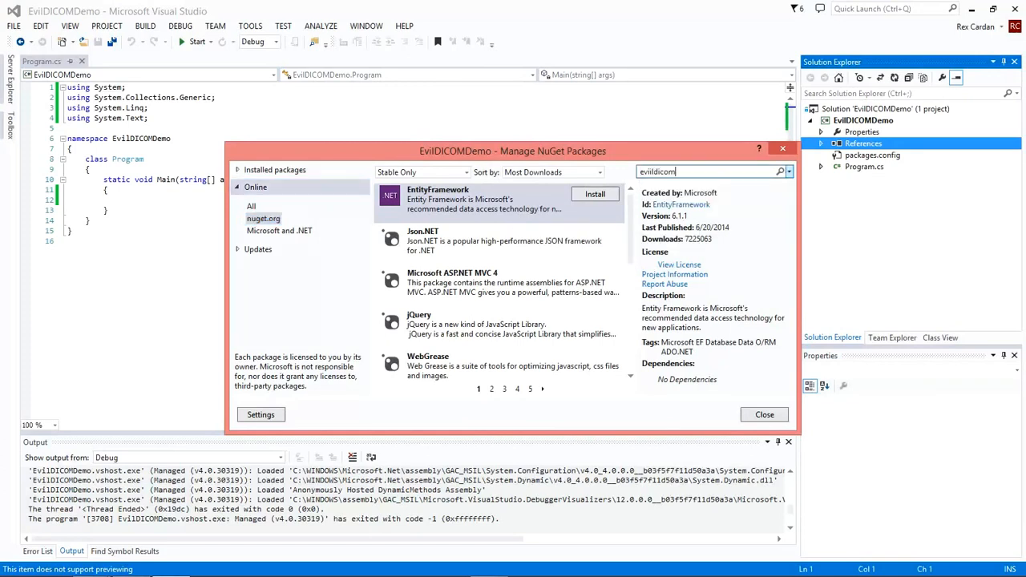
pyautogui.press('BackSpace')
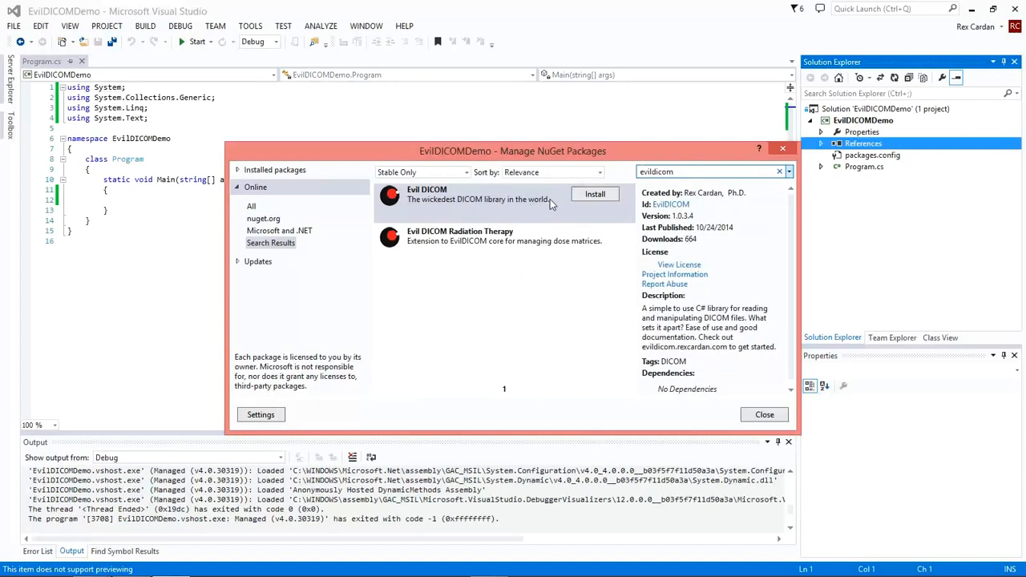
pyautogui.click(504, 194)
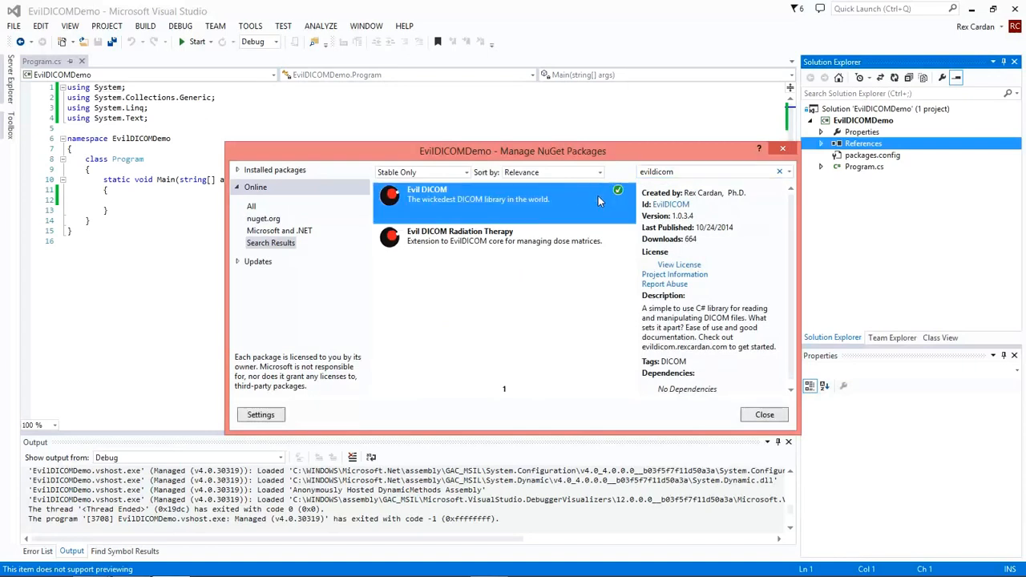
pyautogui.moveTo(597, 202)
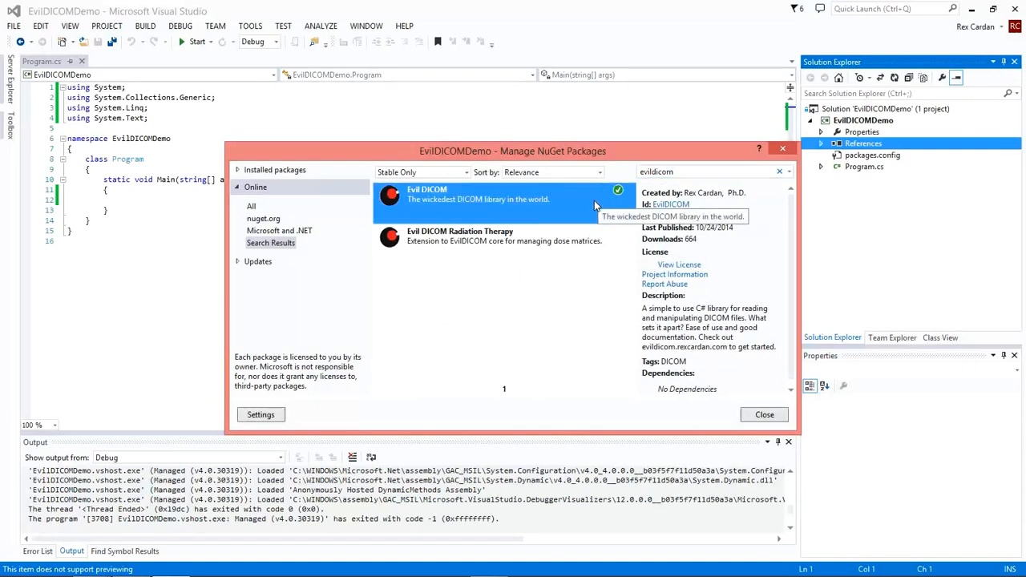
pyautogui.moveTo(599, 208)
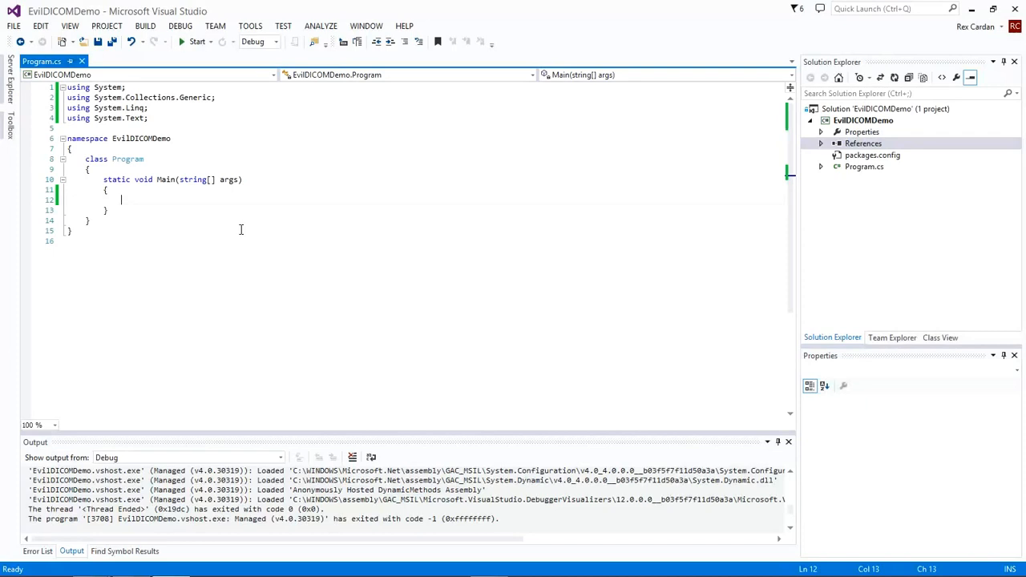
# Write var dcm = DICOMObject.Open(@""); in Main, importing EvilDICOM.Core via IntelliSense.
pyautogui.write('var dcm =')
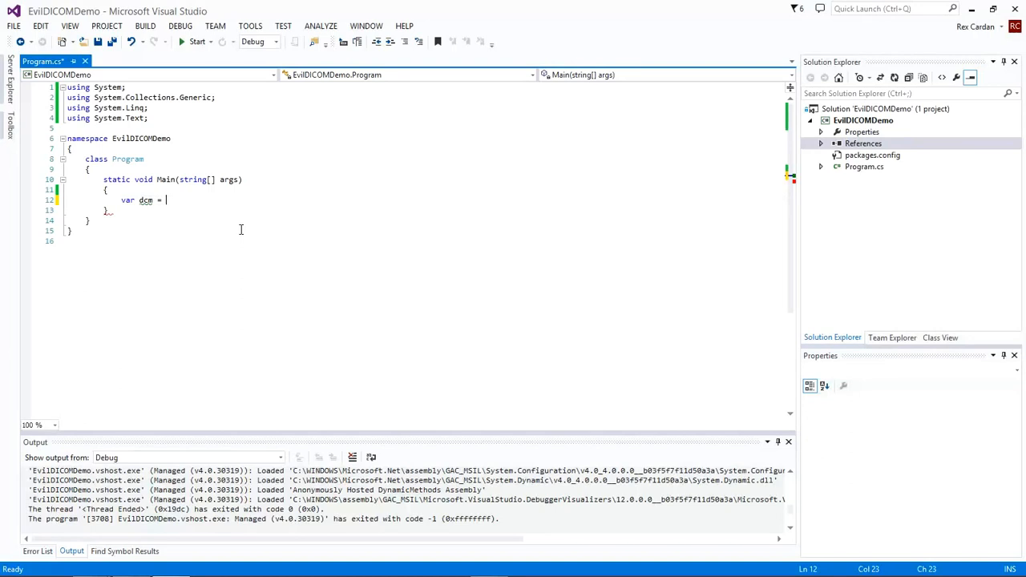
pyautogui.write('DICOMO')
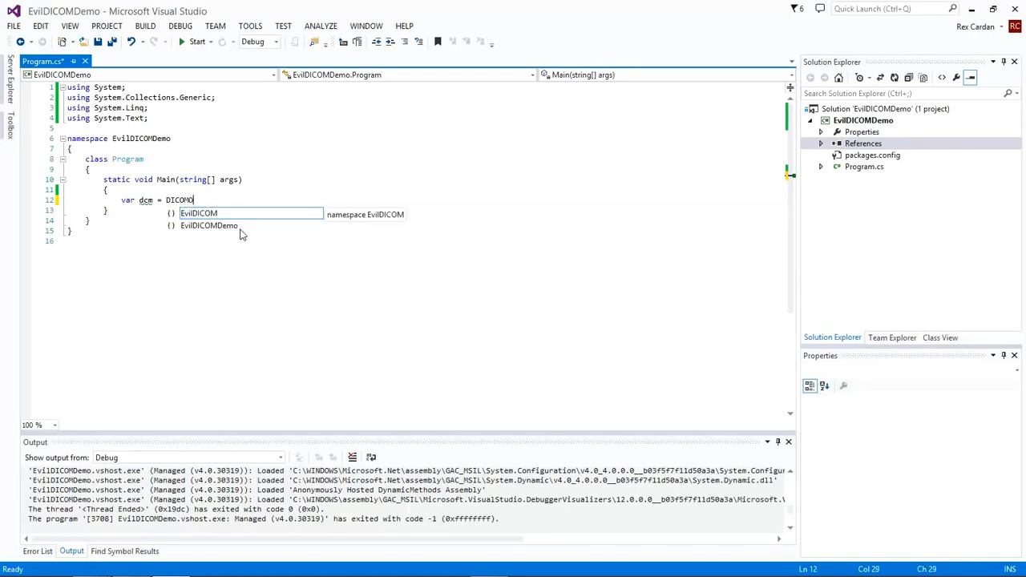
pyautogui.write('bject')
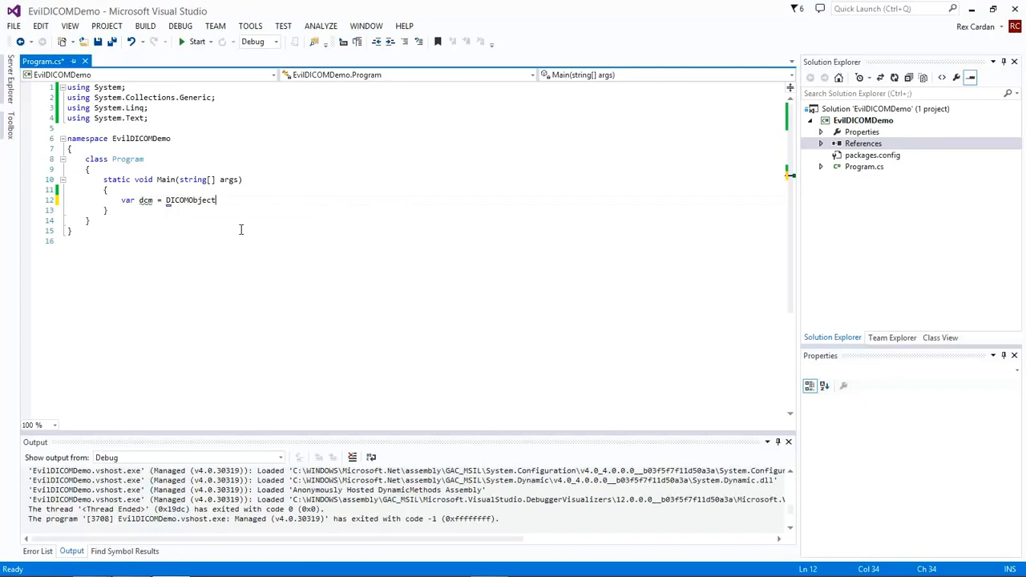
pyautogui.write('.Open(')
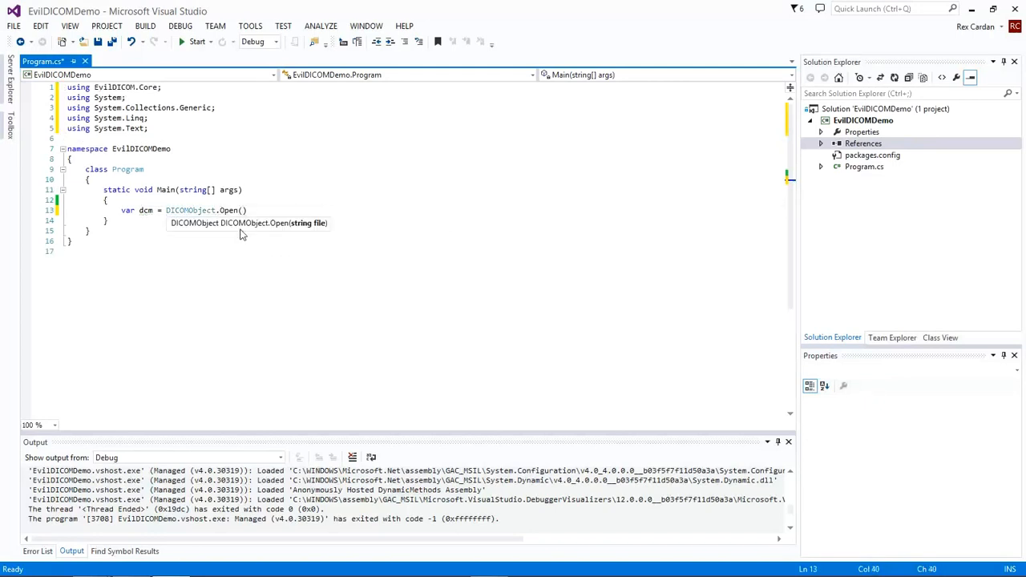
pyautogui.write('@""')
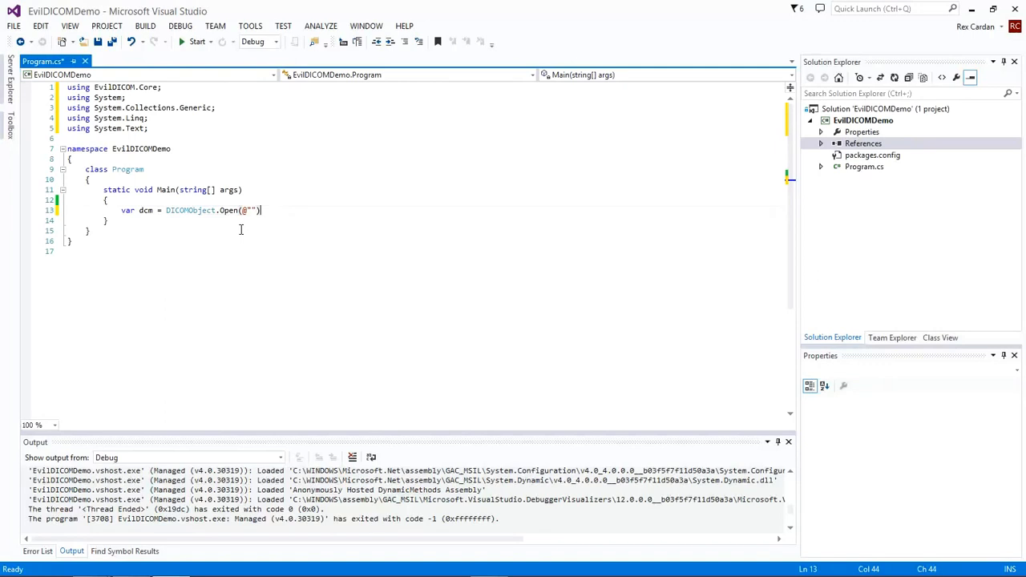
pyautogui.write(';')
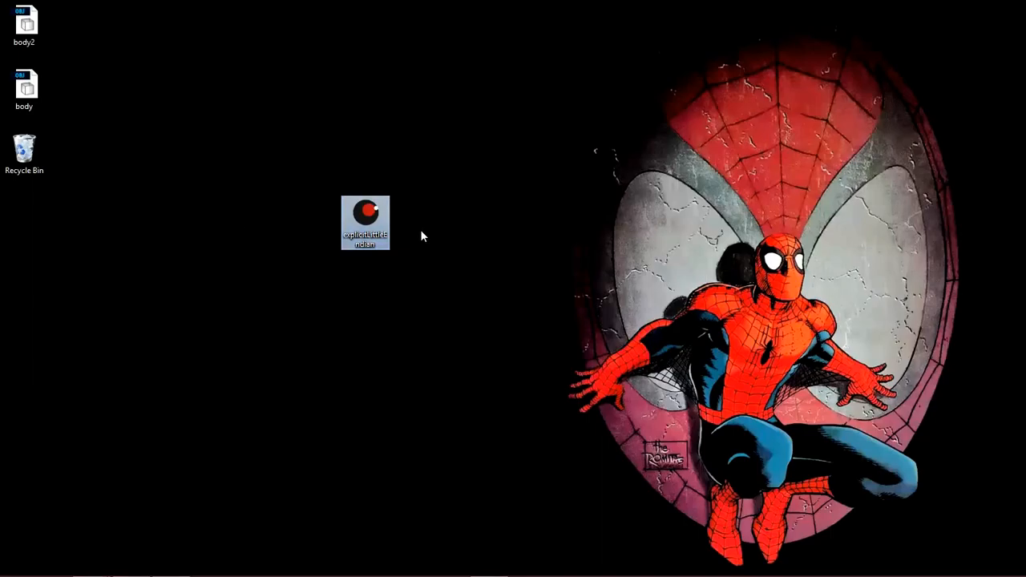
pyautogui.moveTo(430, 221)
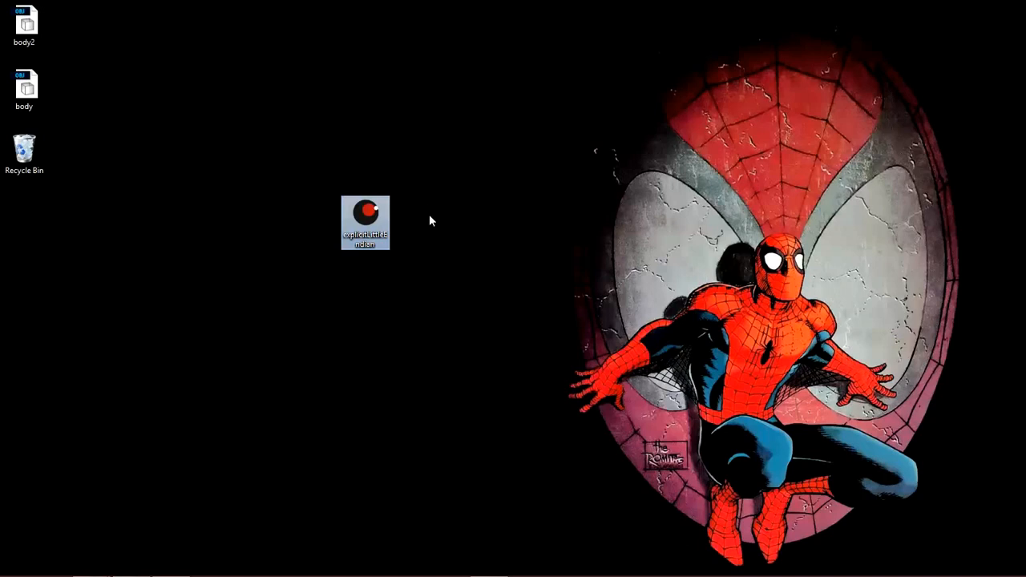
# Inspect the explicitLittleEndian.dcm file on the desktop, then return to Visual Studio.
pyautogui.rightClick(365, 222)
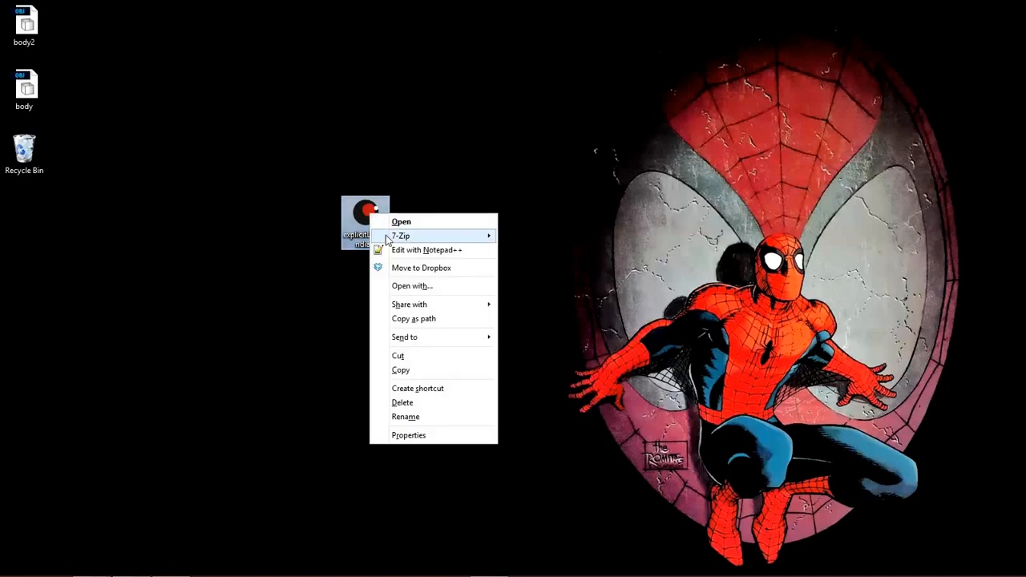
pyautogui.moveTo(425, 319)
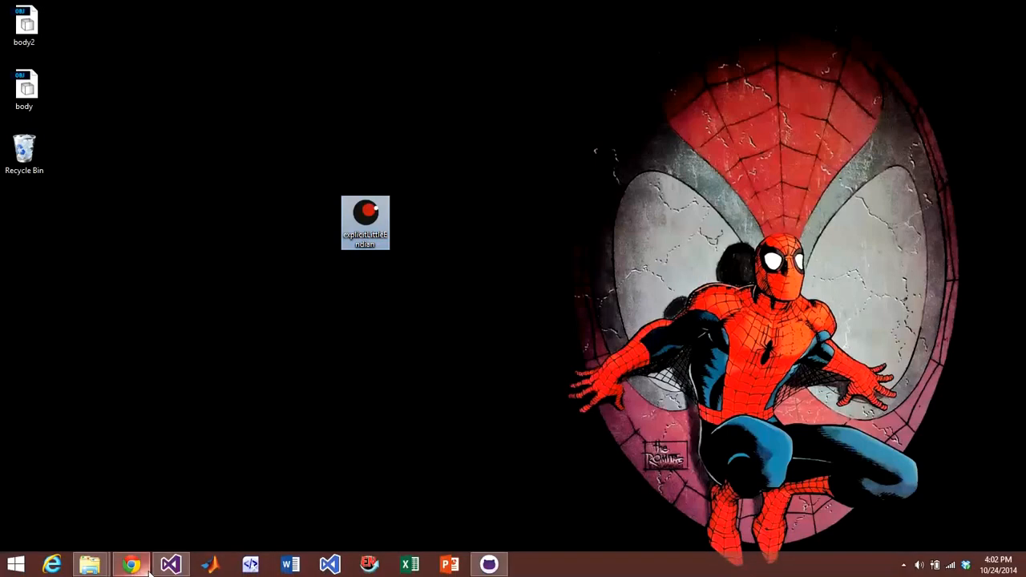
pyautogui.click(171, 565)
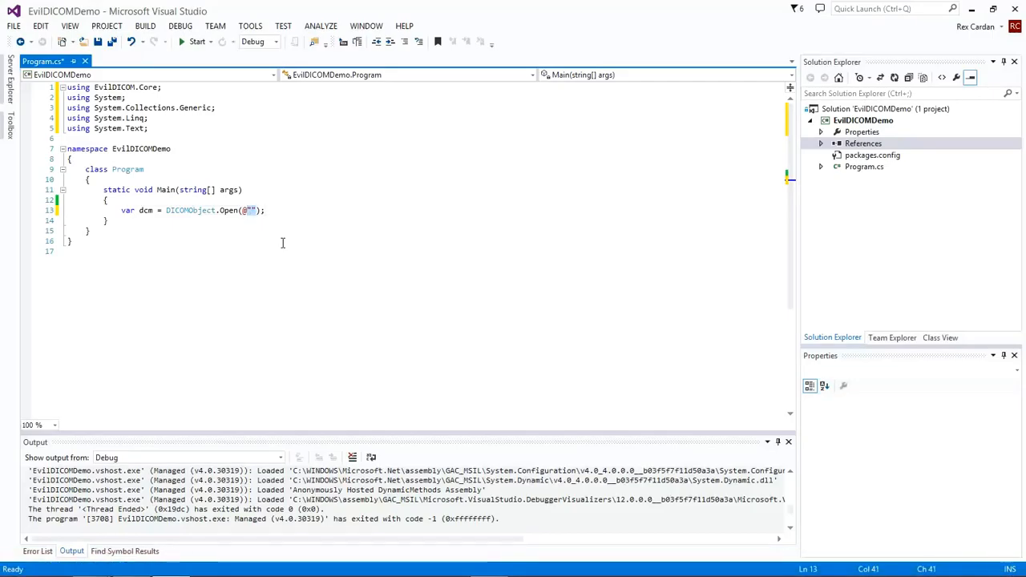
# Open C:\Users\Rex\Desktop\explicitLittleEndian.dcm, add Console.Read(); and breakpoint that line.
pyautogui.write('C:\\Users\\Rex\\Desktop\\explicitLittleEndian.dcm')
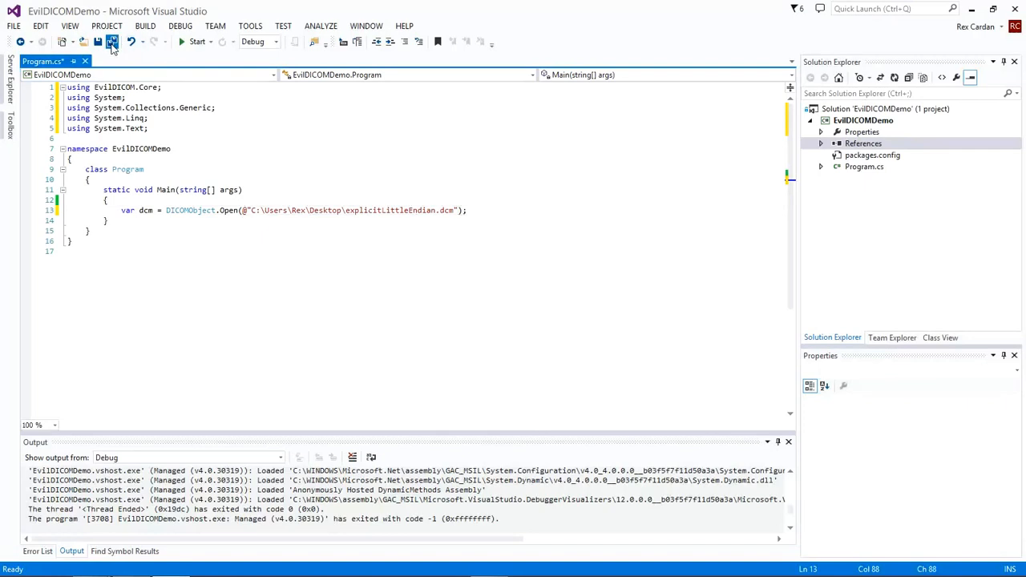
pyautogui.write('Co')
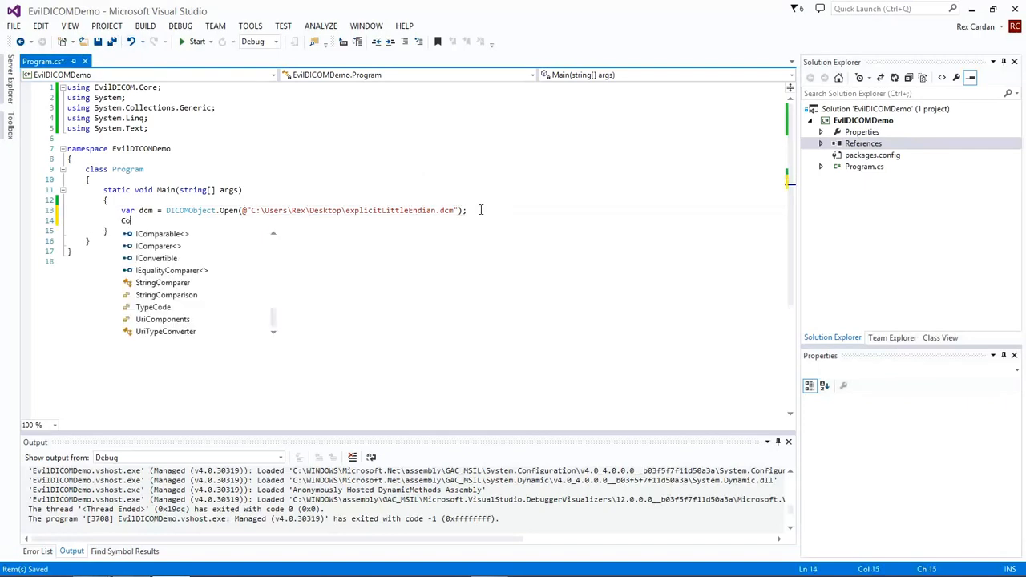
pyautogui.write('nsole.Read')
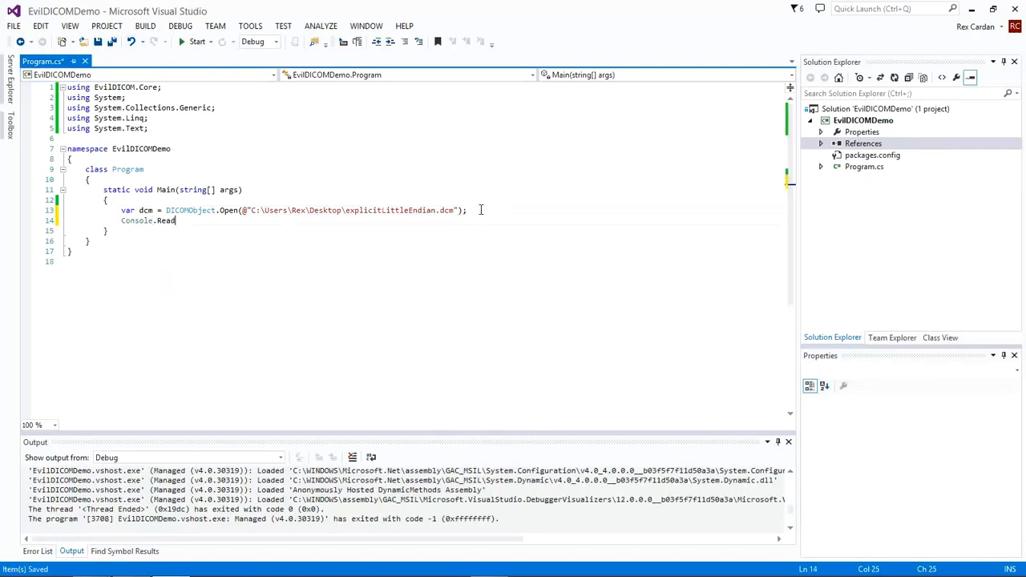
pyautogui.write('();')
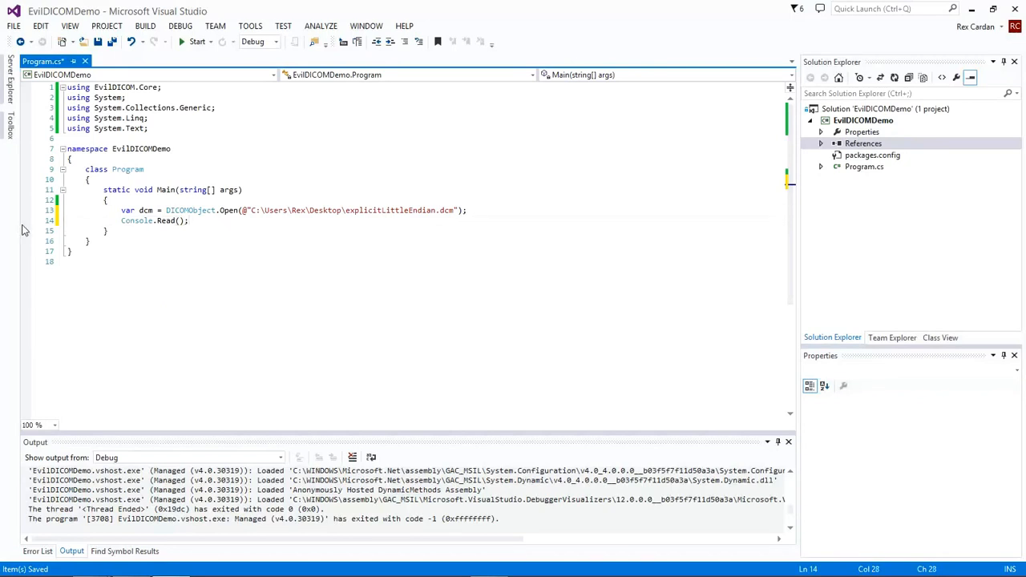
pyautogui.rightClick(137, 221)
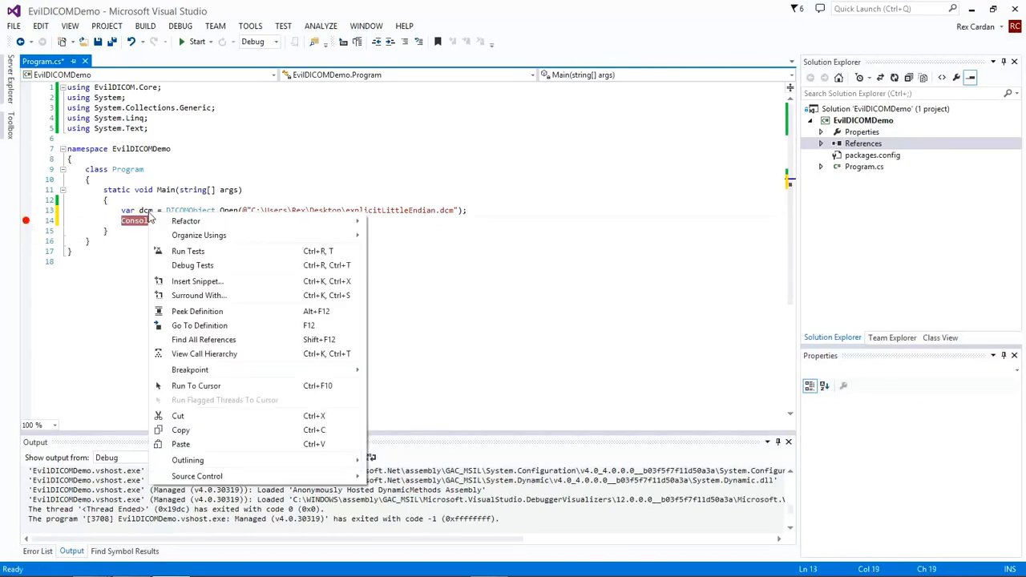
pyautogui.moveTo(198, 295)
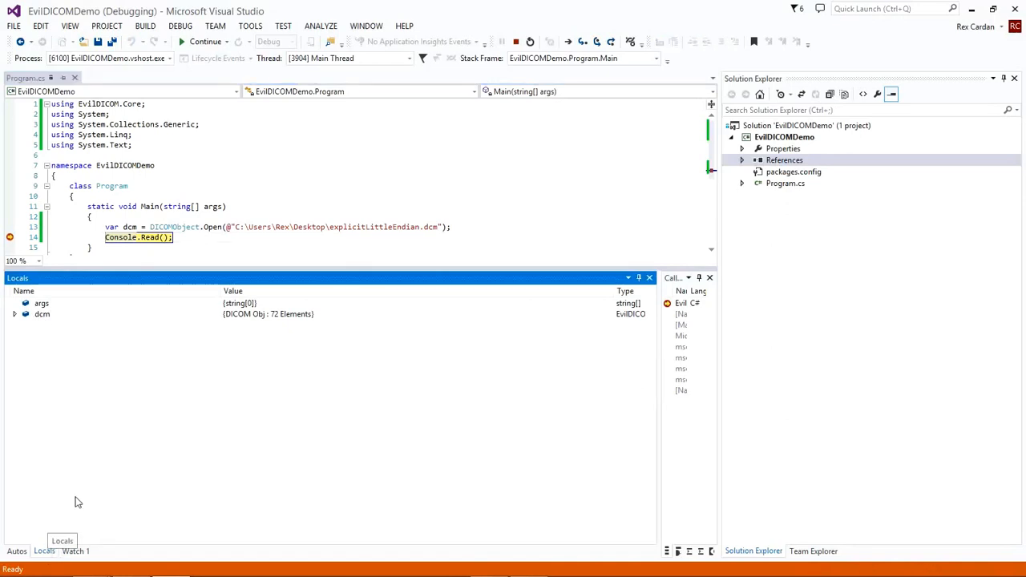
# Expand dcm in Locals and browse its AllElements, Elements and PixelStream members.
pyautogui.click(42, 313)
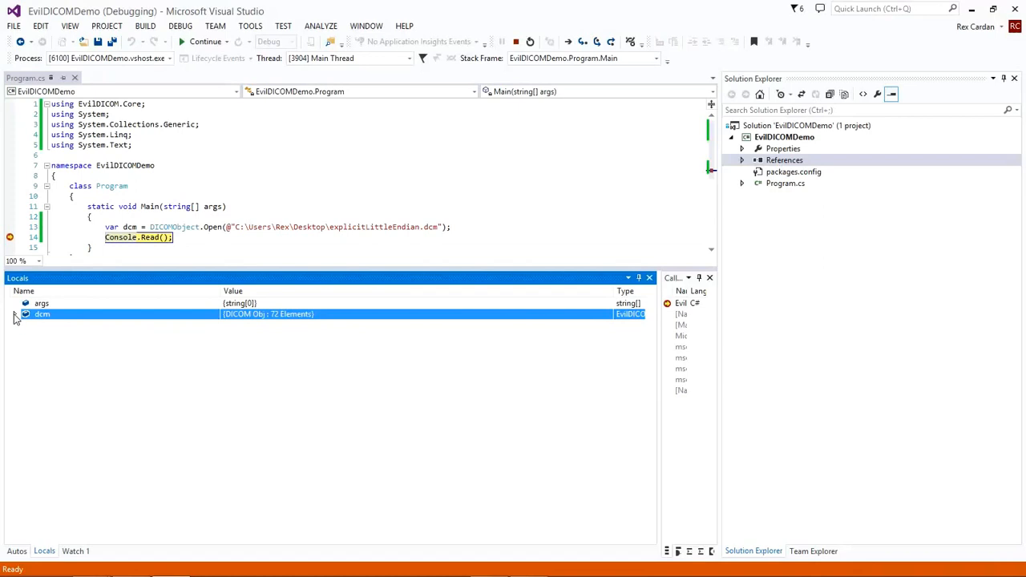
pyautogui.click(25, 313)
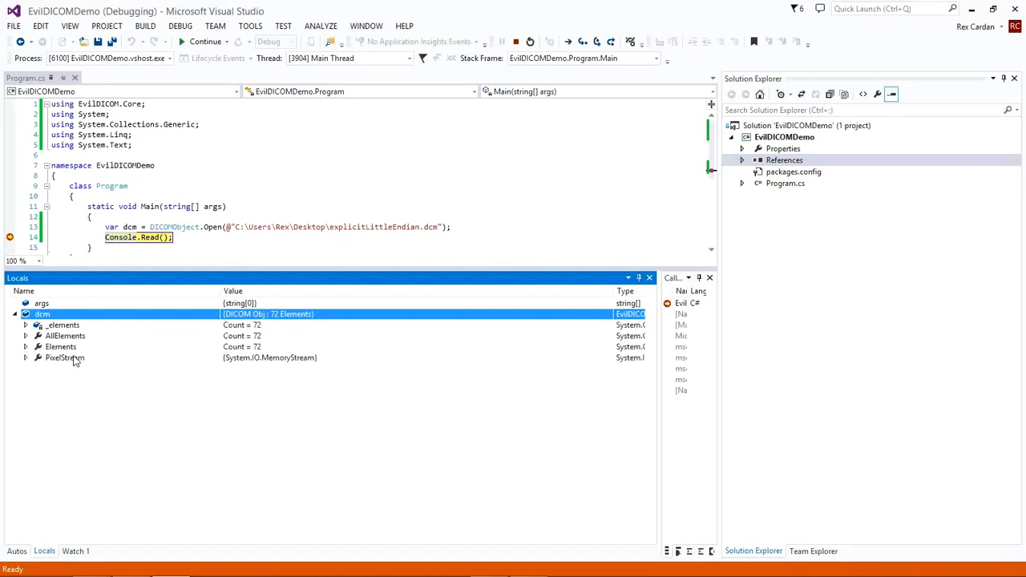
pyautogui.click(64, 357)
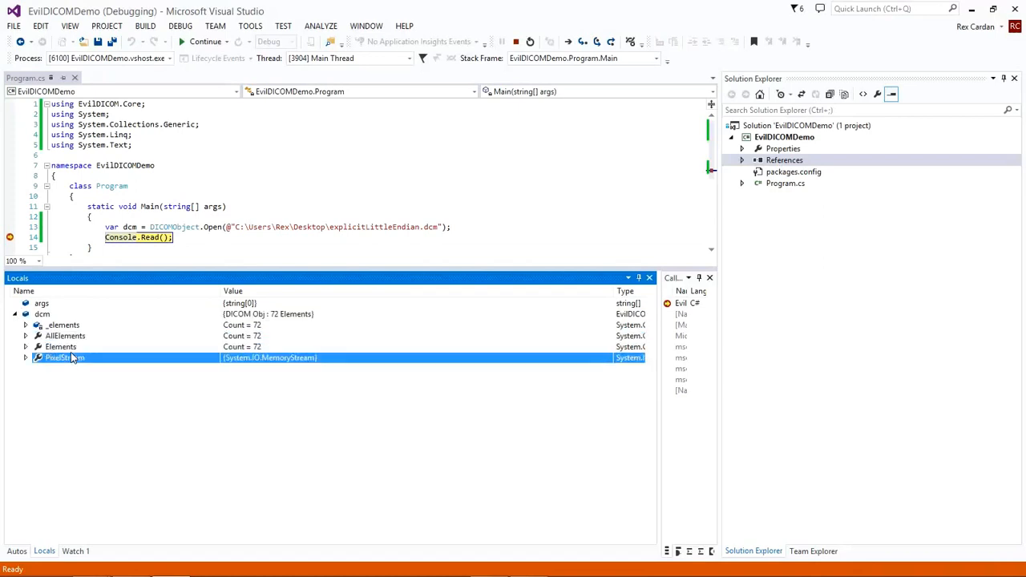
pyautogui.click(61, 347)
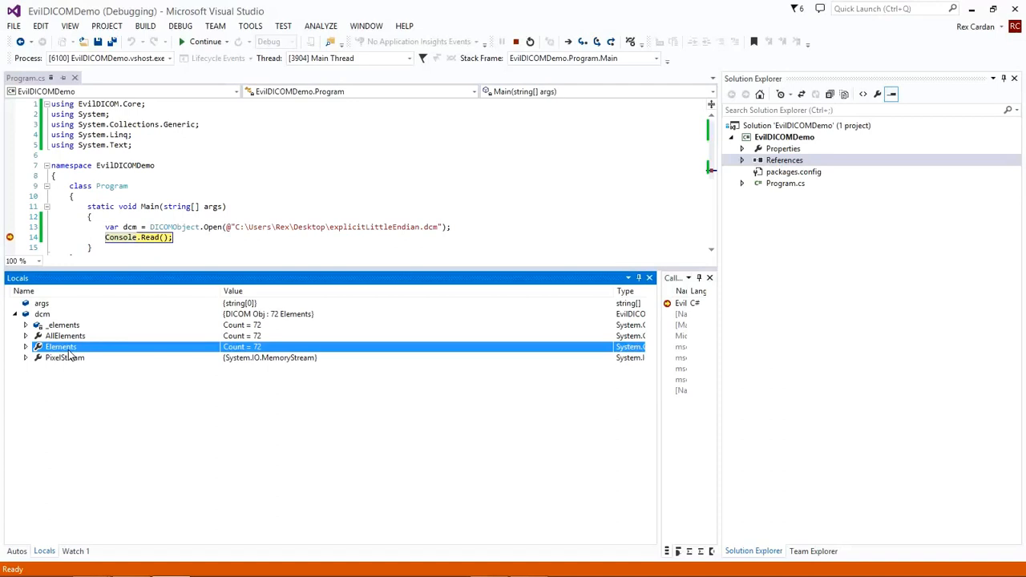
pyautogui.moveTo(71, 357)
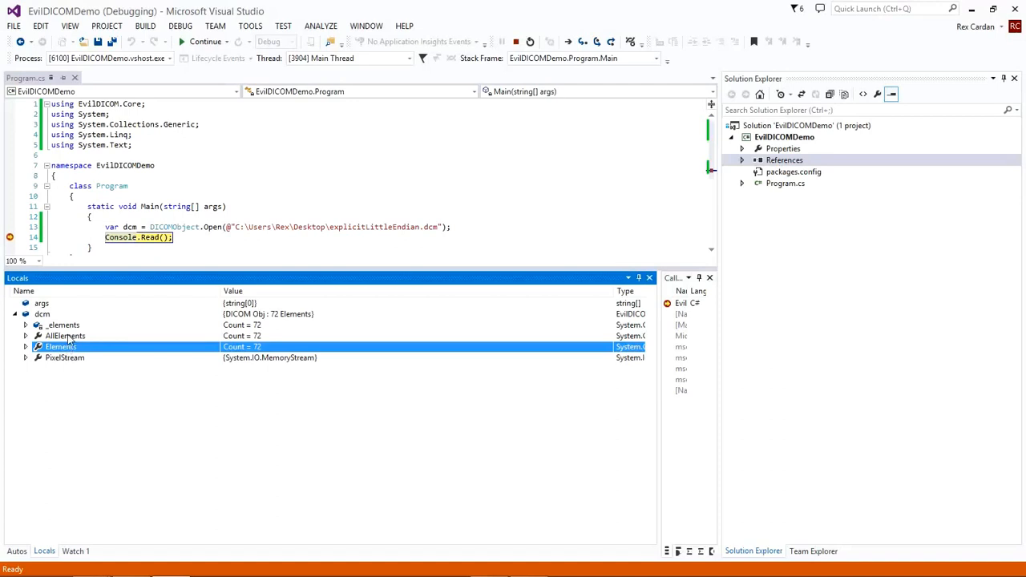
pyautogui.click(65, 336)
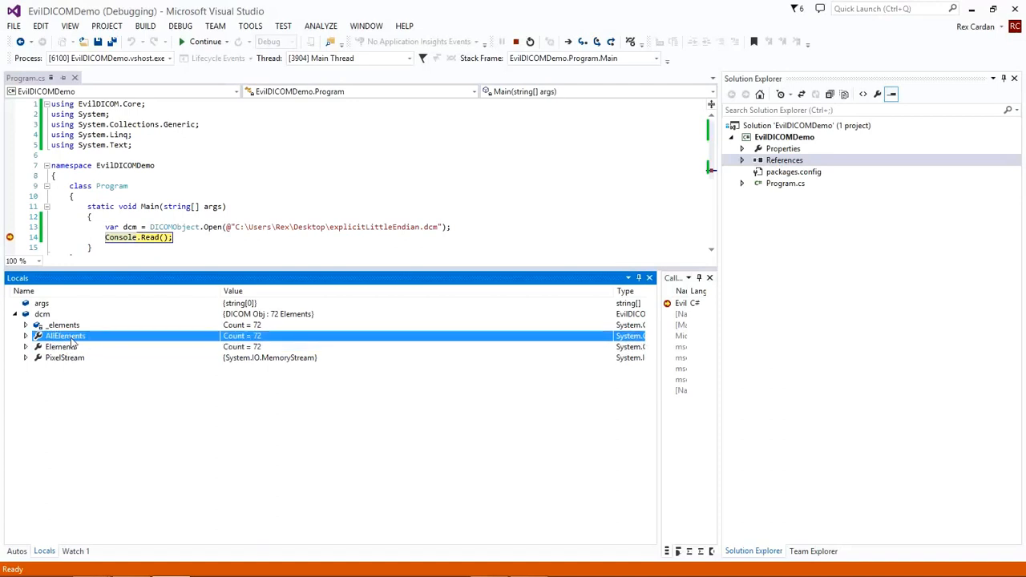
pyautogui.moveTo(116, 343)
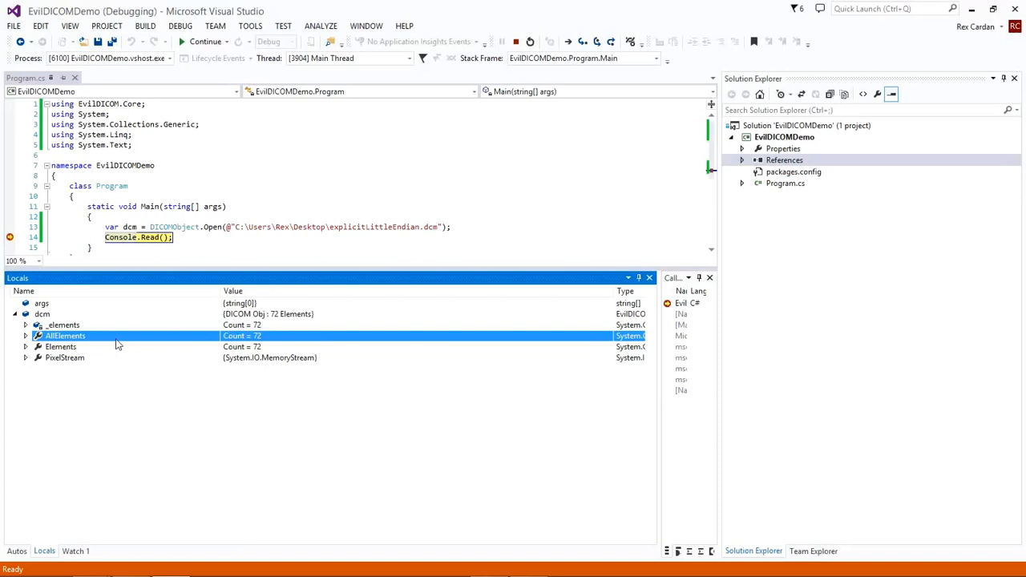
pyautogui.moveTo(83, 345)
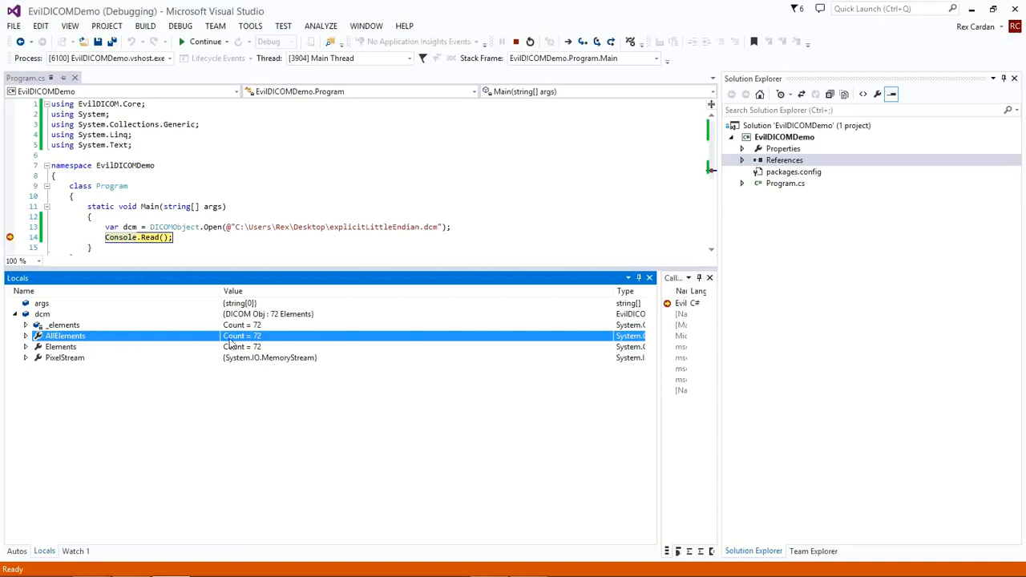
pyautogui.moveTo(270, 341)
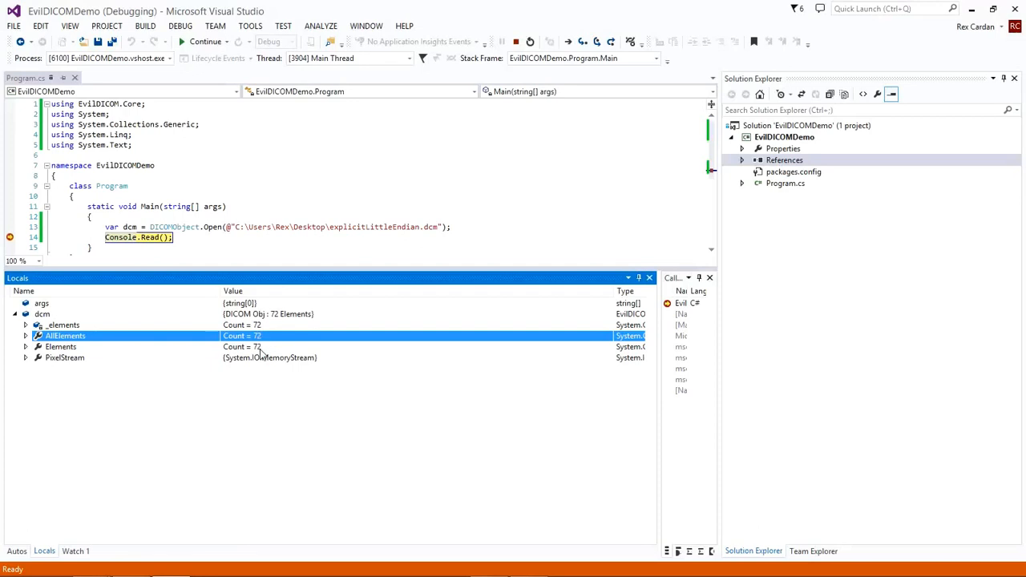
pyautogui.click(61, 346)
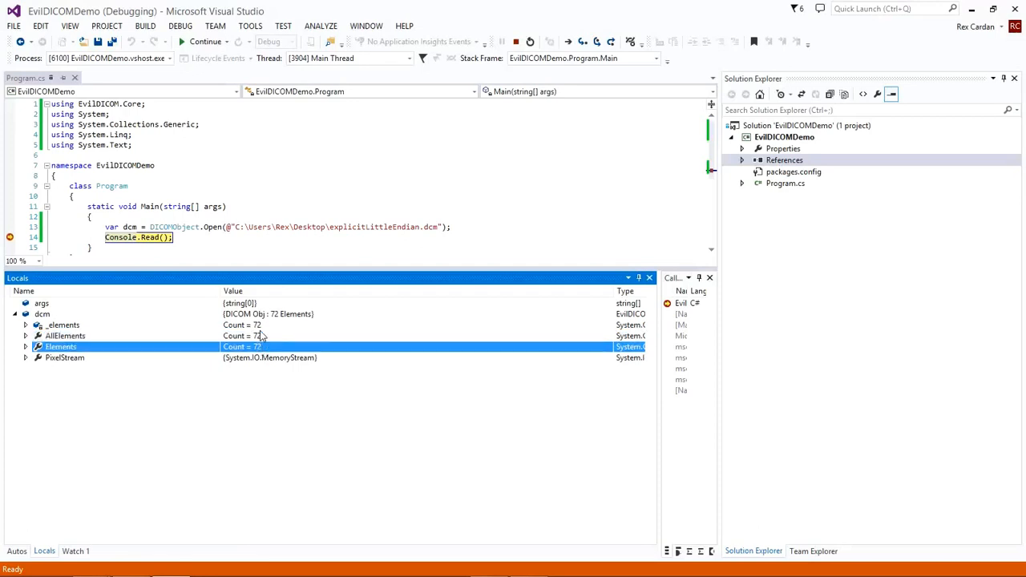
pyautogui.click(65, 335)
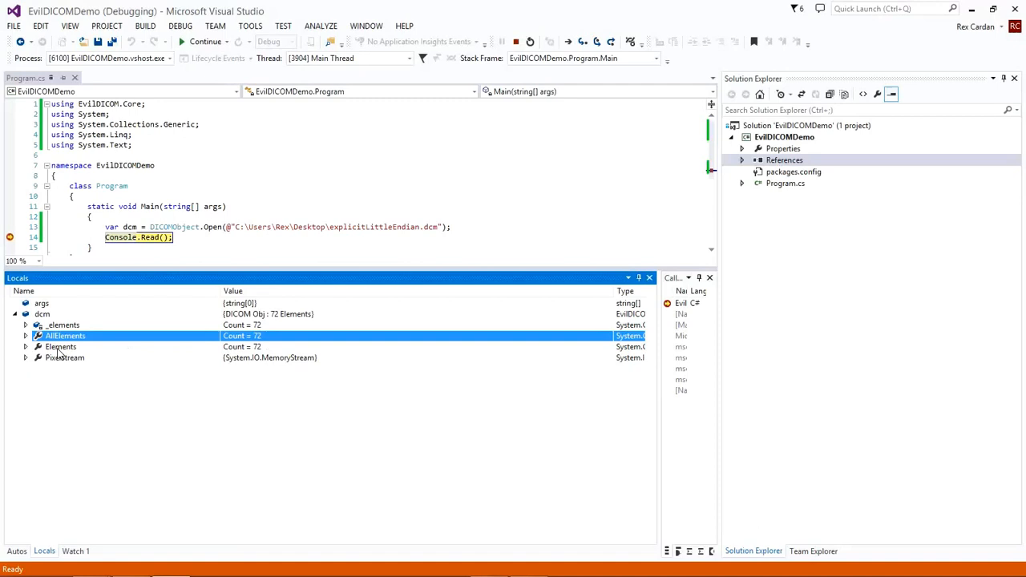
pyautogui.click(61, 346)
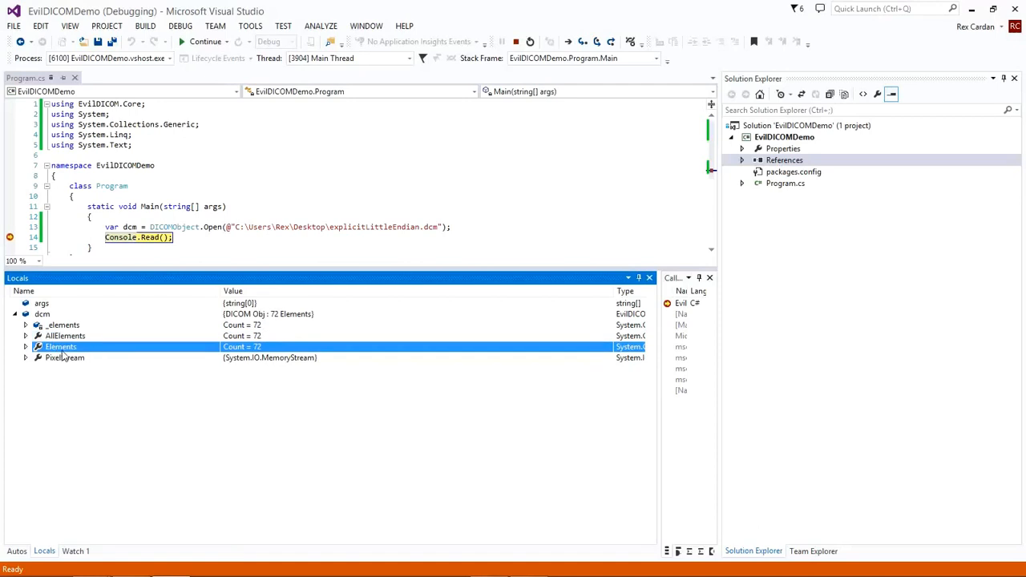
pyautogui.click(66, 357)
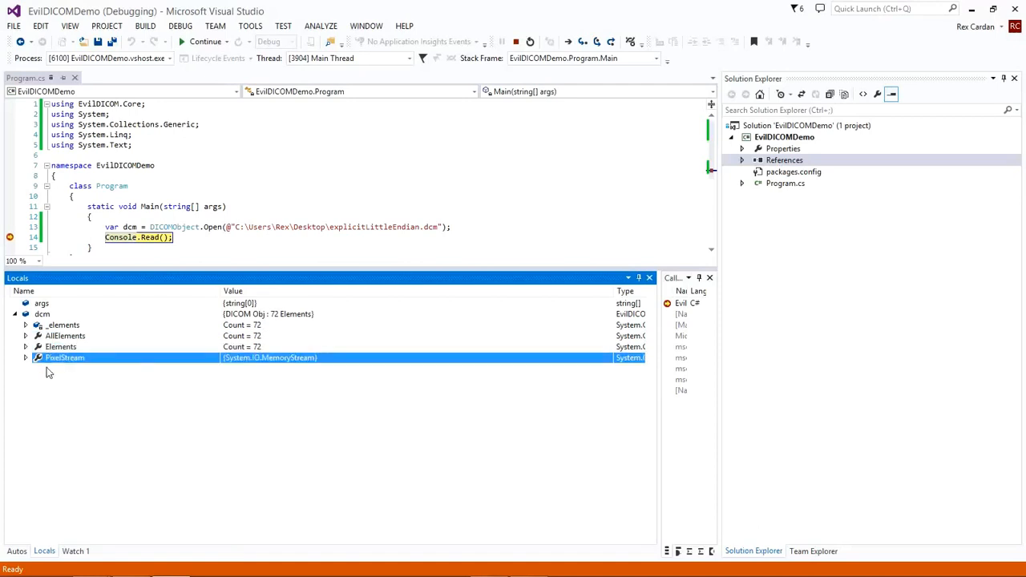
pyautogui.moveTo(202, 381)
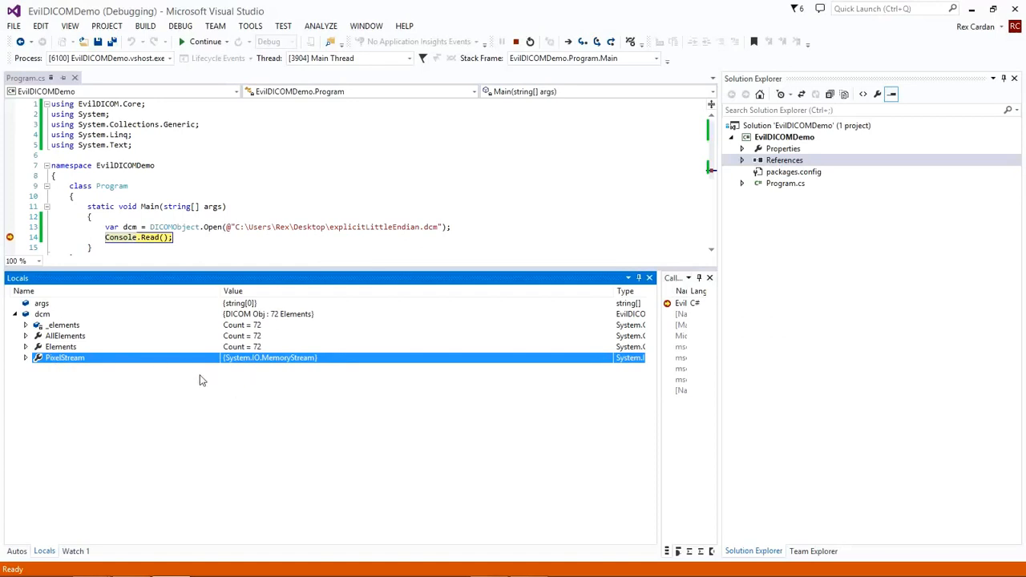
pyautogui.moveTo(271, 371)
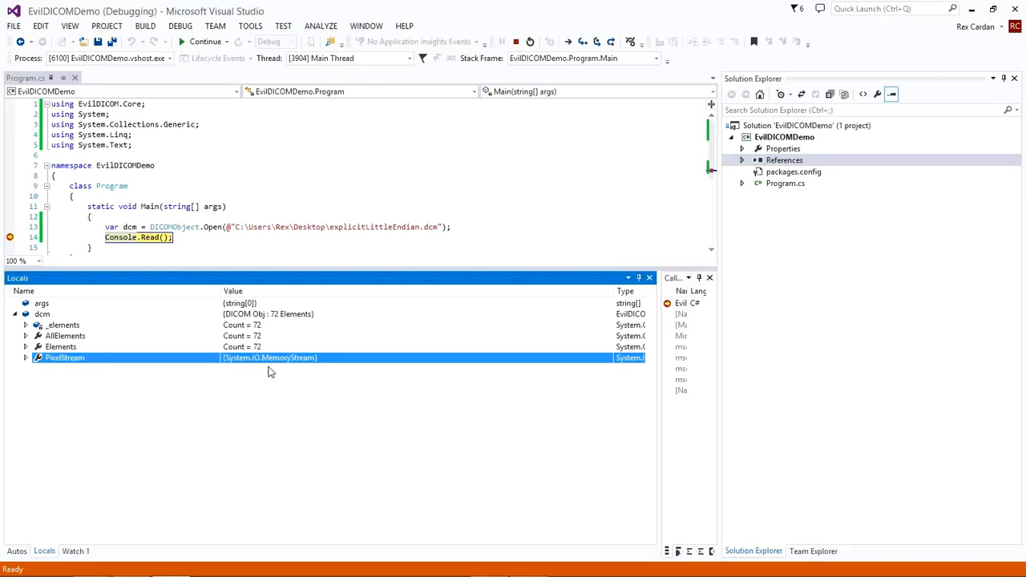
pyautogui.moveTo(243, 445)
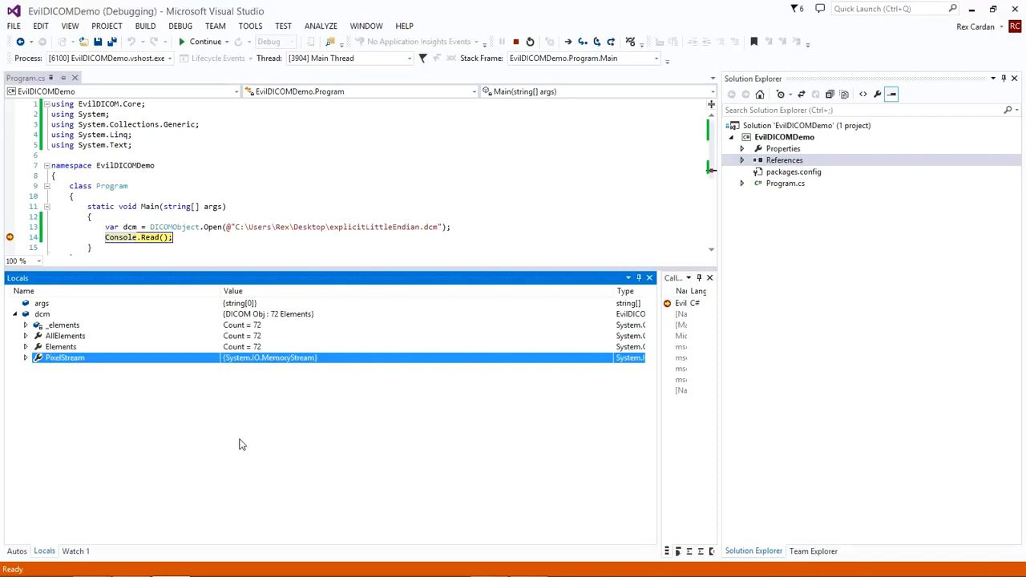
pyautogui.moveTo(66, 301)
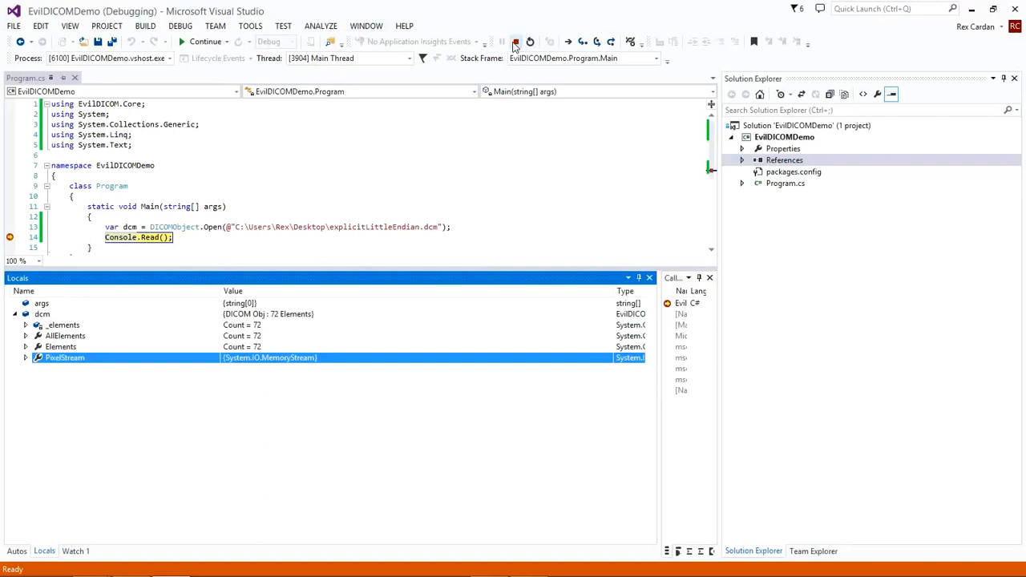
# Stop debugging and begin a new statement declaring var tag =.
pyautogui.click(515, 41)
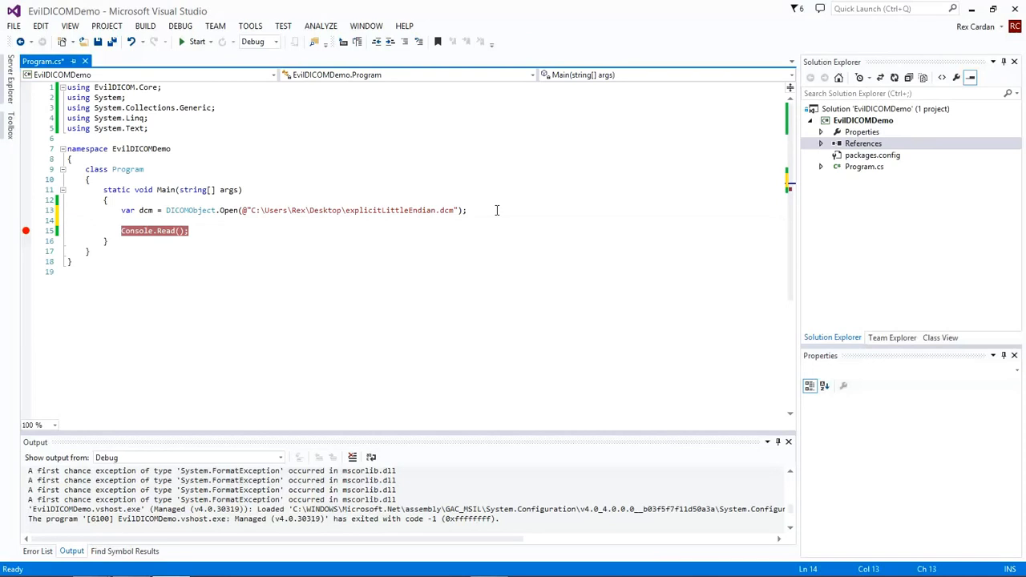
pyautogui.write('v')
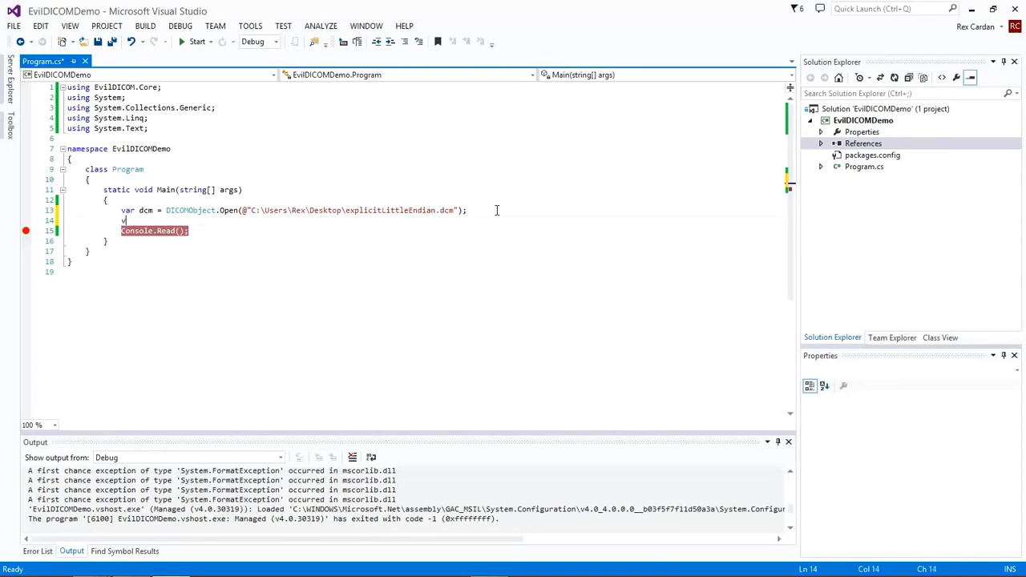
pyautogui.write('ar')
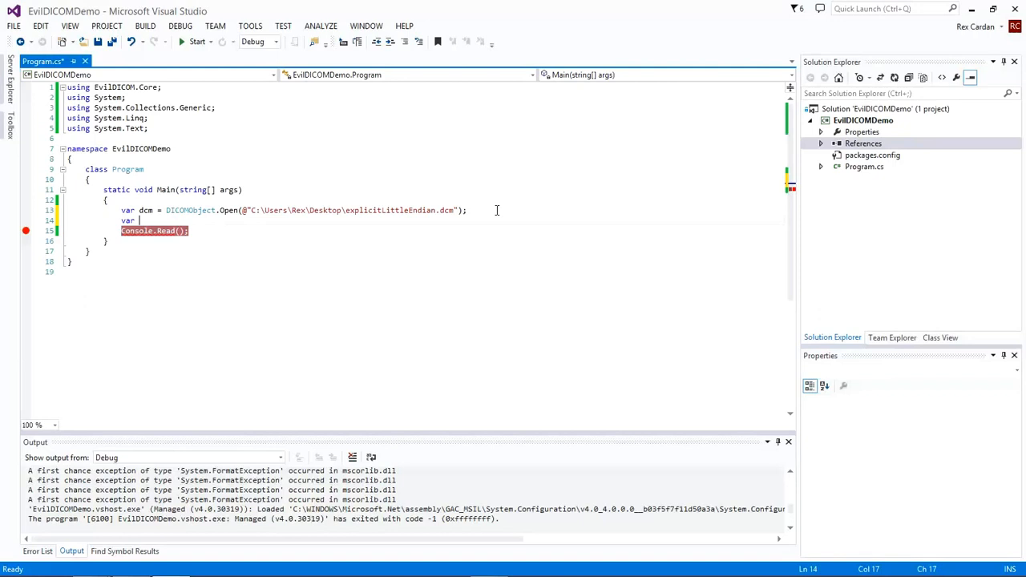
pyautogui.write('t')
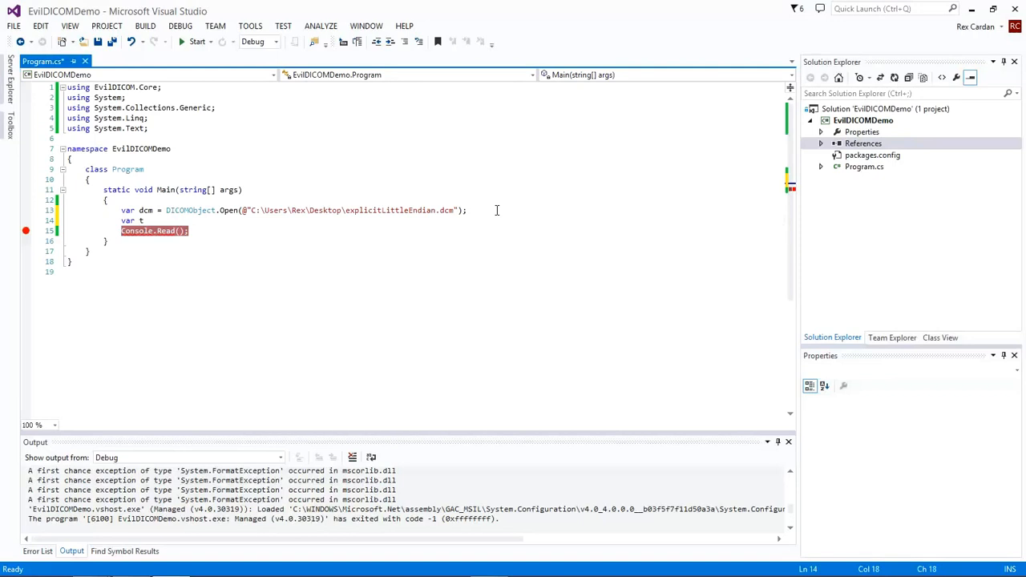
pyautogui.write('ag =')
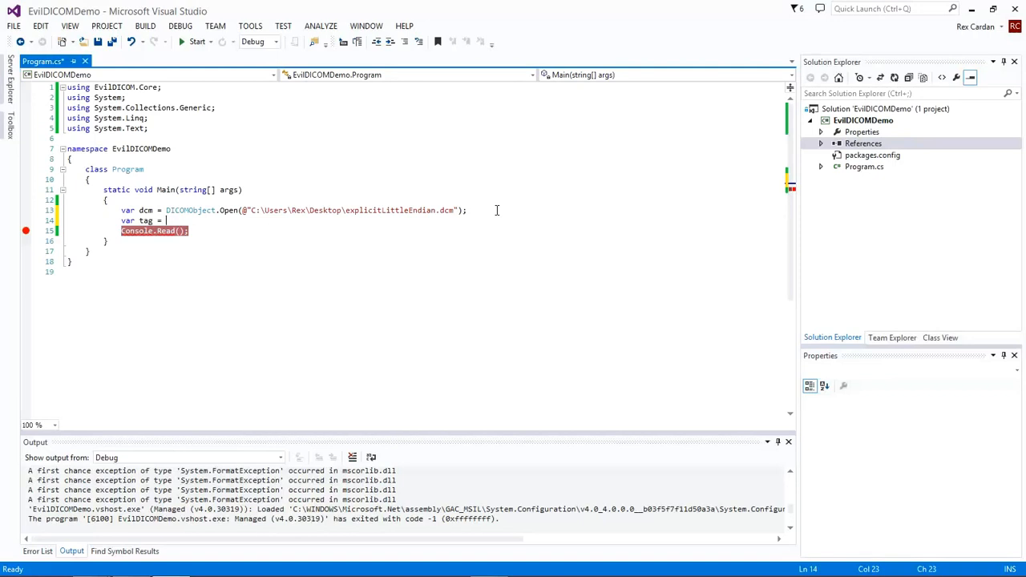
# Assign dcm.FindFirst("00081090") to tag and start a debug run.
pyautogui.write('dcm.')
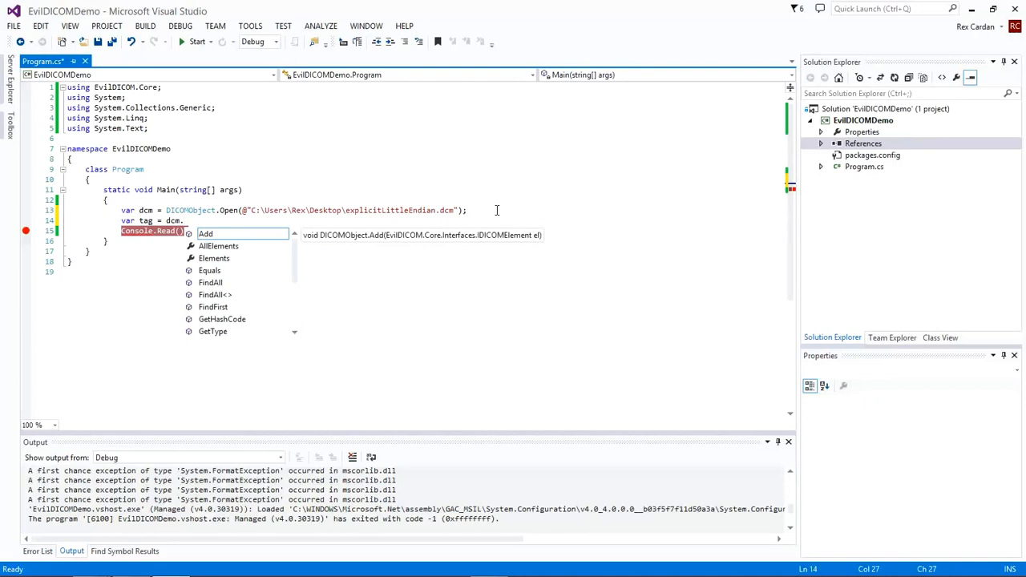
pyautogui.write('.')
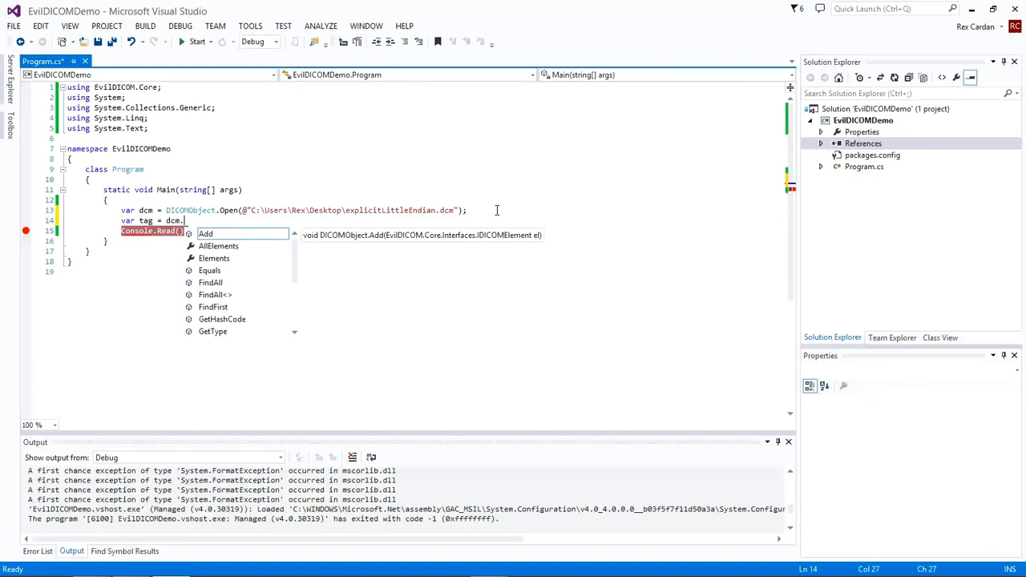
pyautogui.write('find')
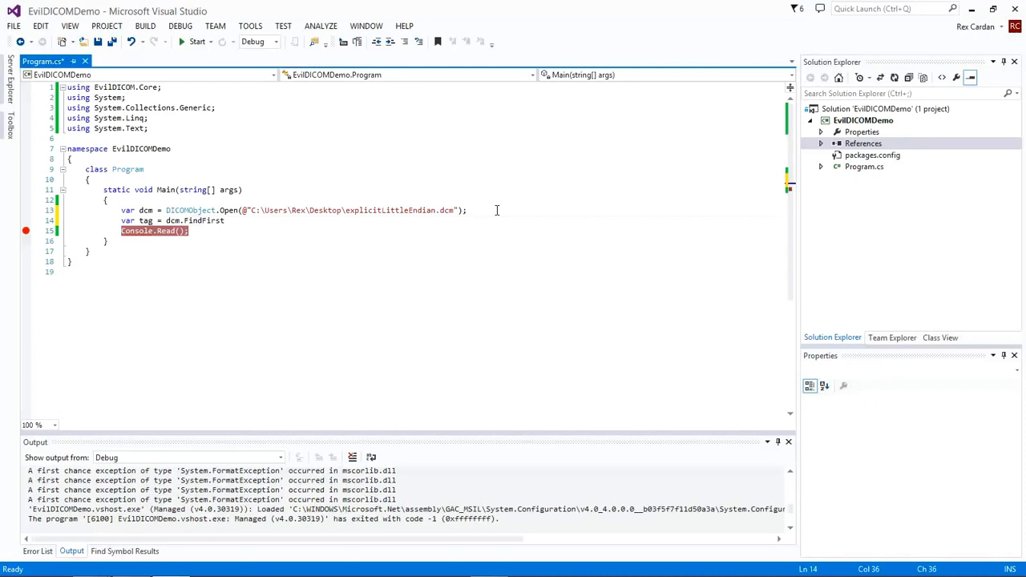
pyautogui.write('(')
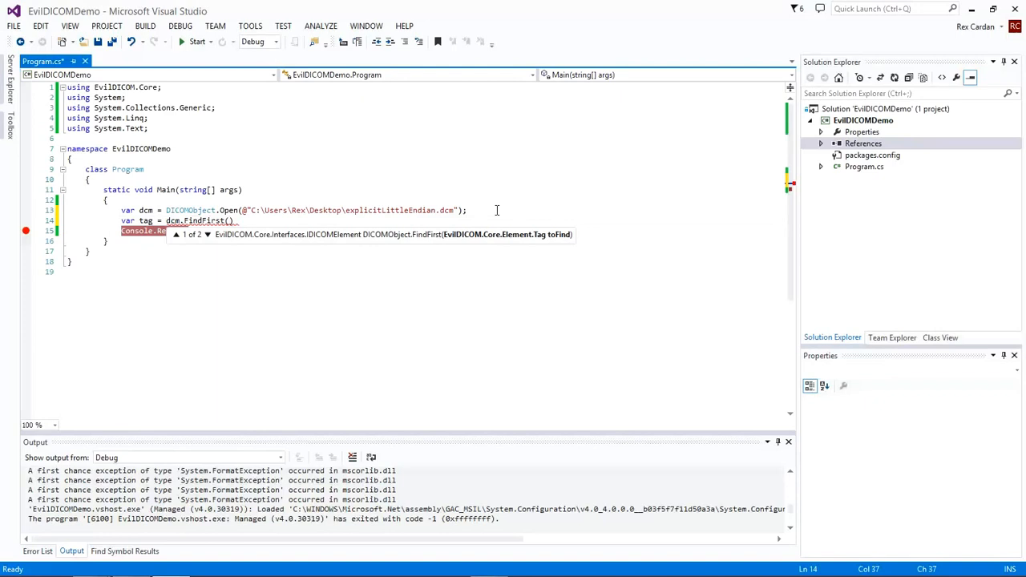
pyautogui.write('"')
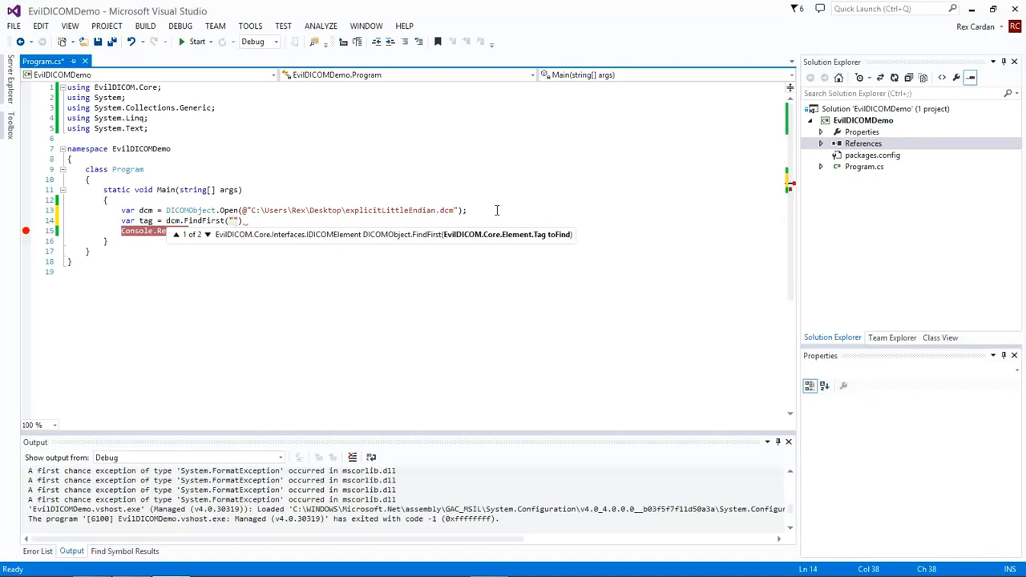
pyautogui.write('00081090')
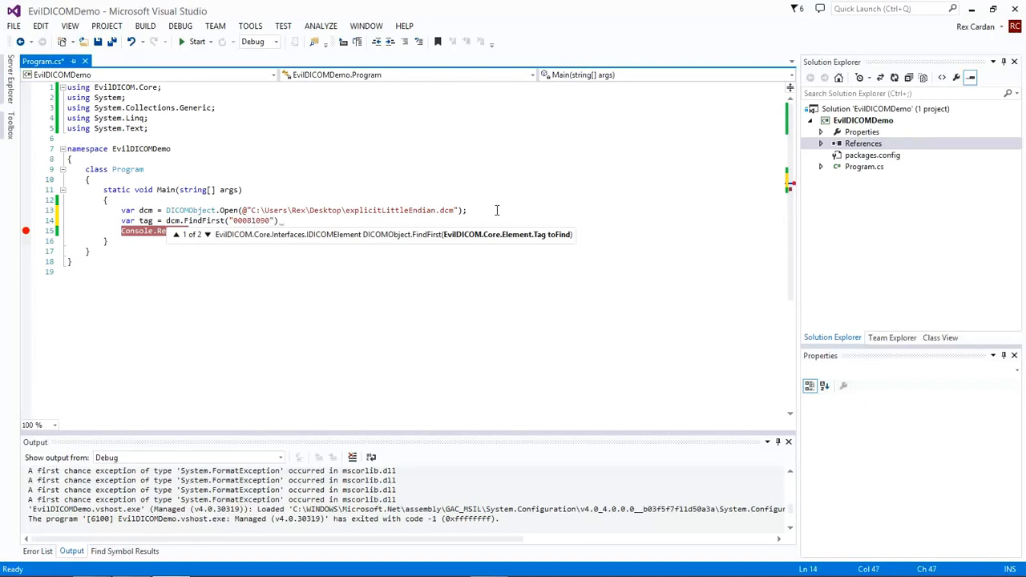
pyautogui.write(');')
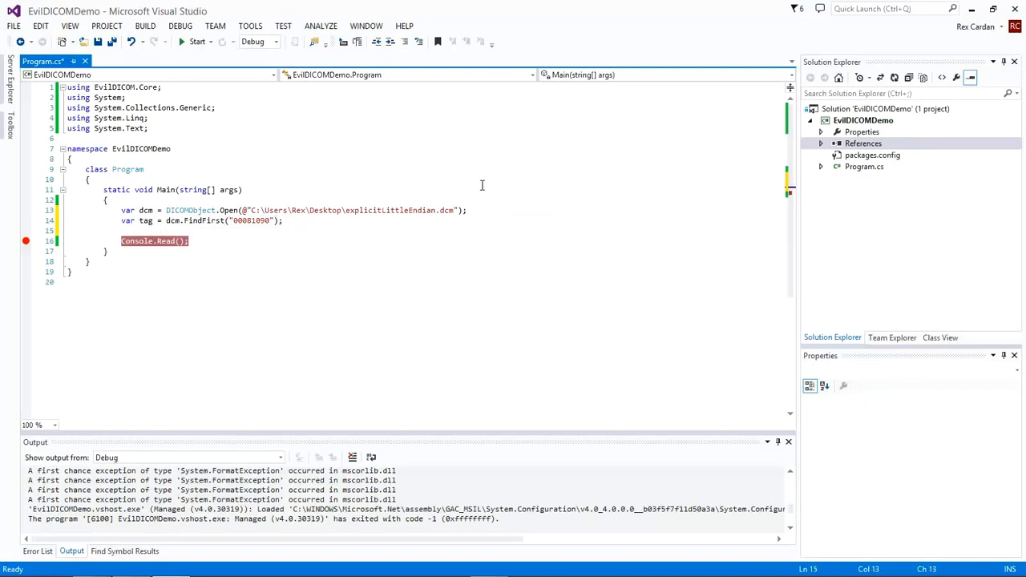
pyautogui.rightClick(144, 220)
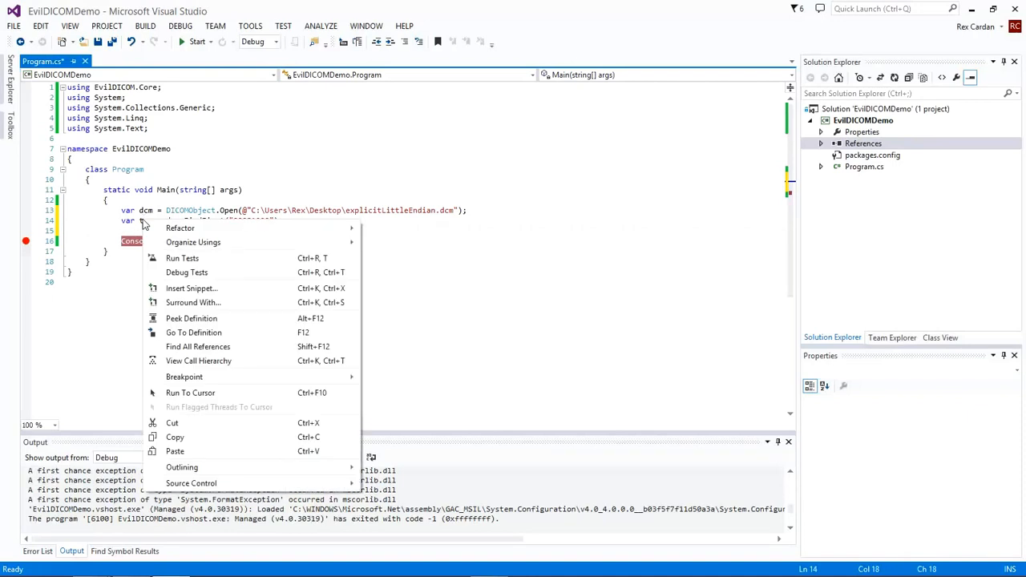
pyautogui.click(197, 41)
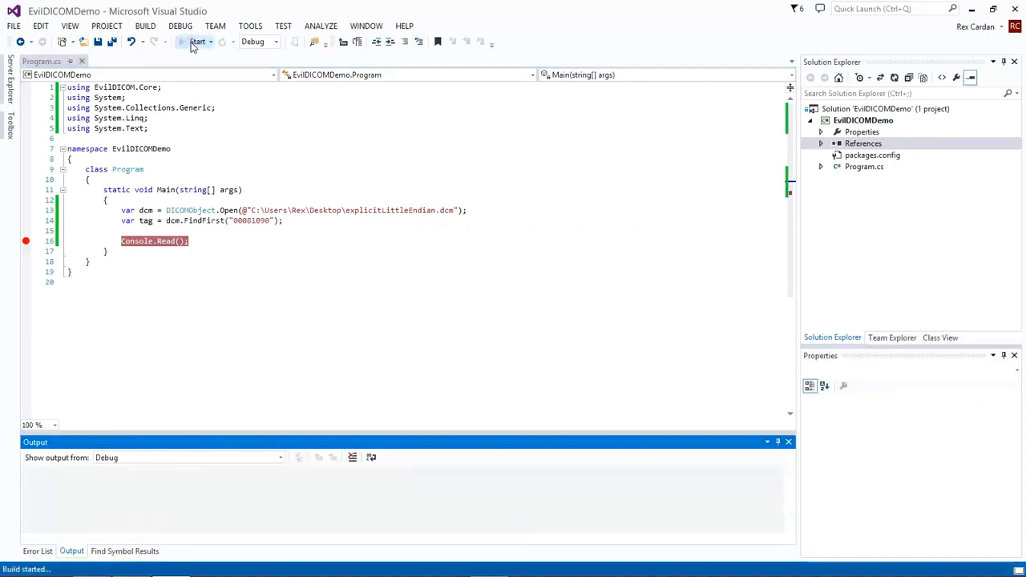
# Add a watch on tag, expand it in Watch 1, then return to Locals.
pyautogui.click(198, 42)
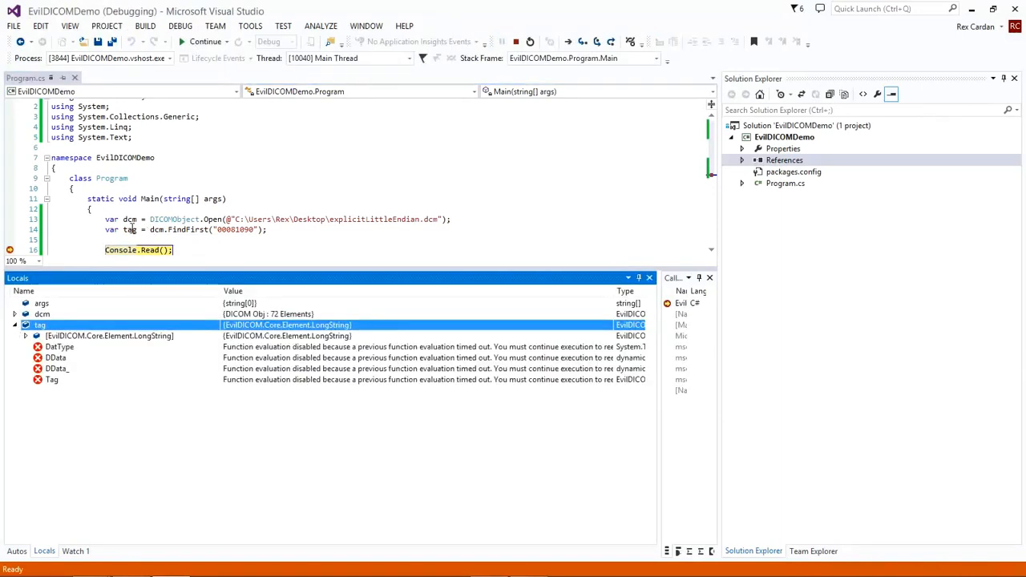
pyautogui.rightClick(141, 232)
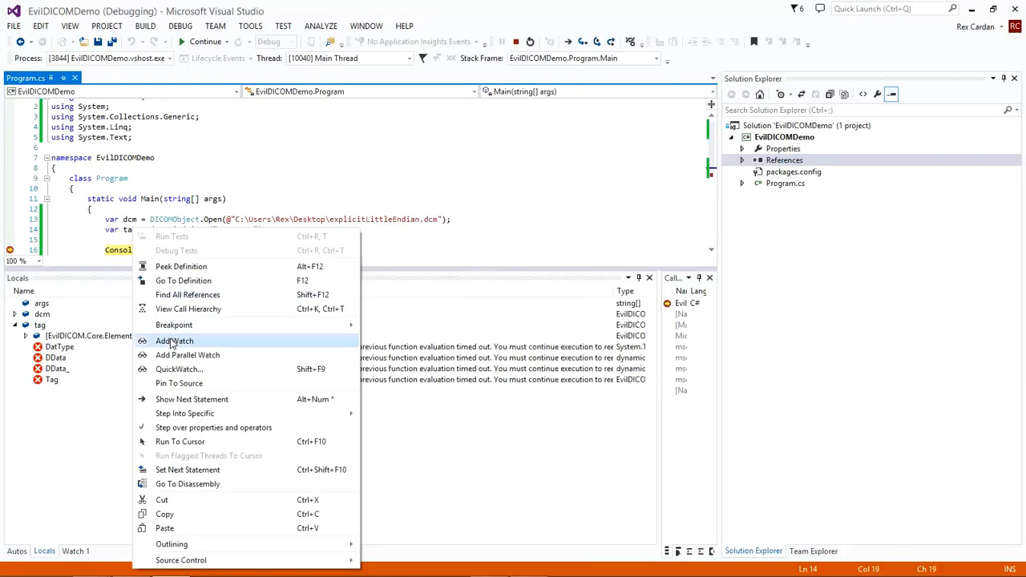
pyautogui.click(174, 340)
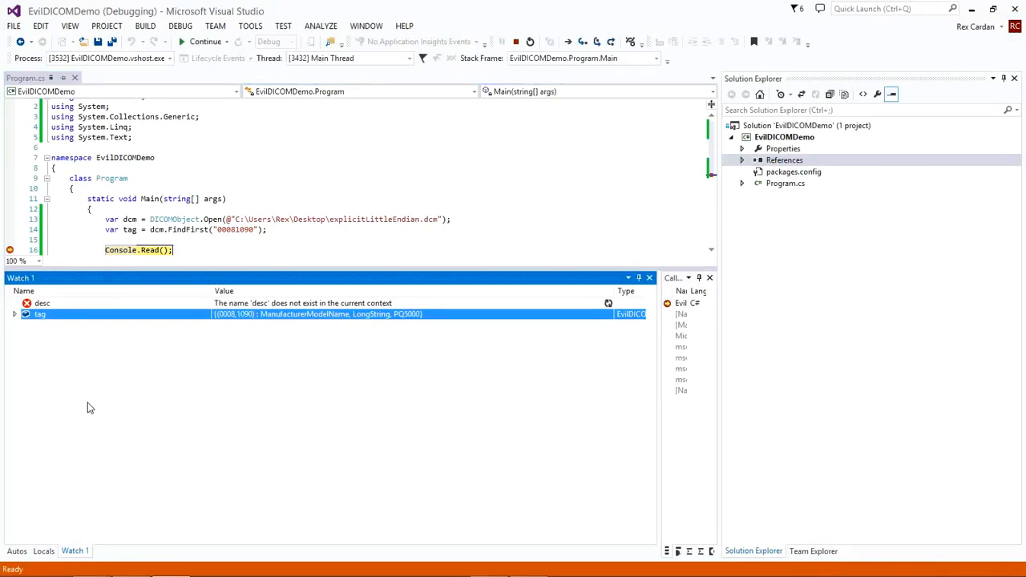
pyautogui.moveTo(22, 350)
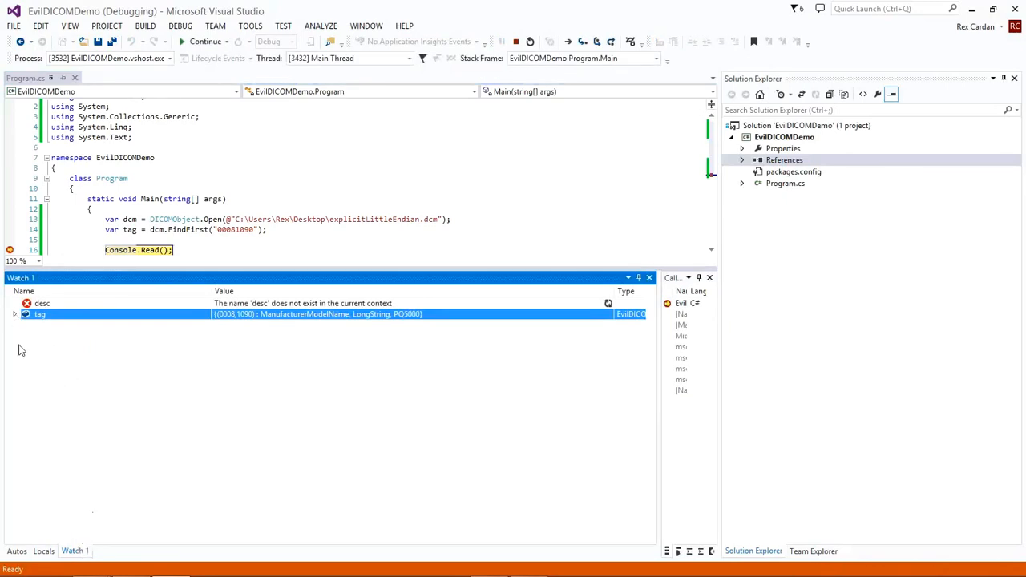
pyautogui.click(15, 314)
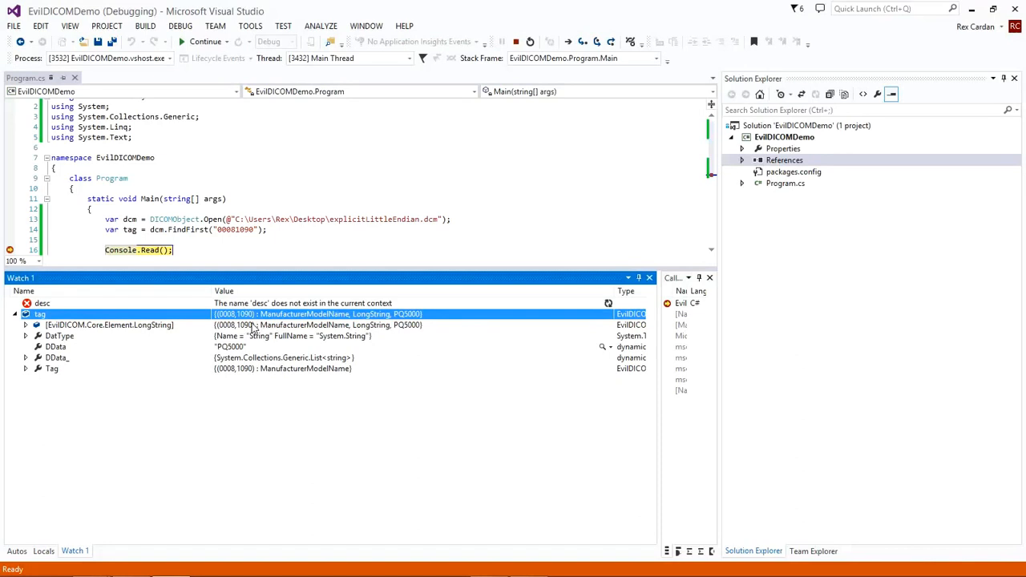
pyautogui.moveTo(342, 331)
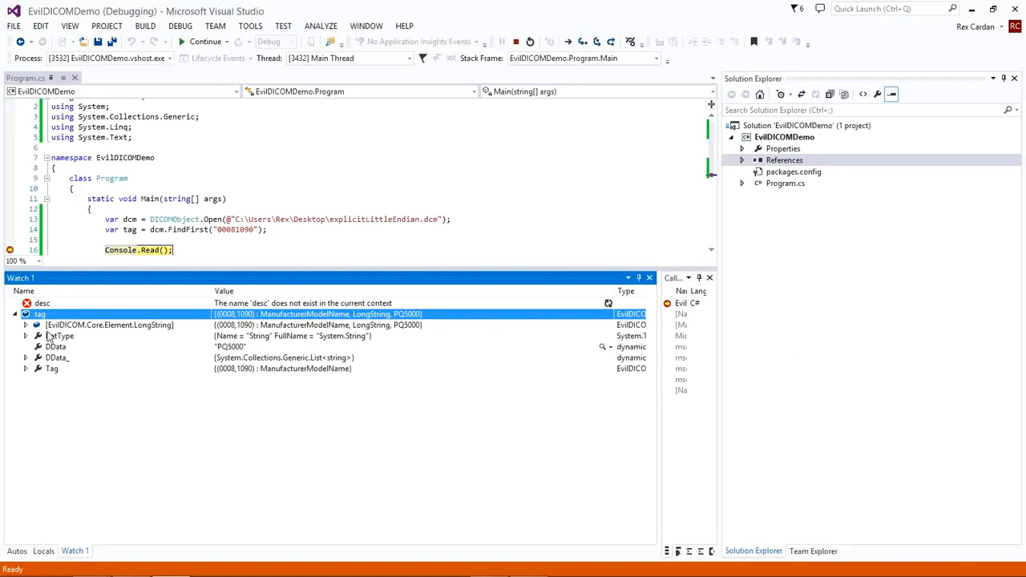
pyautogui.click(44, 550)
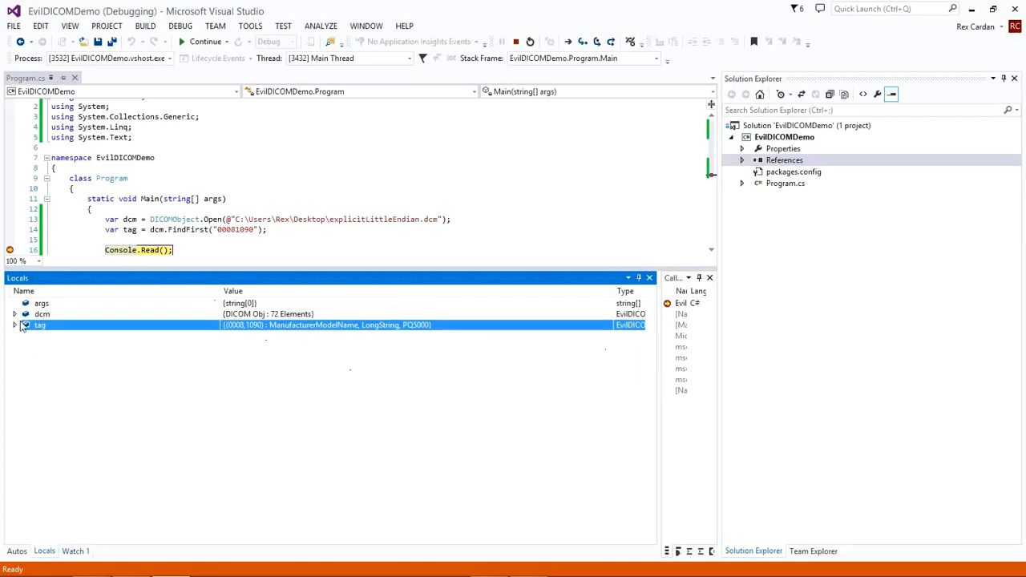
# Expand dcm's Elements and scroll through the 72 entries, selecting MediaStorageSOPClassUID.
pyautogui.click(15, 314)
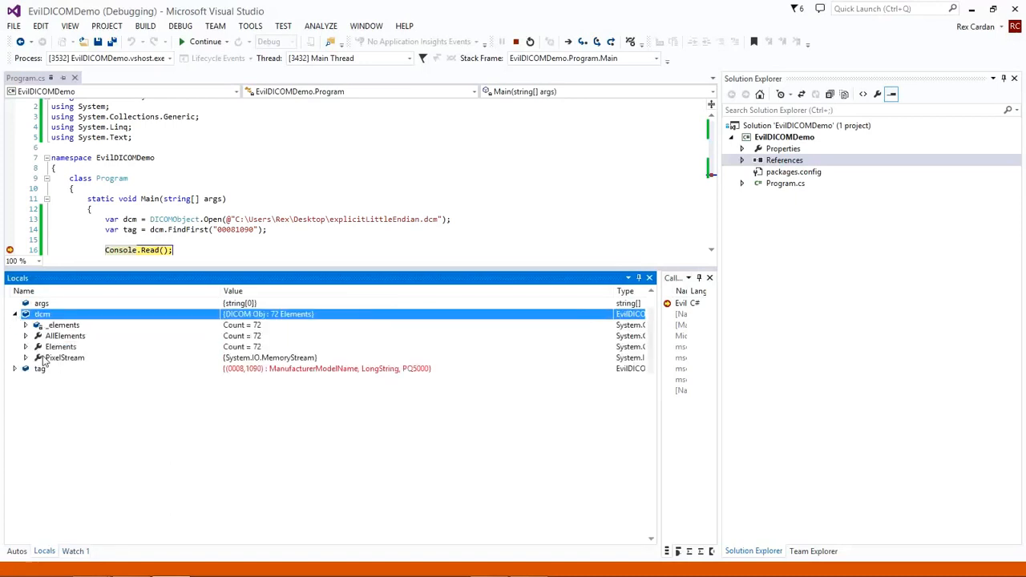
pyautogui.click(26, 346)
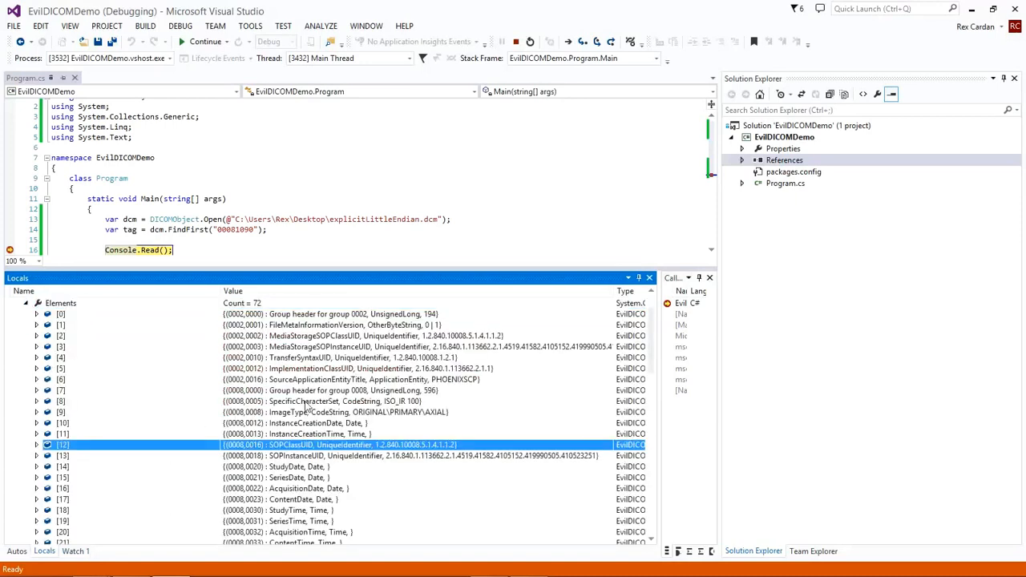
pyautogui.scroll(-3)
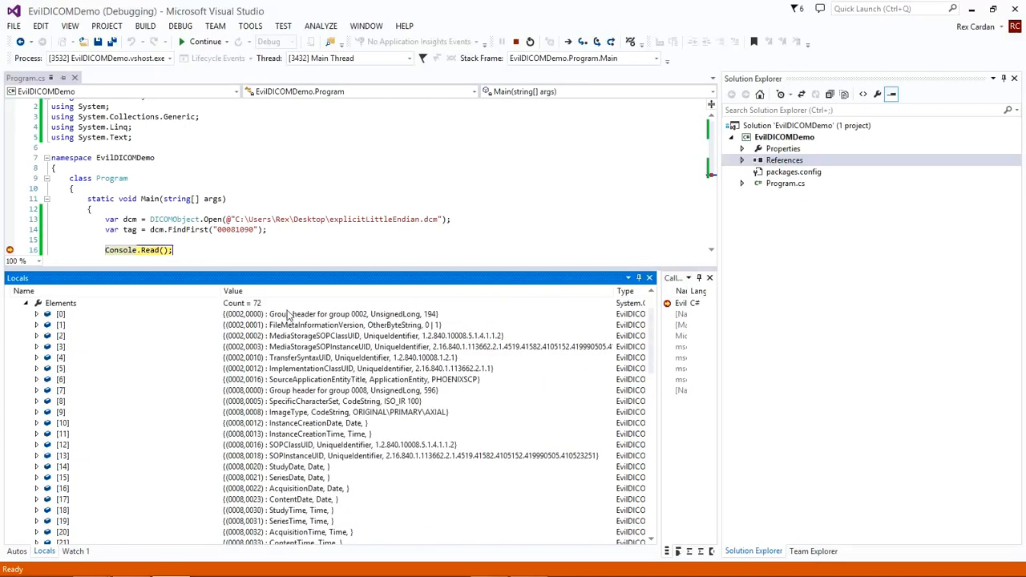
pyautogui.moveTo(295, 449)
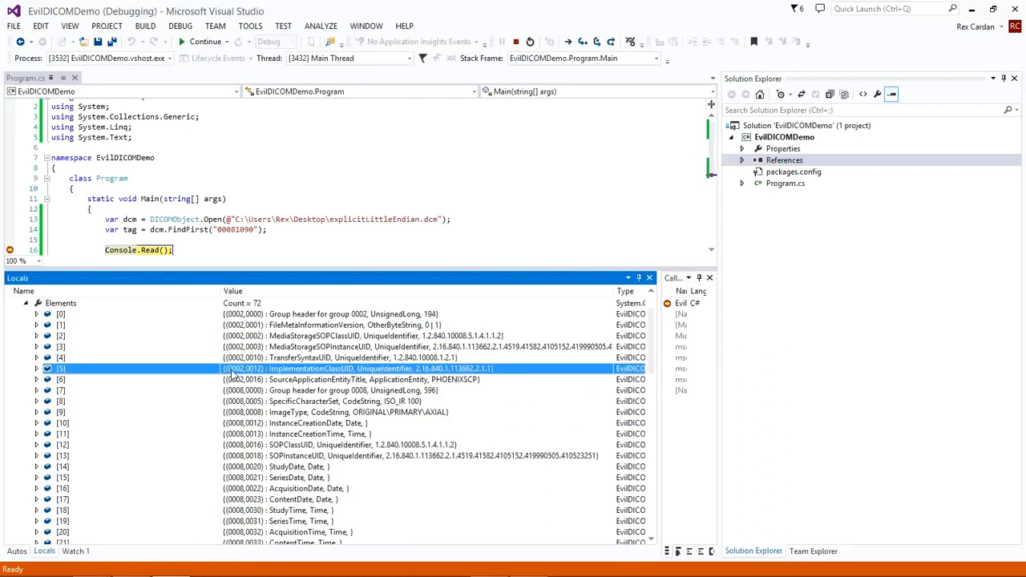
pyautogui.moveTo(356, 370)
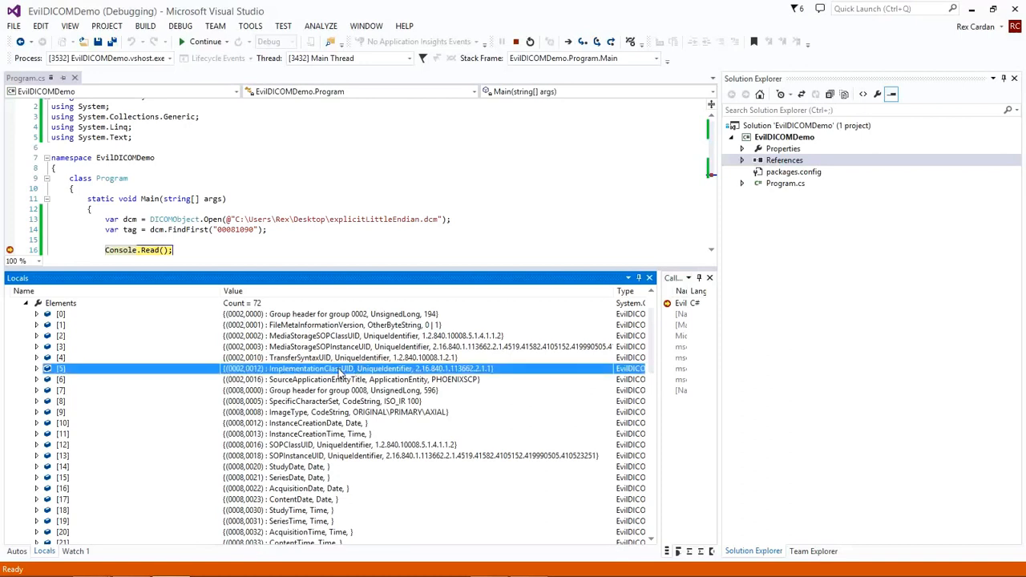
pyautogui.moveTo(398, 381)
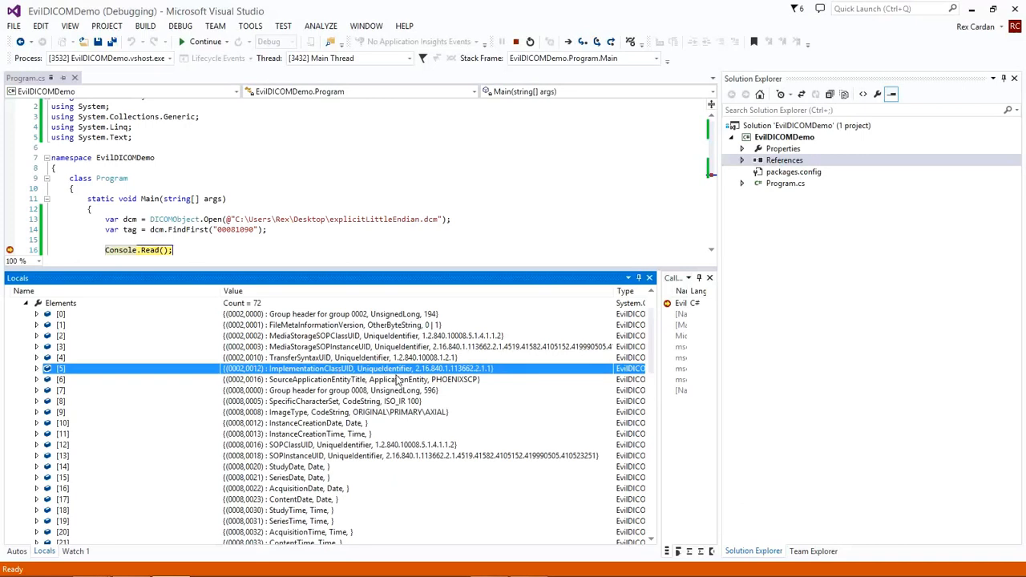
pyautogui.moveTo(381, 376)
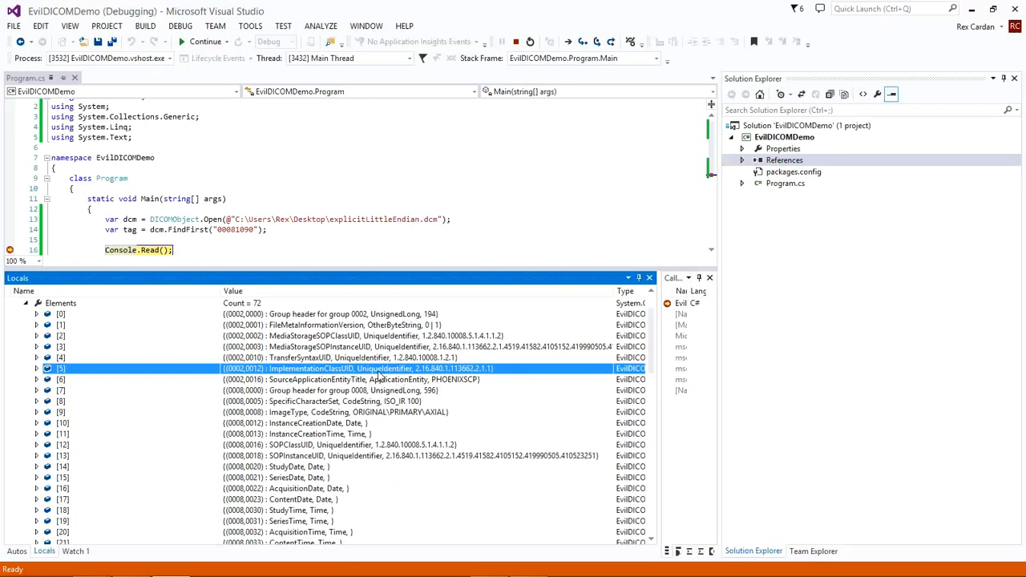
pyautogui.click(321, 357)
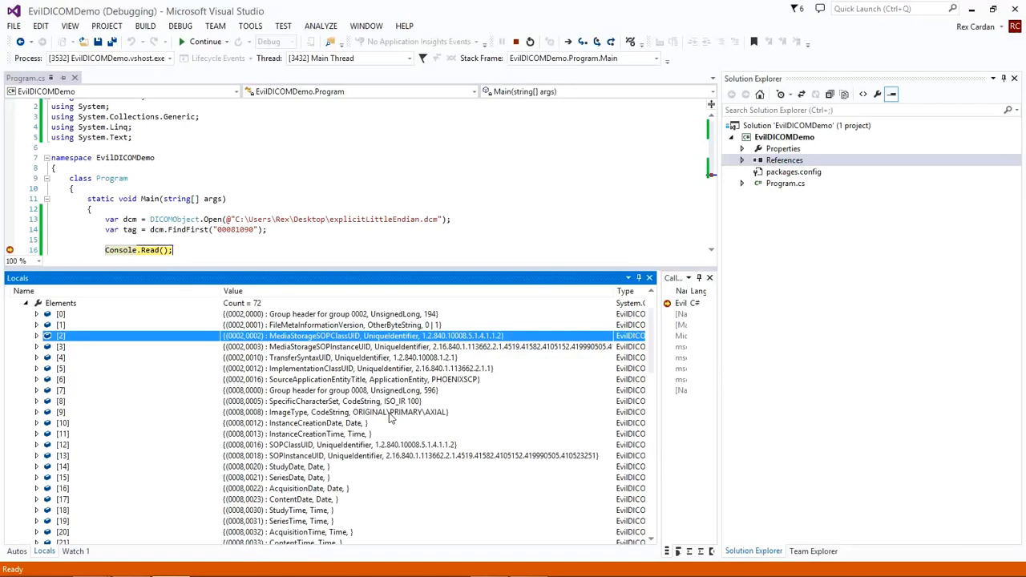
pyautogui.scroll(-3)
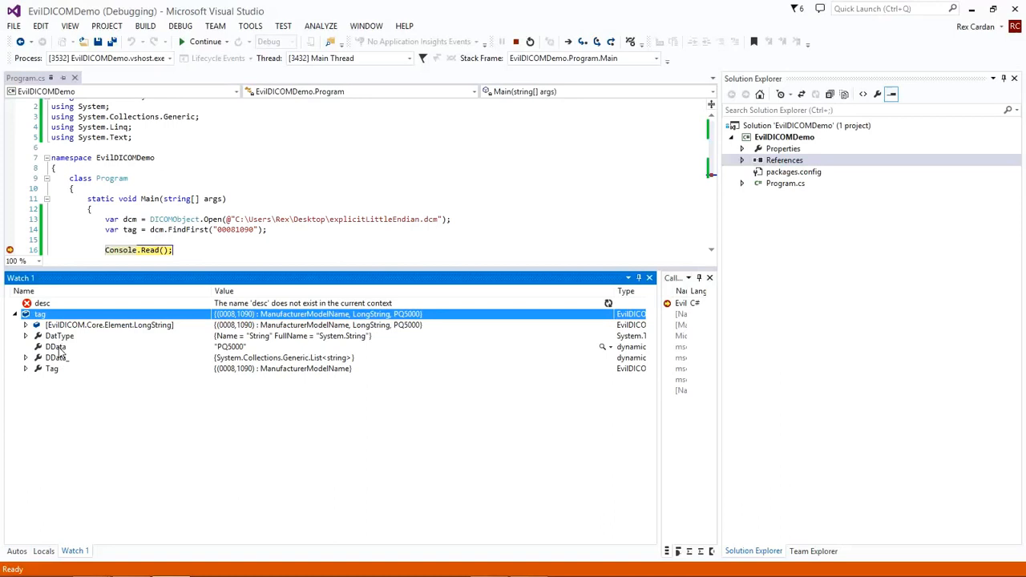
pyautogui.click(56, 346)
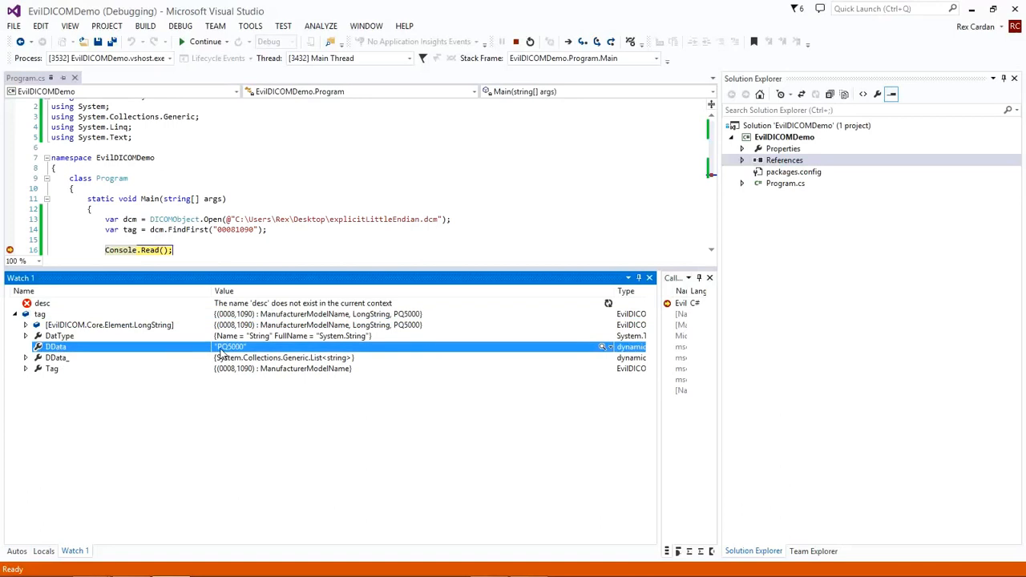
pyautogui.moveTo(79, 359)
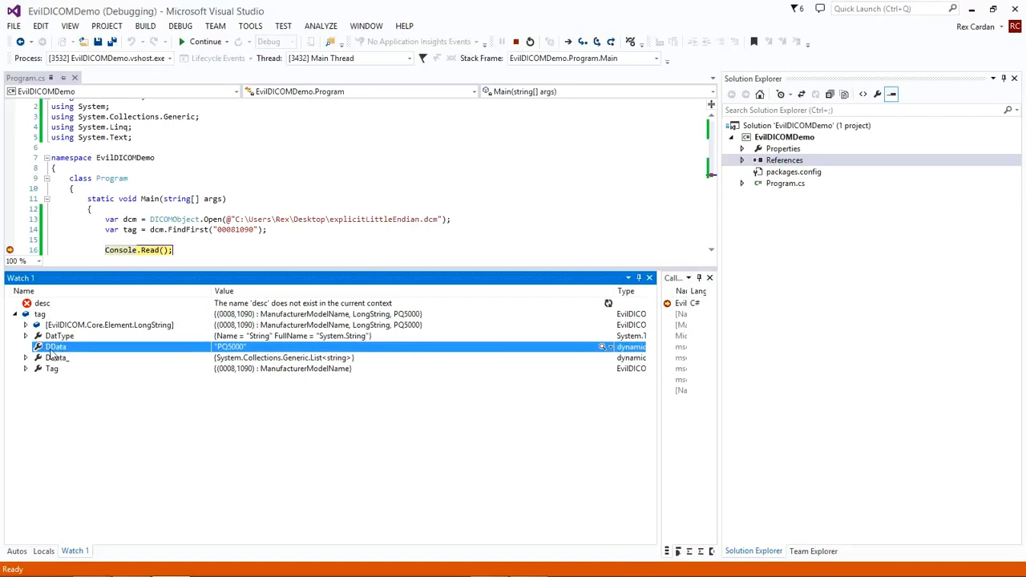
pyautogui.moveTo(60, 358)
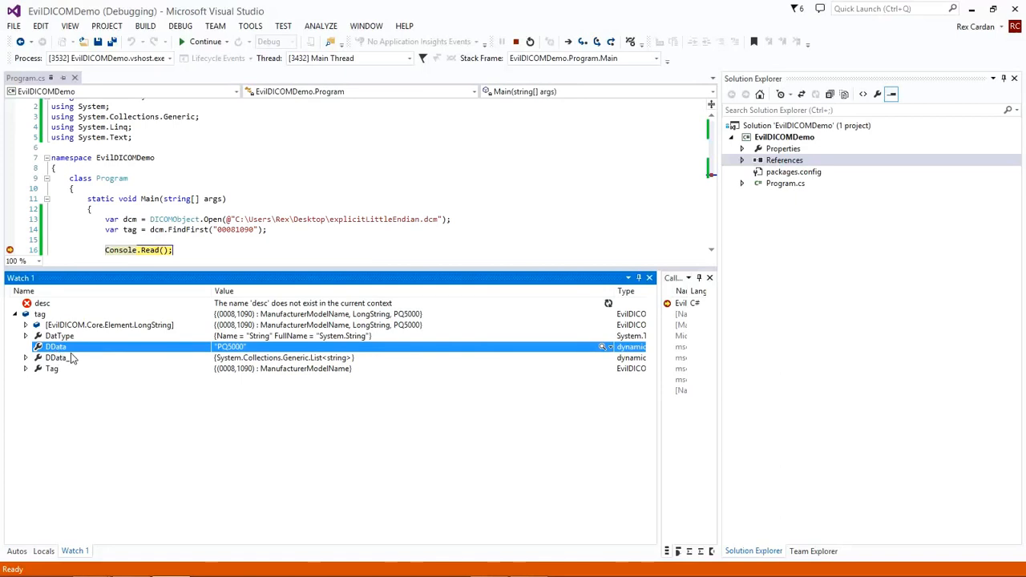
pyautogui.moveTo(75, 360)
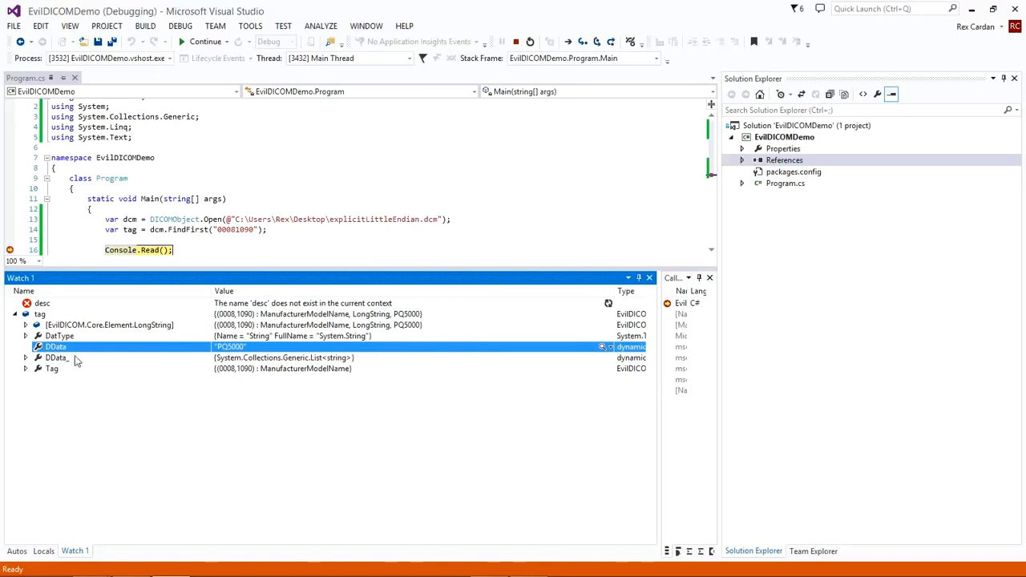
pyautogui.click(109, 325)
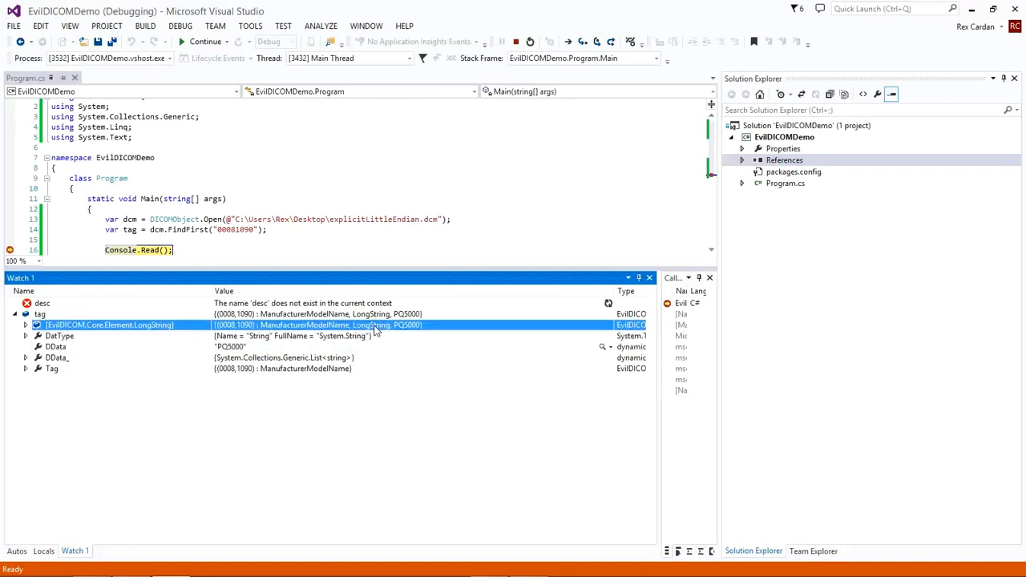
pyautogui.moveTo(359, 332)
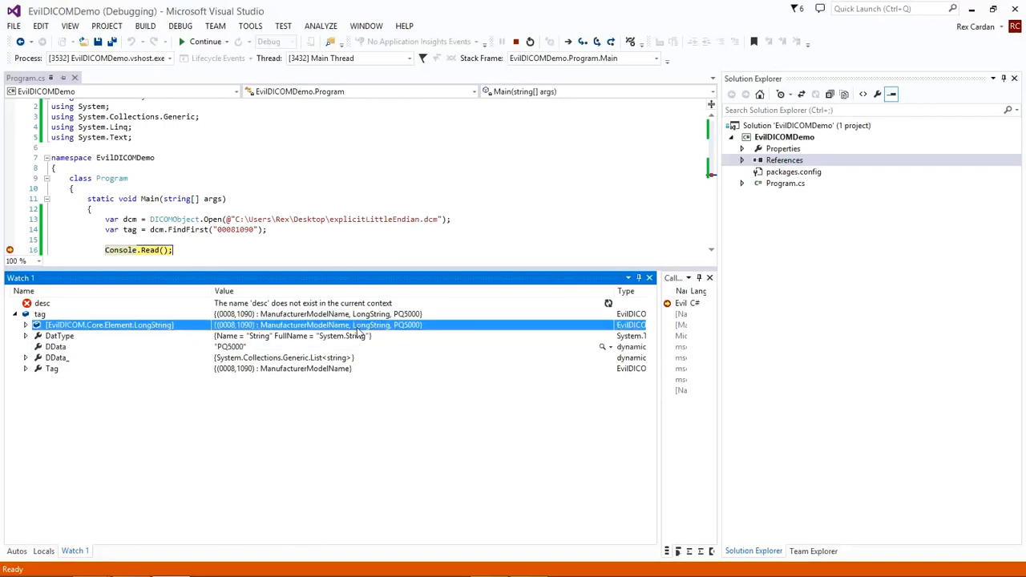
pyautogui.moveTo(417, 335)
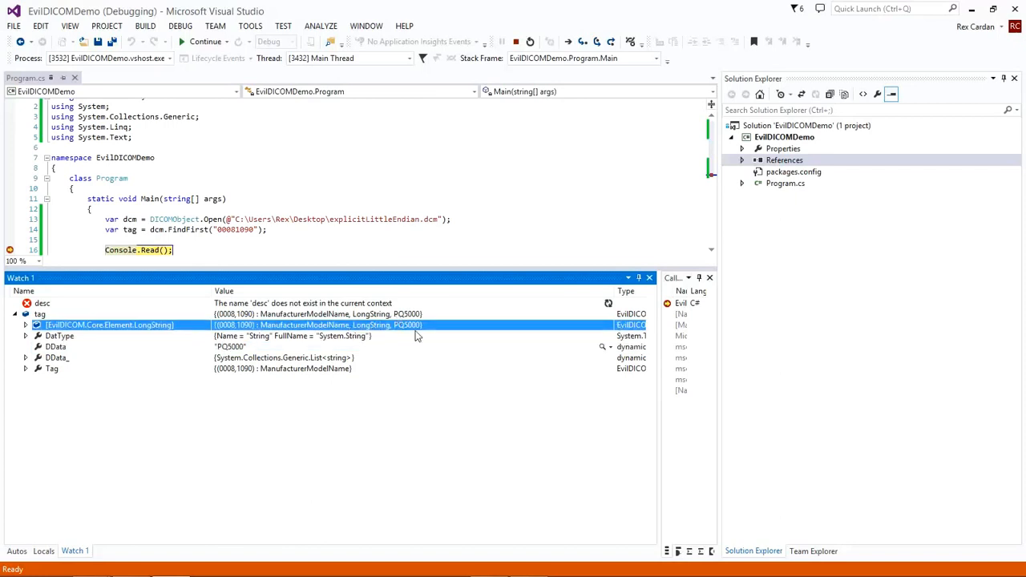
pyautogui.moveTo(377, 330)
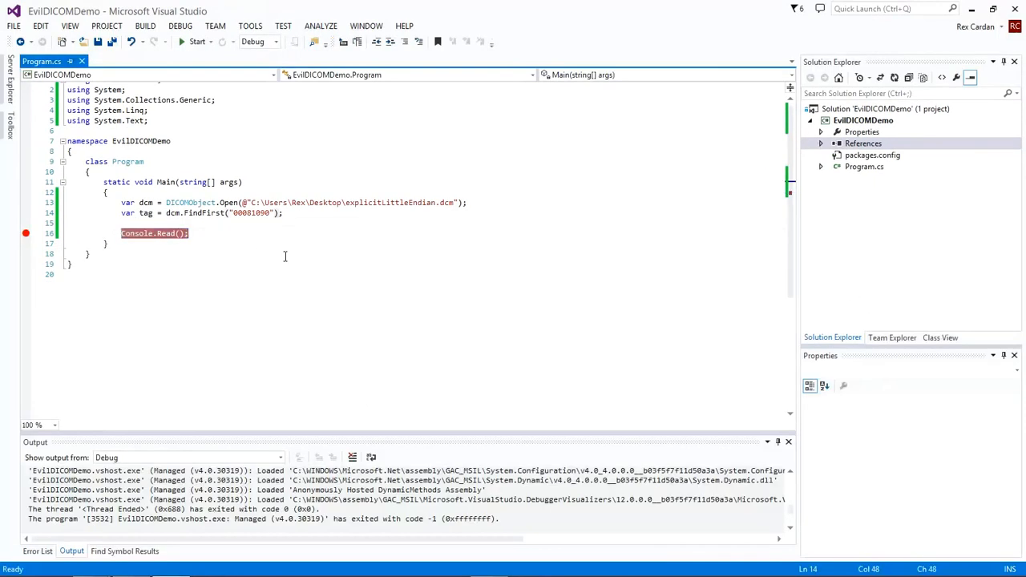
# Cast tag as LongString, add var data = tag.Data;, and start debugging.
pyautogui.write('as LongString')
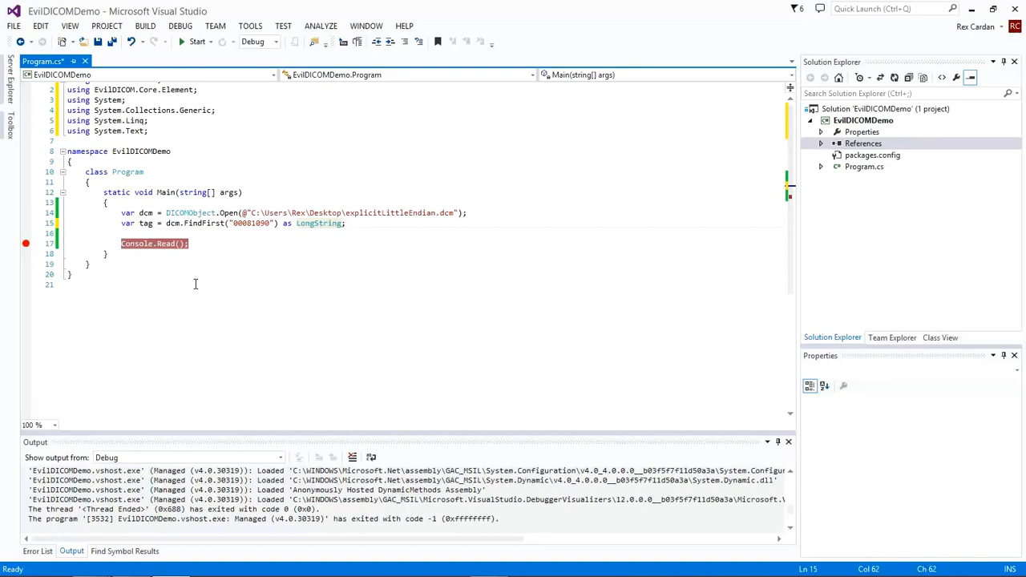
pyautogui.moveTo(197, 271)
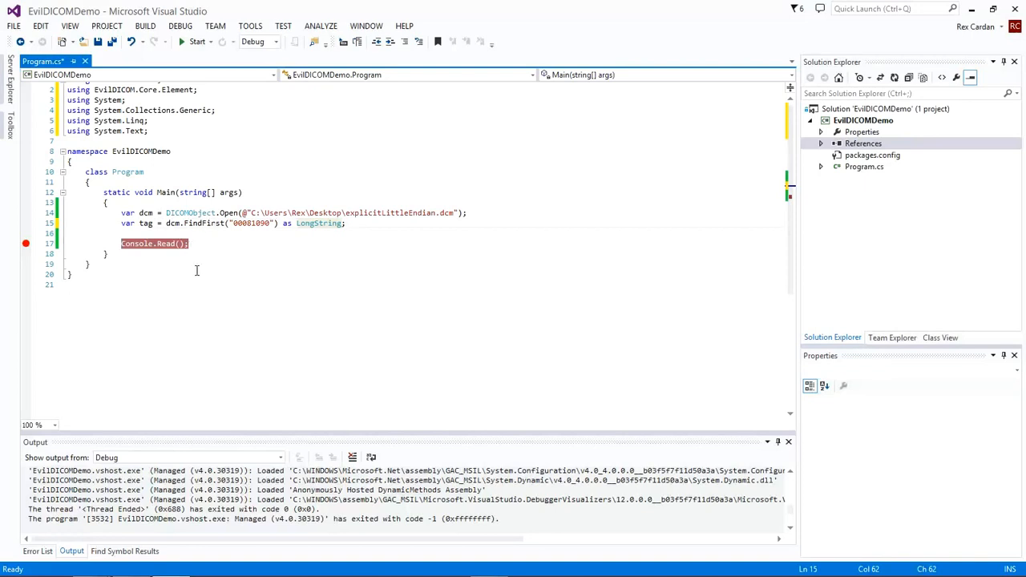
pyautogui.moveTo(260, 253)
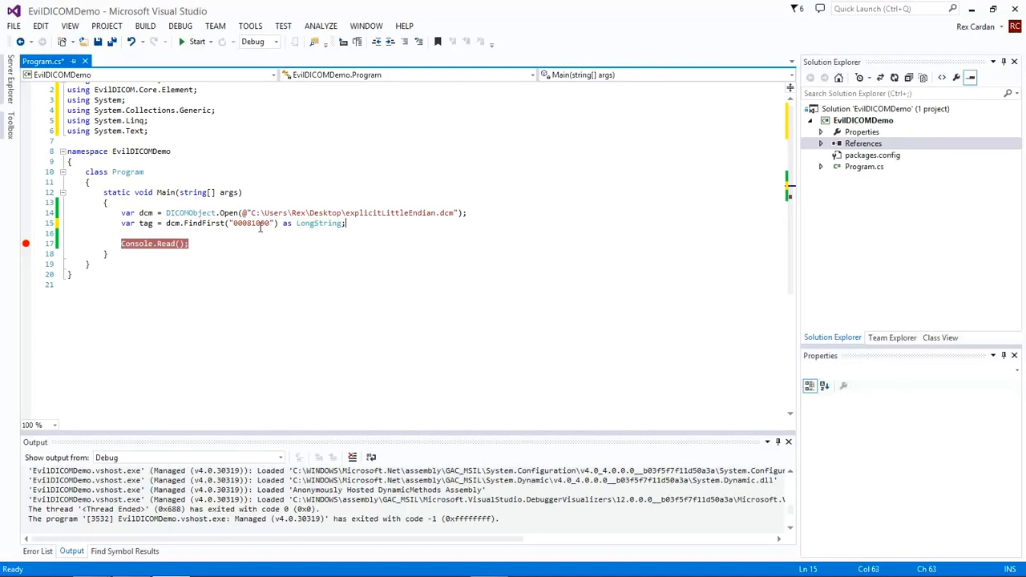
pyautogui.moveTo(260, 228)
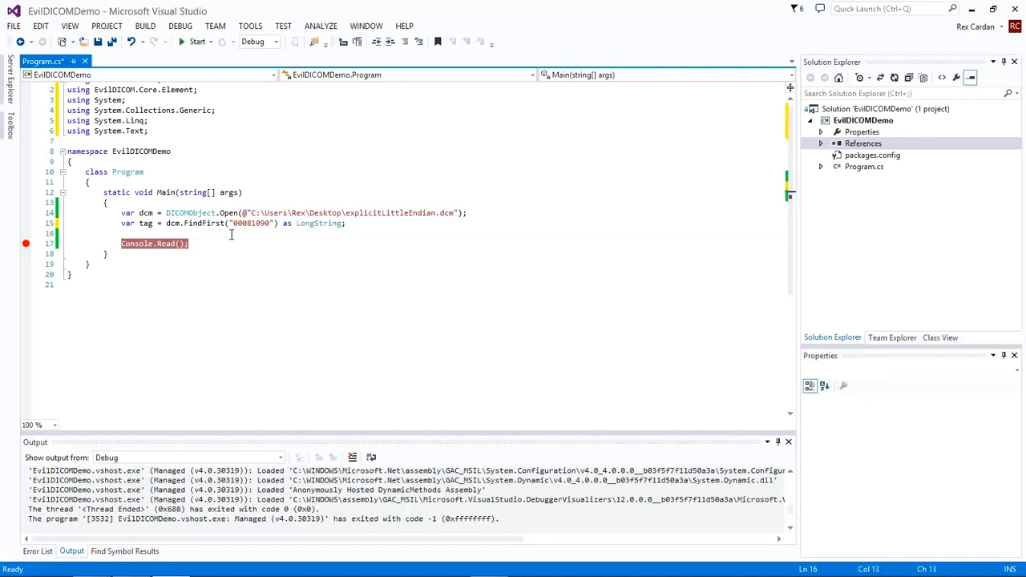
pyautogui.moveTo(254, 270)
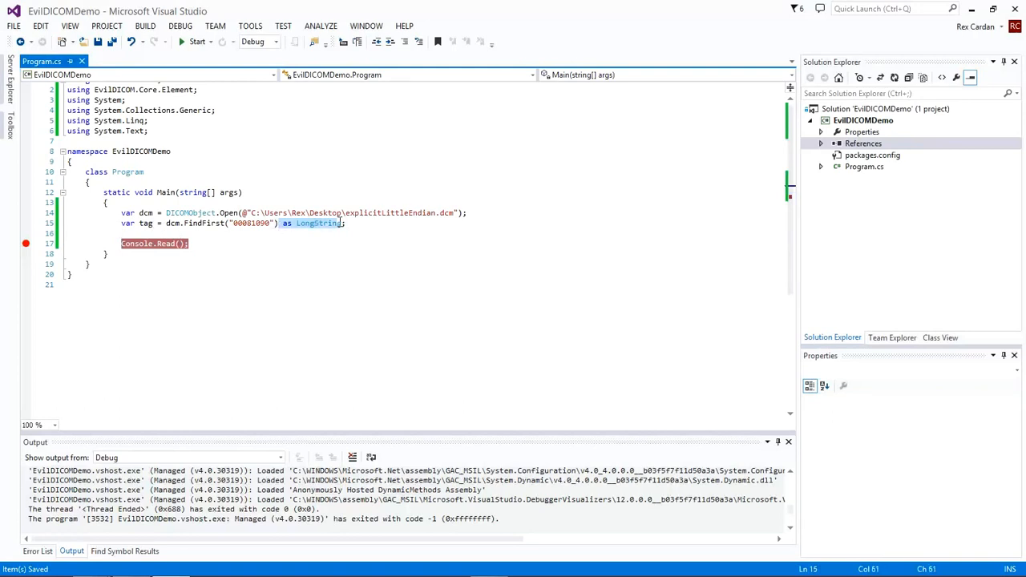
pyautogui.click(202, 232)
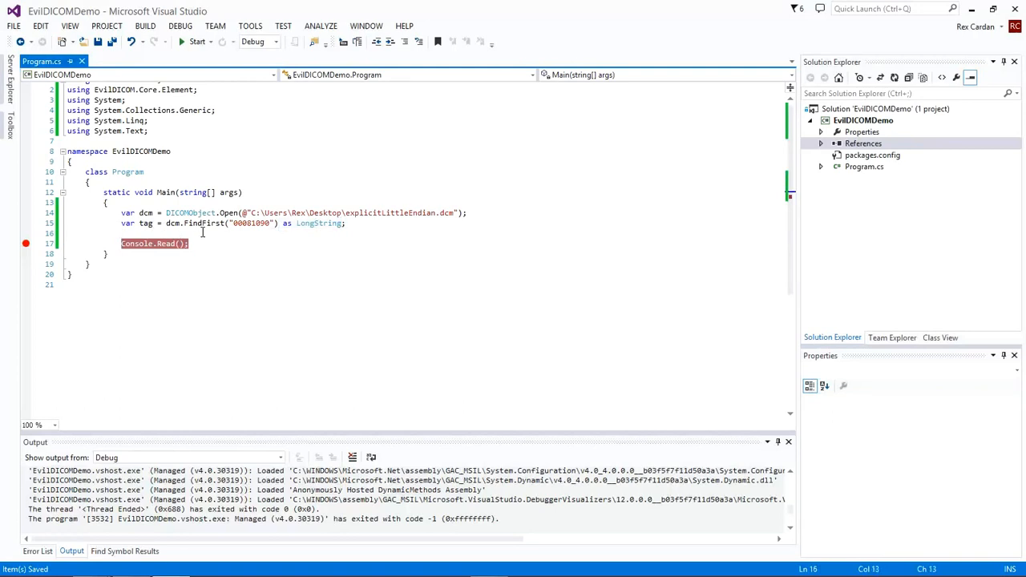
pyautogui.write('var data =')
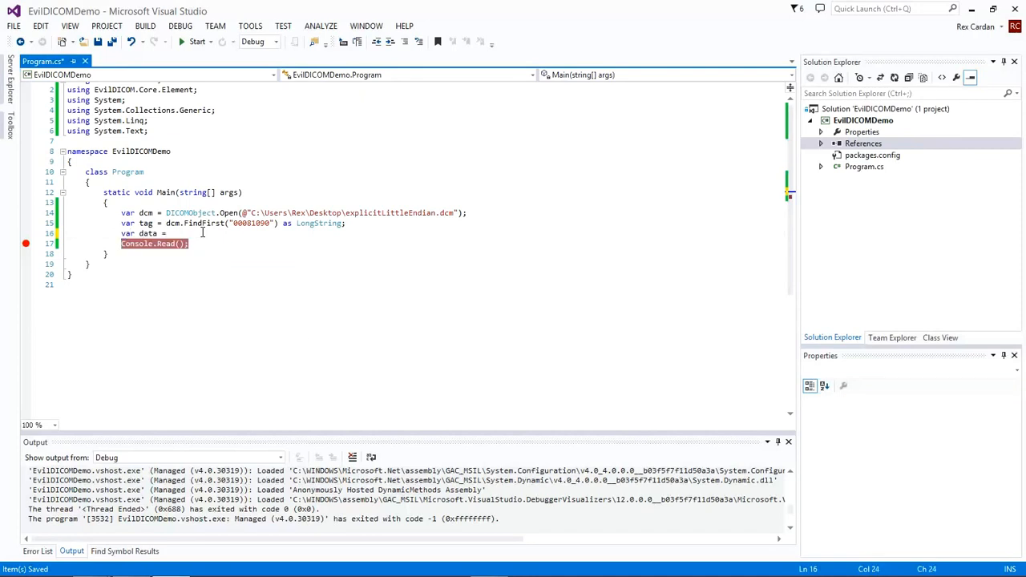
pyautogui.write('tag.d')
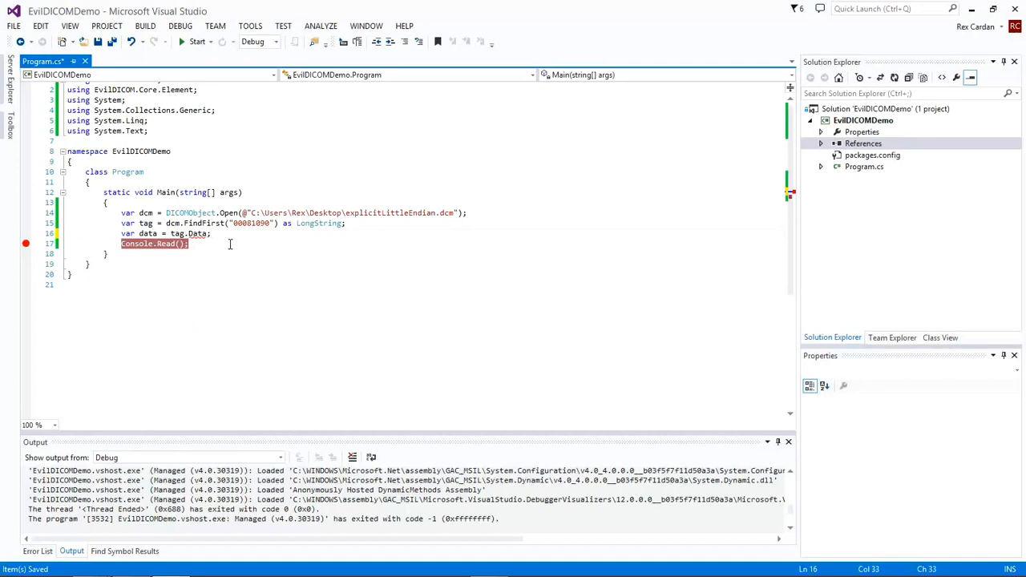
pyautogui.click(197, 41)
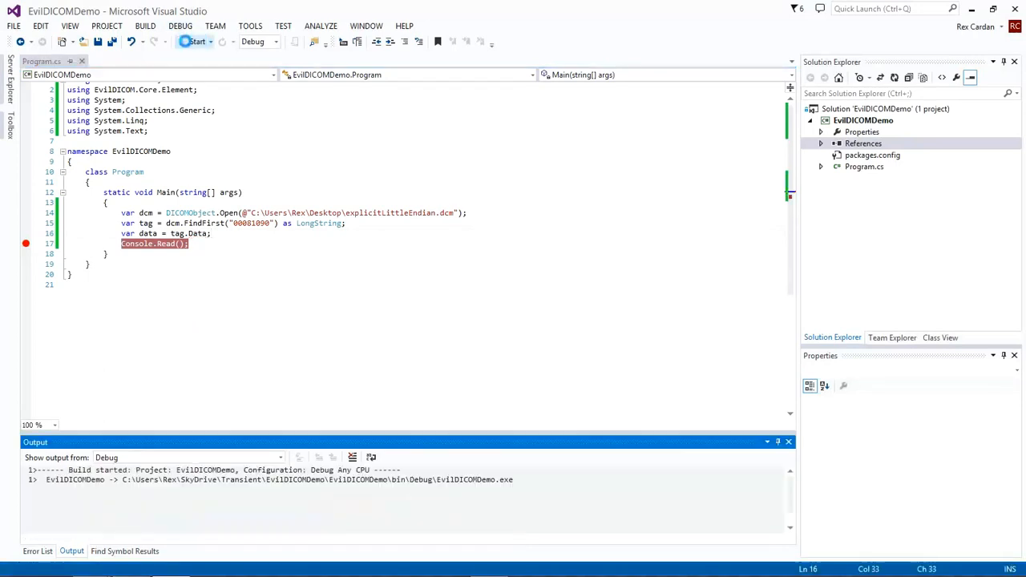
# Confirm in Locals that data holds "PQ5000", then stop debugging.
pyautogui.click(190, 41)
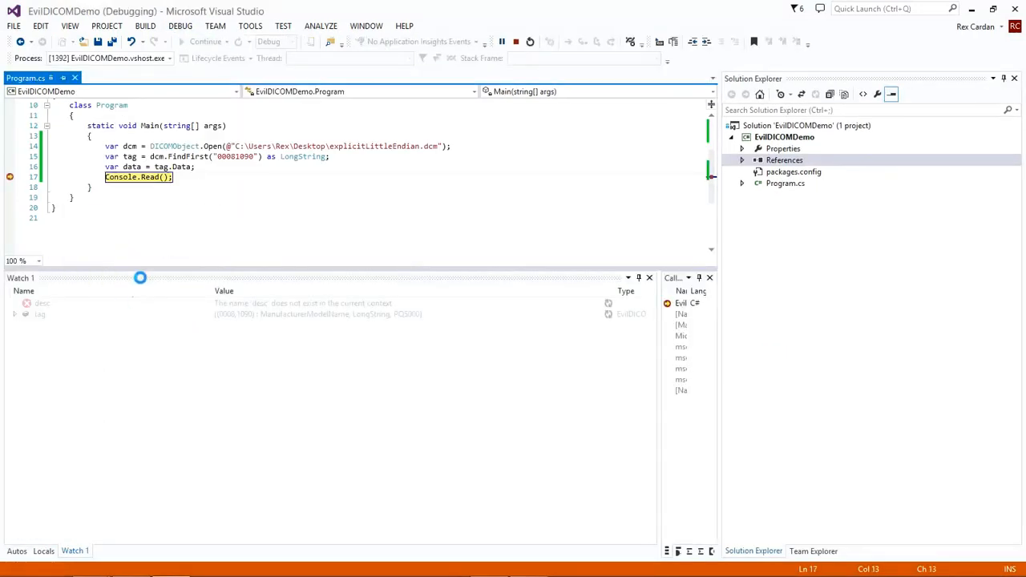
pyautogui.click(43, 550)
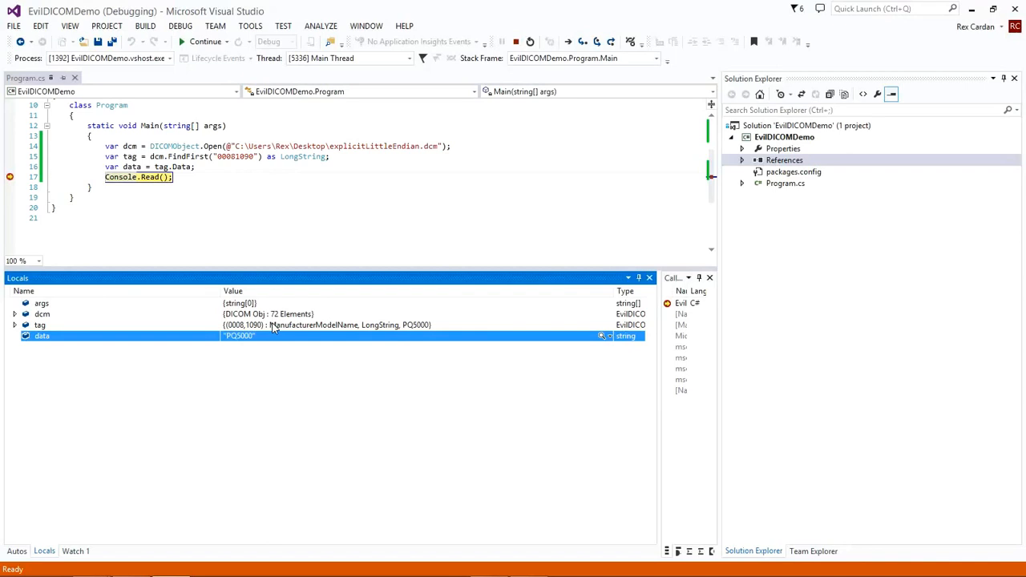
pyautogui.click(515, 41)
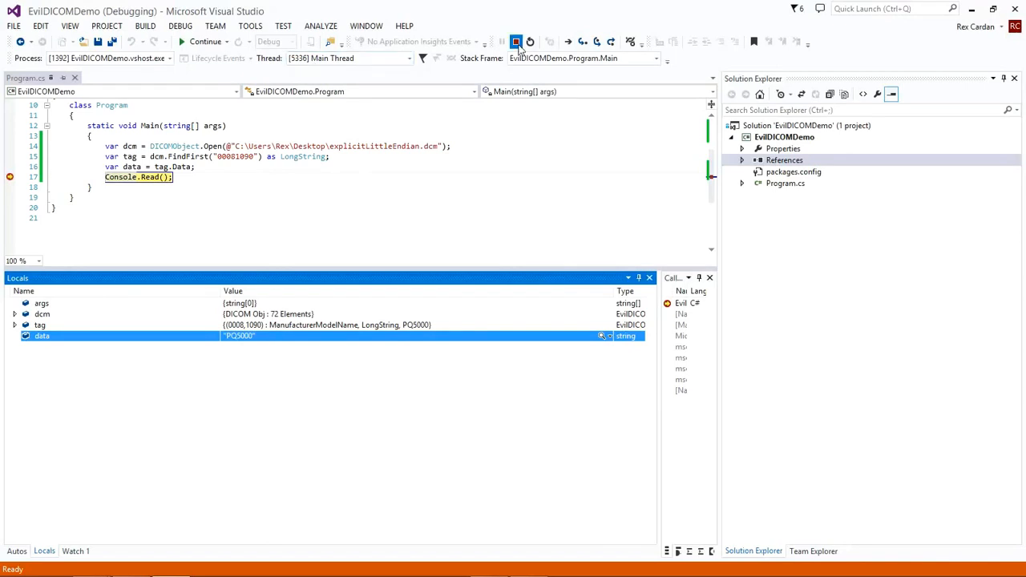
pyautogui.click(515, 42)
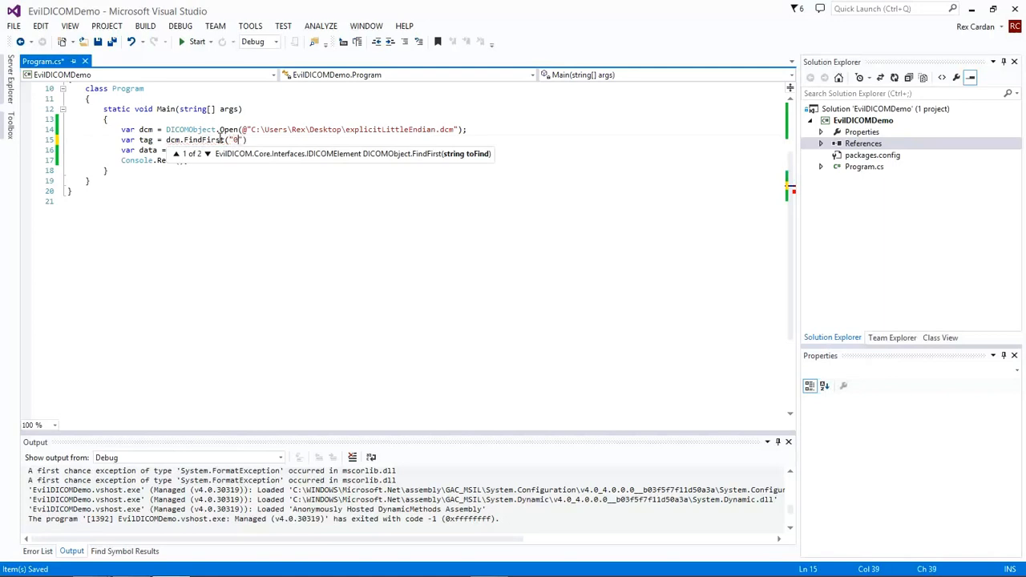
# Look up tag "00200037" cast as DecimalString, keep Console.Read(), and run again.
pyautogui.write('0200037')
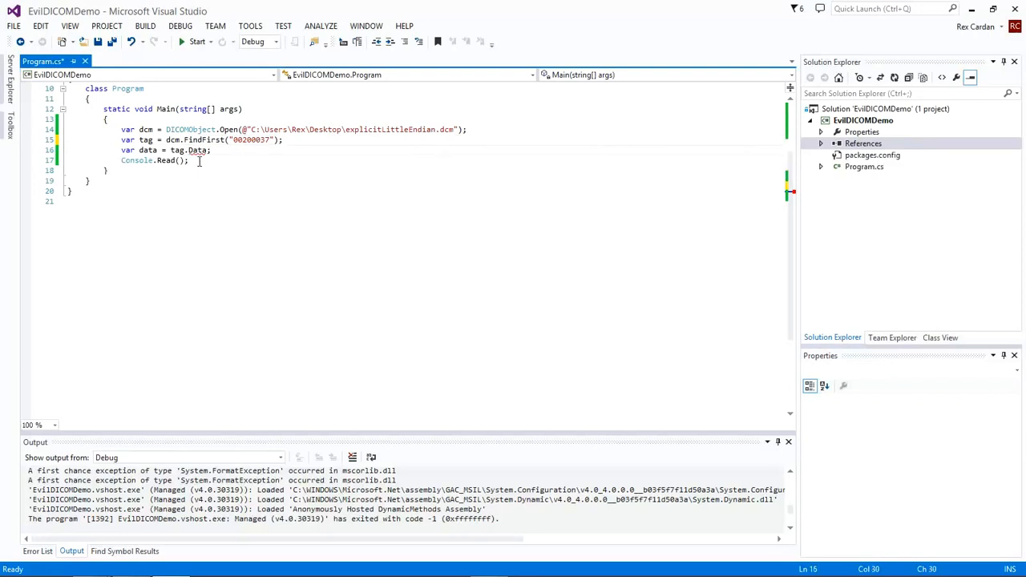
pyautogui.moveTo(197, 150)
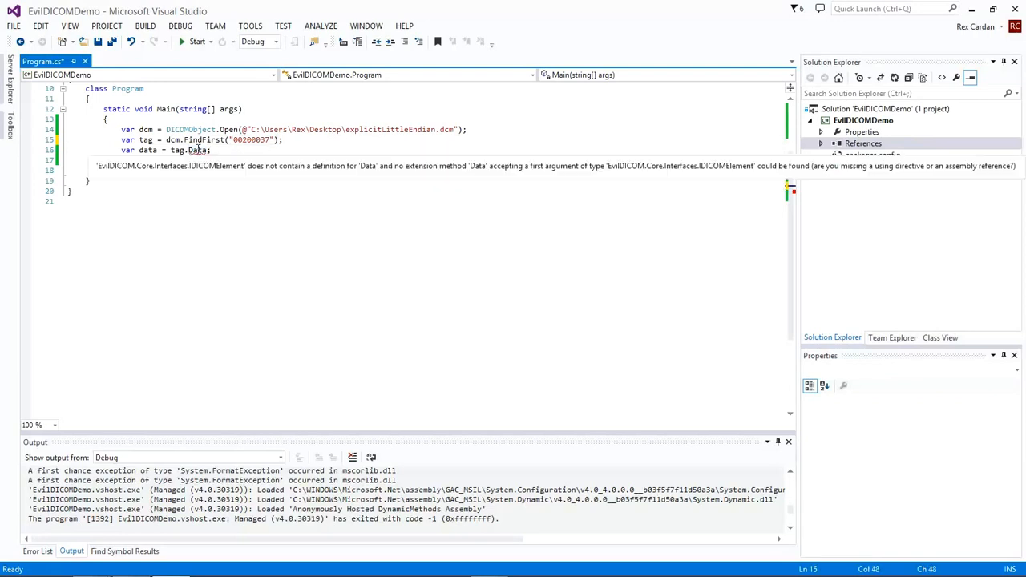
pyautogui.write('Console.Read();')
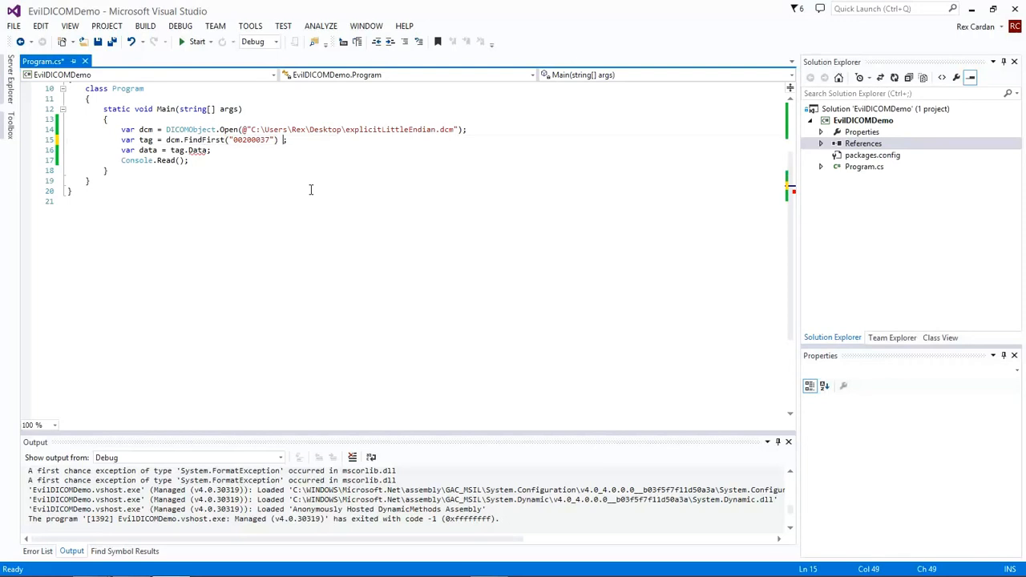
pyautogui.write('as DecimalString')
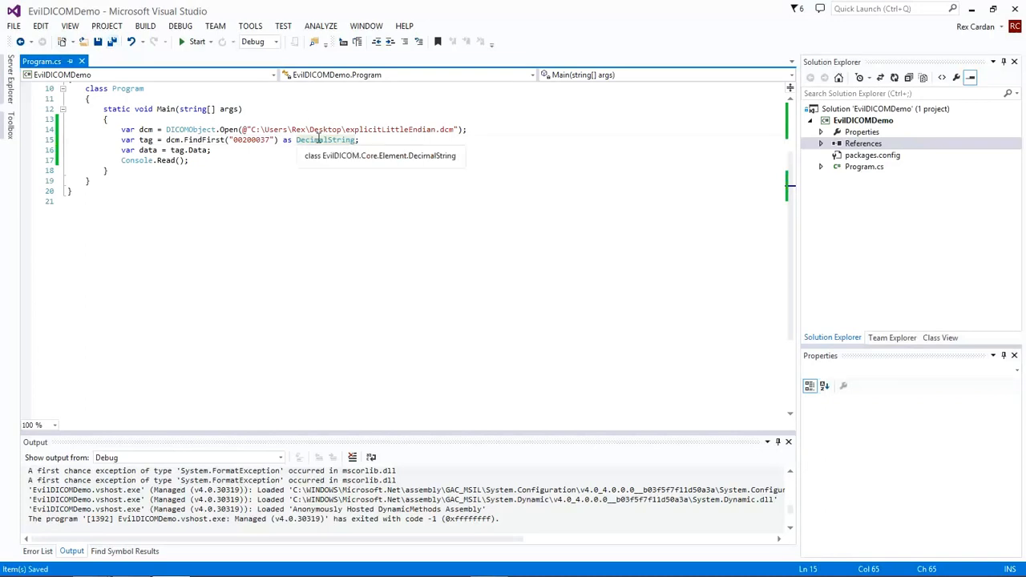
pyautogui.click(197, 41)
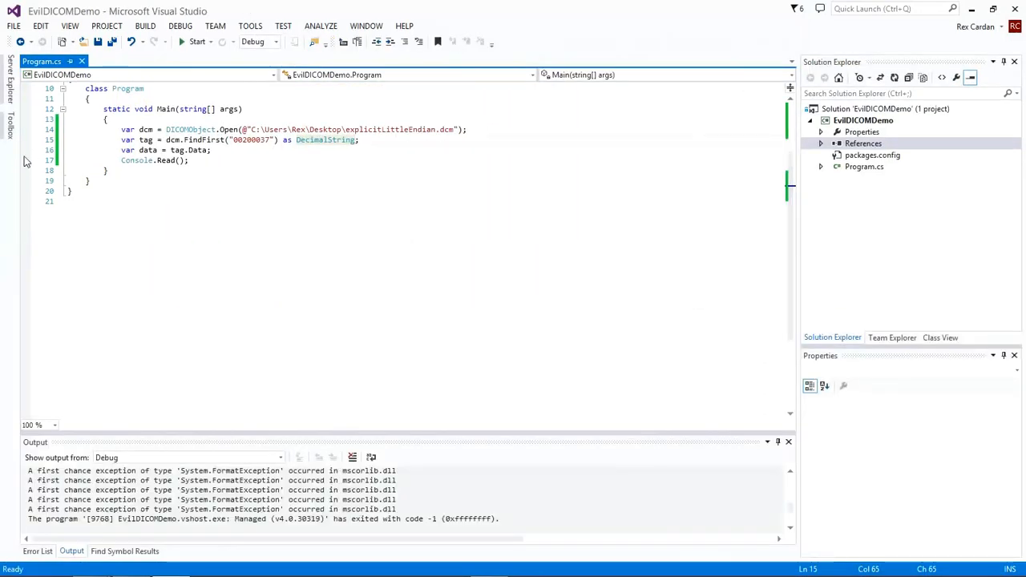
# At the Console.Read breakpoint, inspect data (1.0) and expand the DecimalString tag.
pyautogui.click(196, 41)
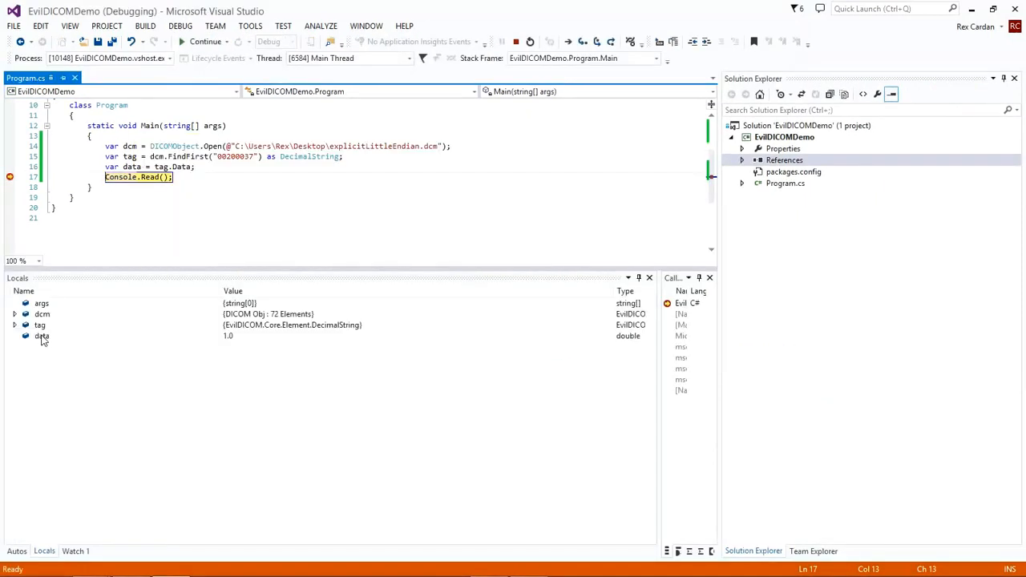
pyautogui.click(42, 335)
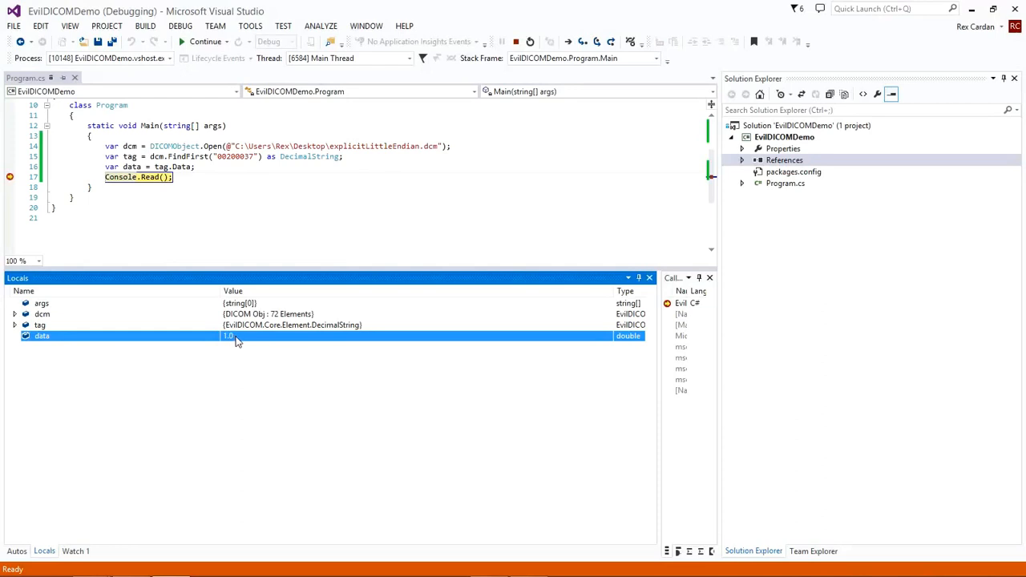
pyautogui.moveTo(228, 339)
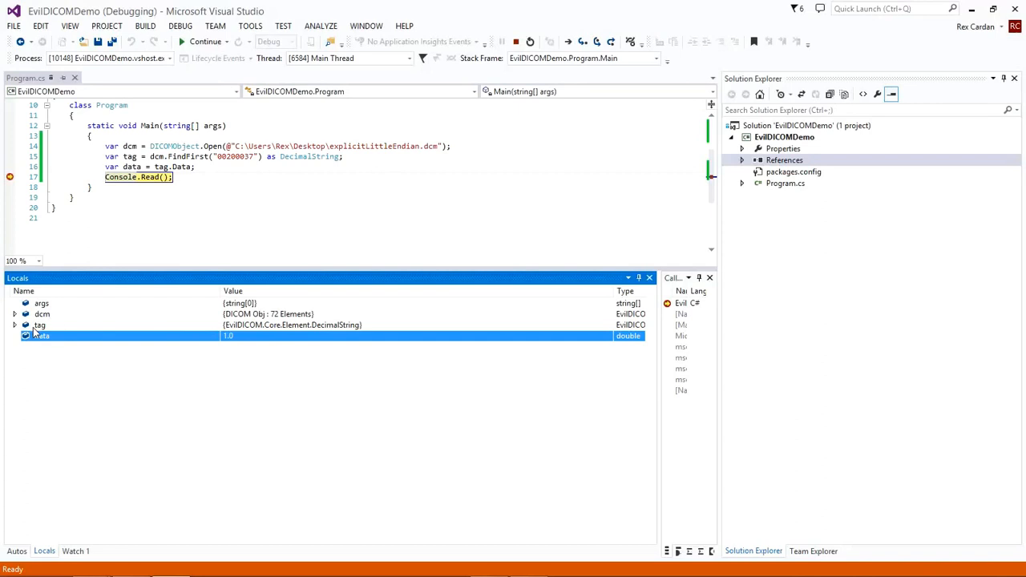
pyautogui.click(15, 325)
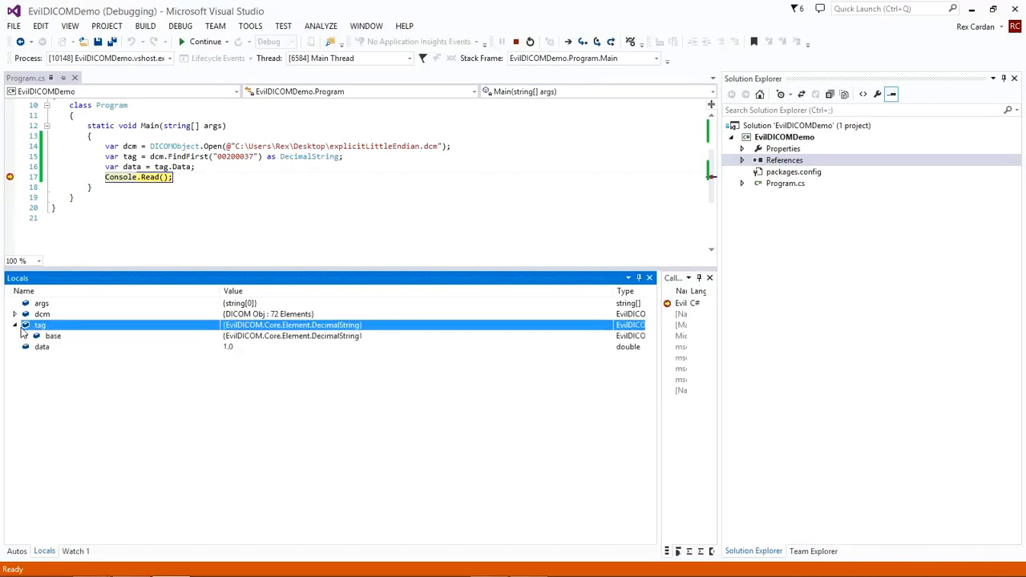
pyautogui.click(36, 335)
pyautogui.write('_')
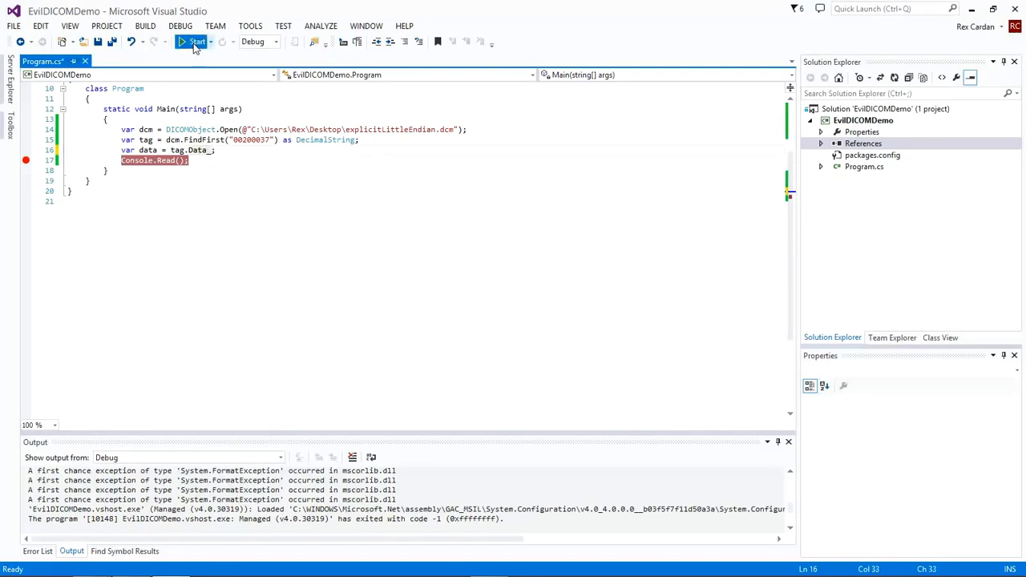
# Rerun and expand the watched tag, base and Data_, showing values 1, 0, 0, 0, 1, 0.
pyautogui.click(193, 42)
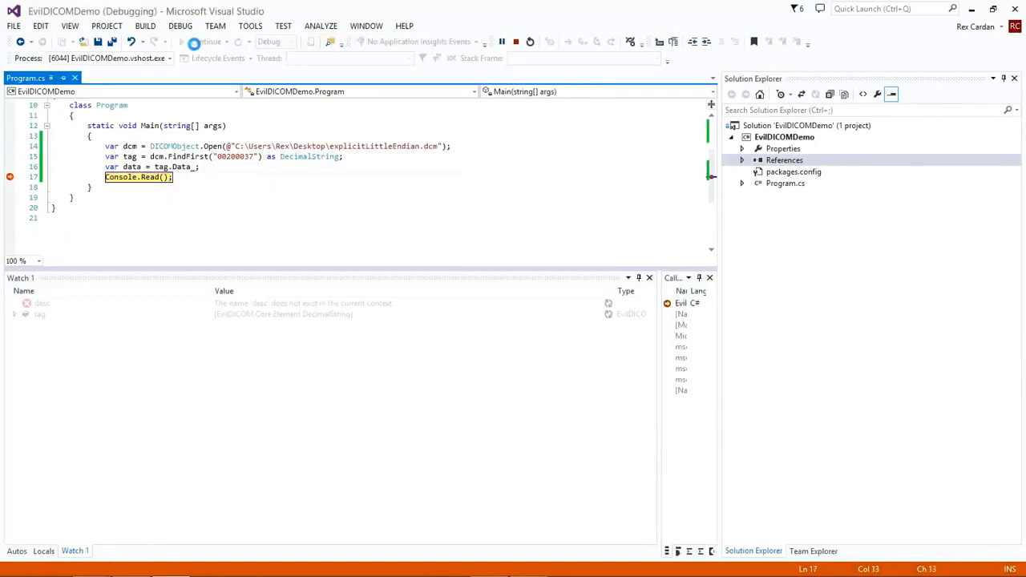
pyautogui.click(568, 42)
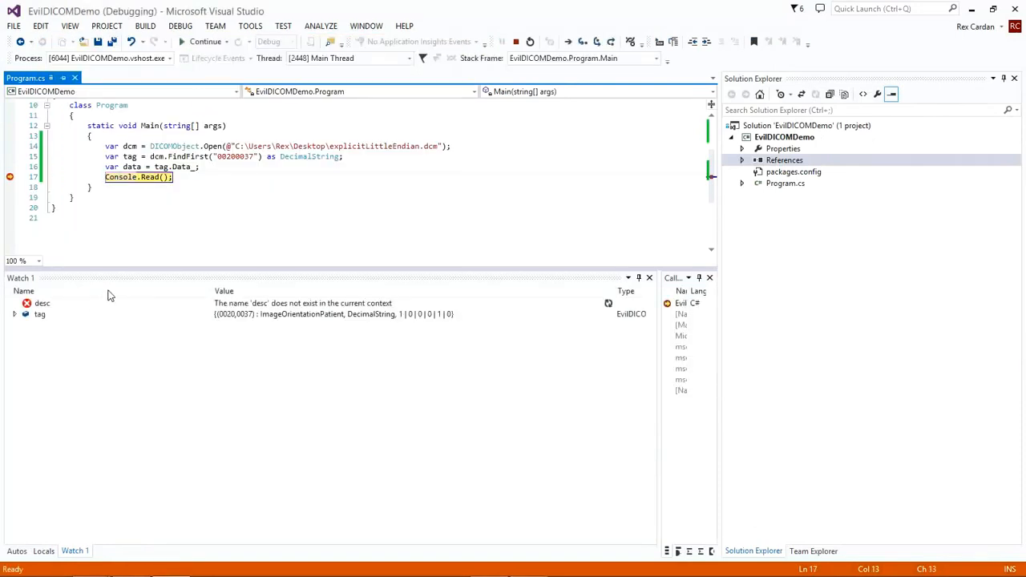
pyautogui.moveTo(169, 325)
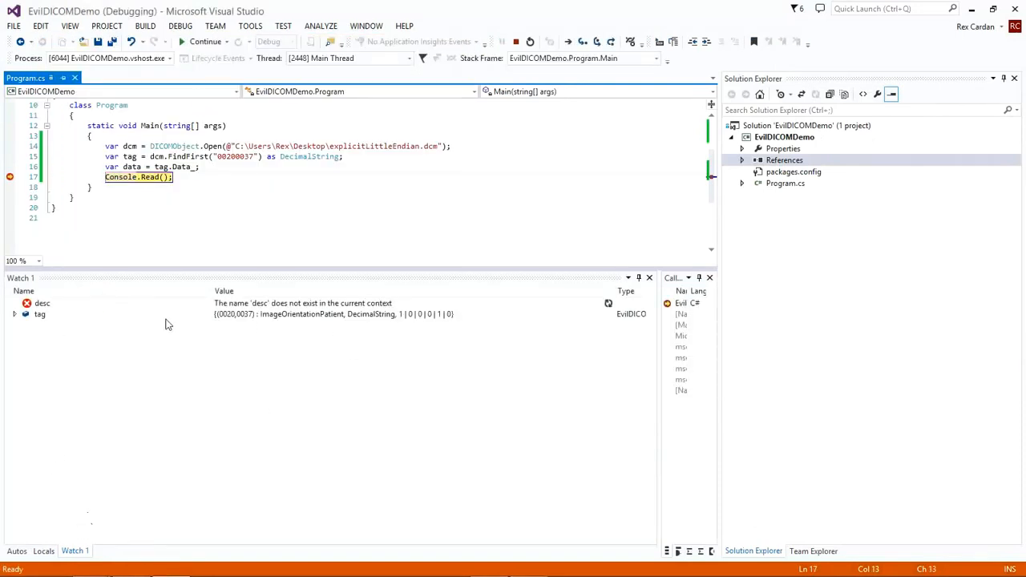
pyautogui.click(14, 314)
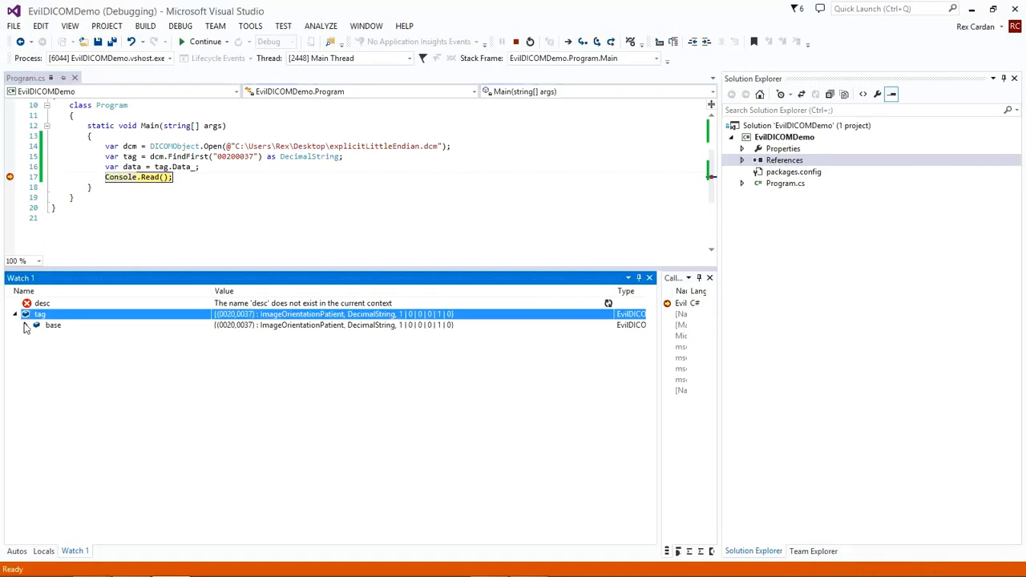
pyautogui.click(26, 325)
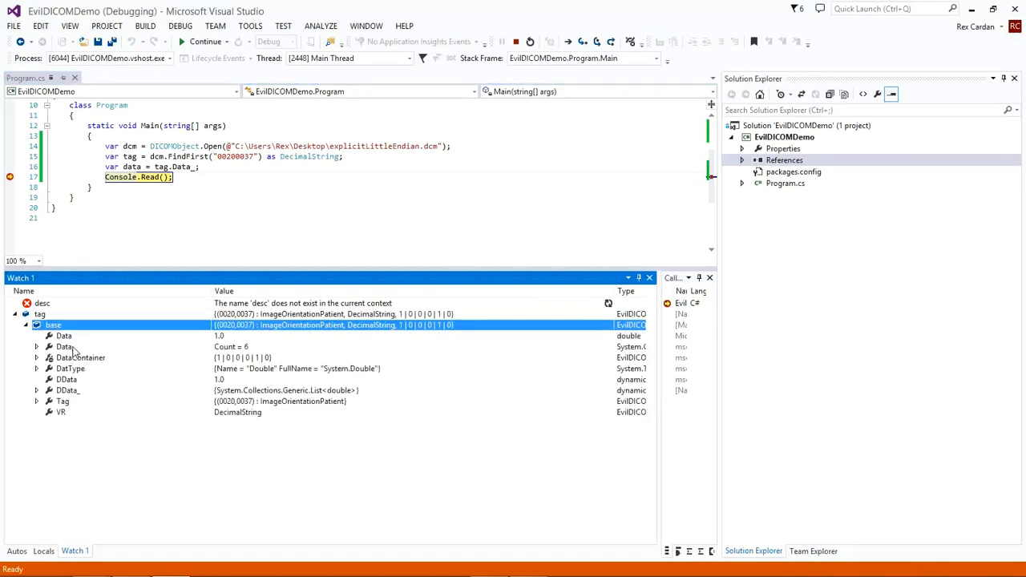
pyautogui.click(64, 335)
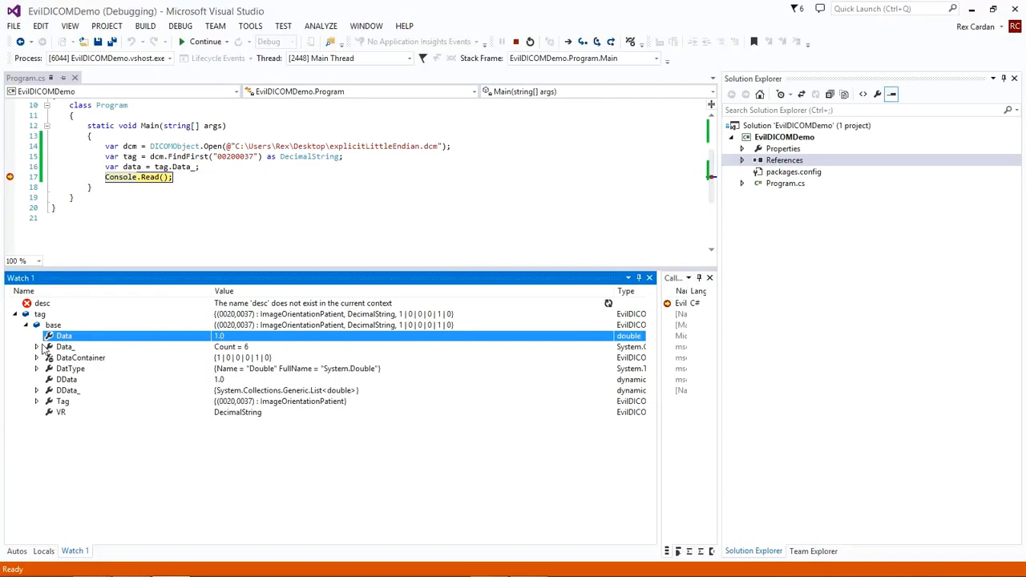
pyautogui.click(37, 346)
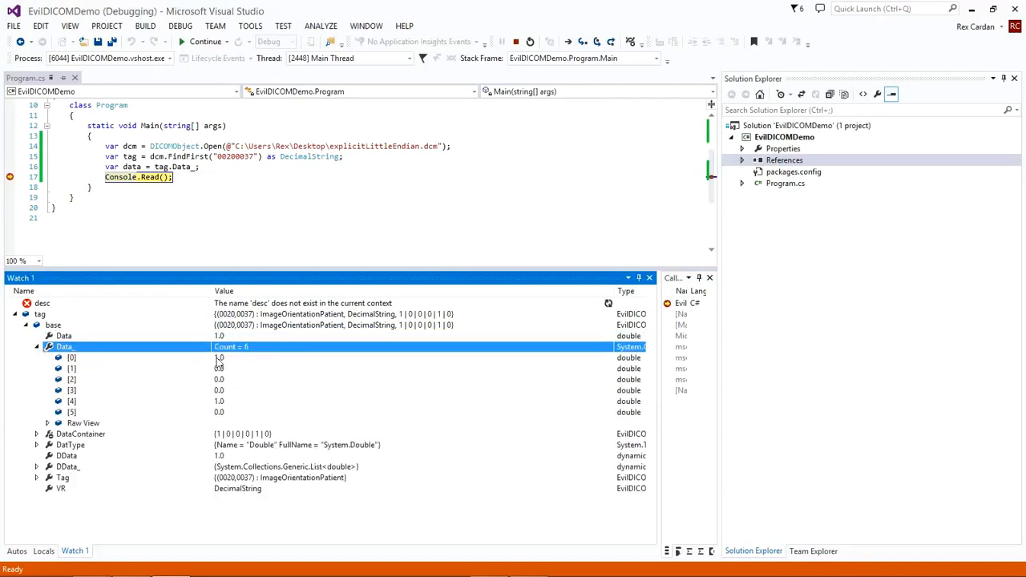
pyautogui.click(72, 379)
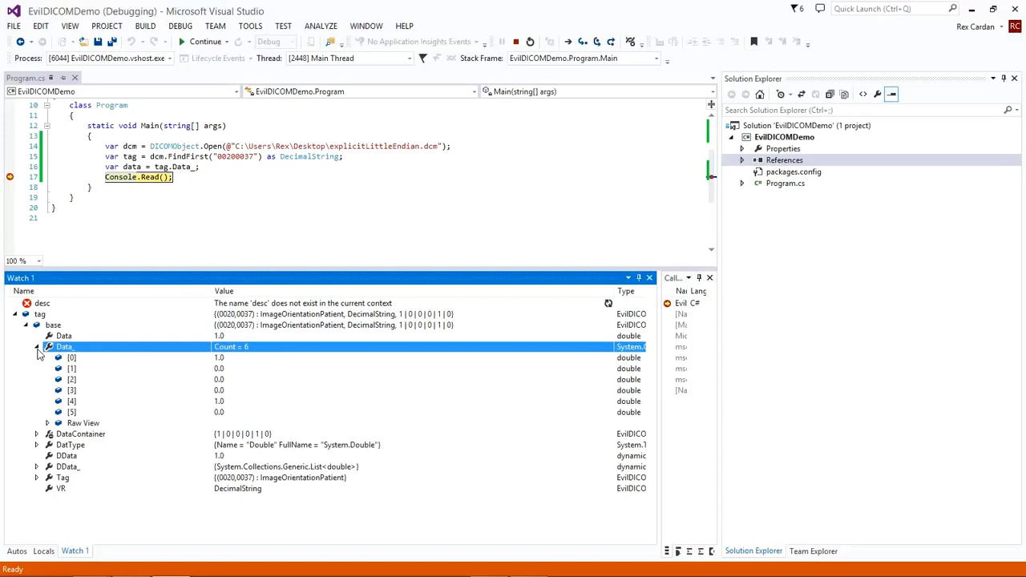
pyautogui.moveTo(125, 343)
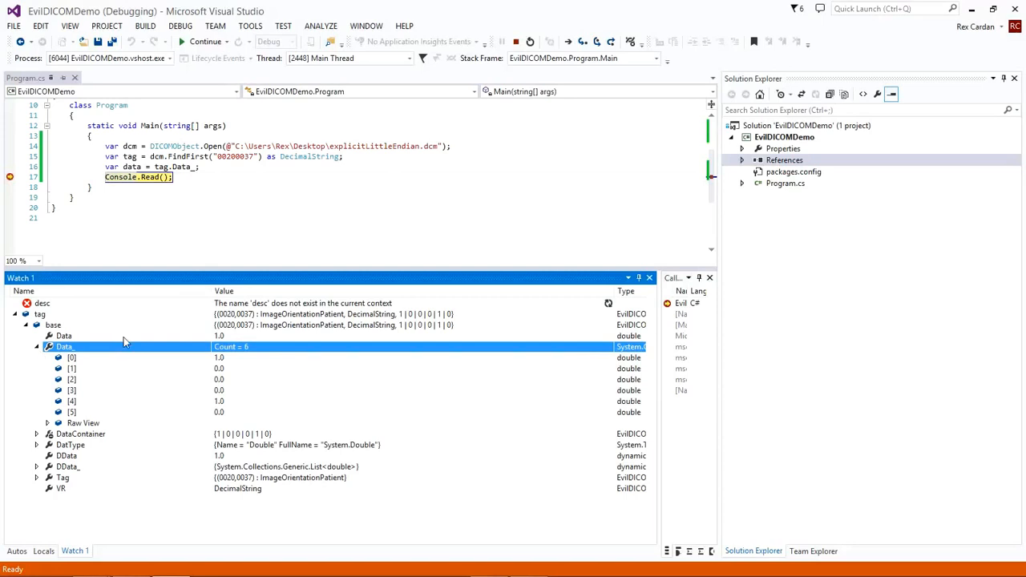
pyautogui.moveTo(264, 335)
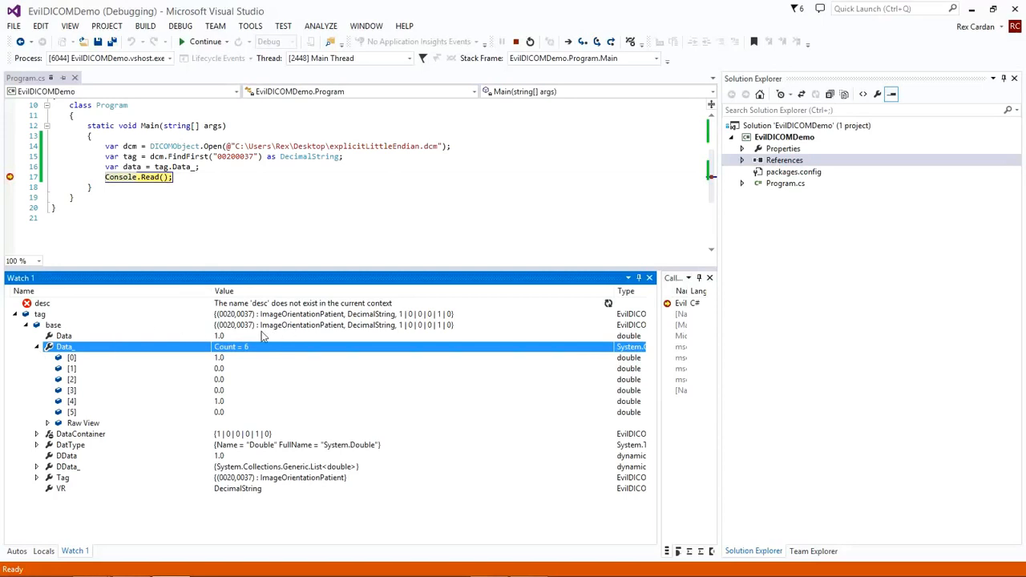
pyautogui.moveTo(296, 333)
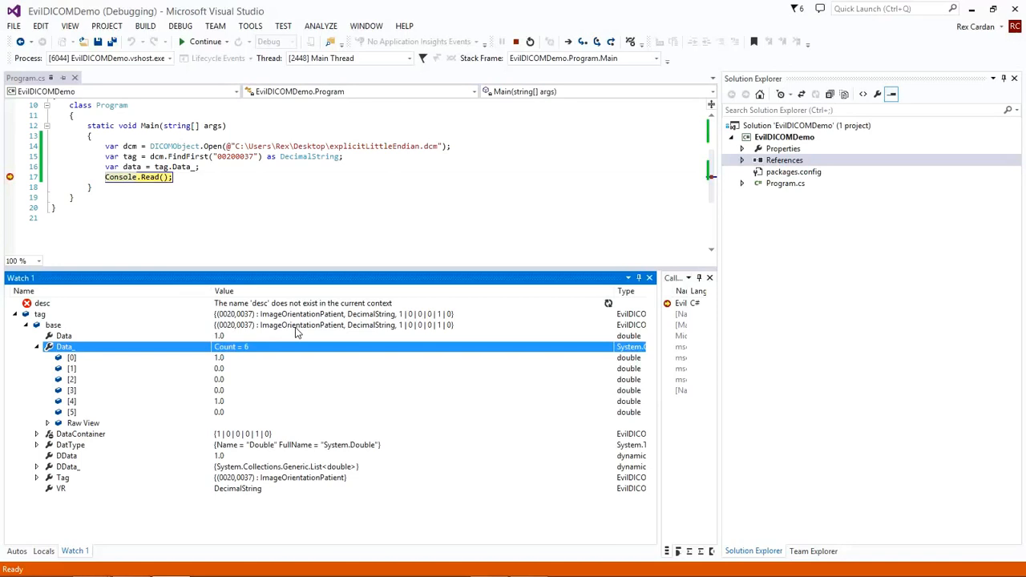
pyautogui.moveTo(343, 345)
pyautogui.write('tag')
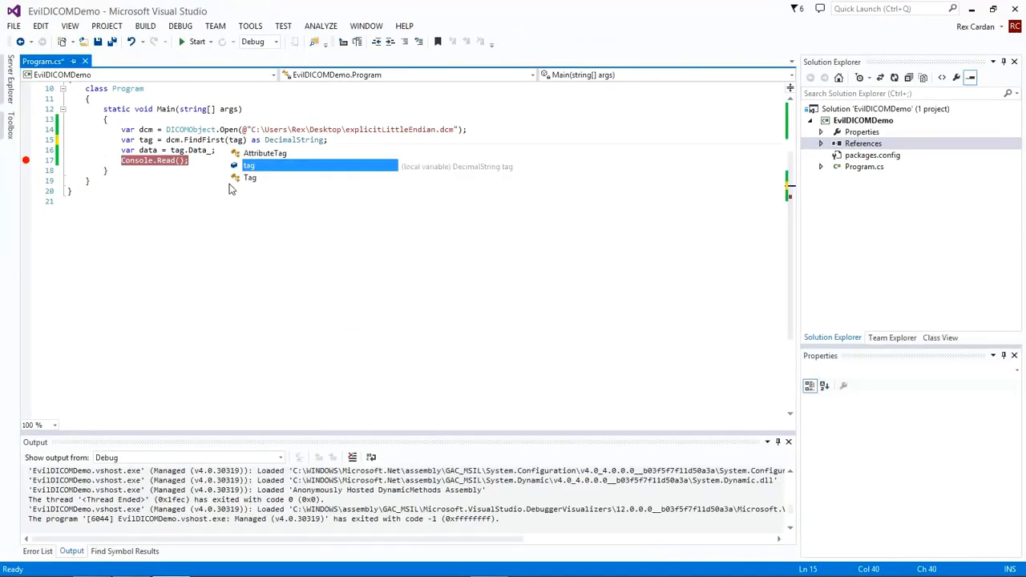
# Replace the tag string with TagHelper.IMAGE_ORIENTATION_PATIENT using IntelliSense.
pyautogui.write('t')
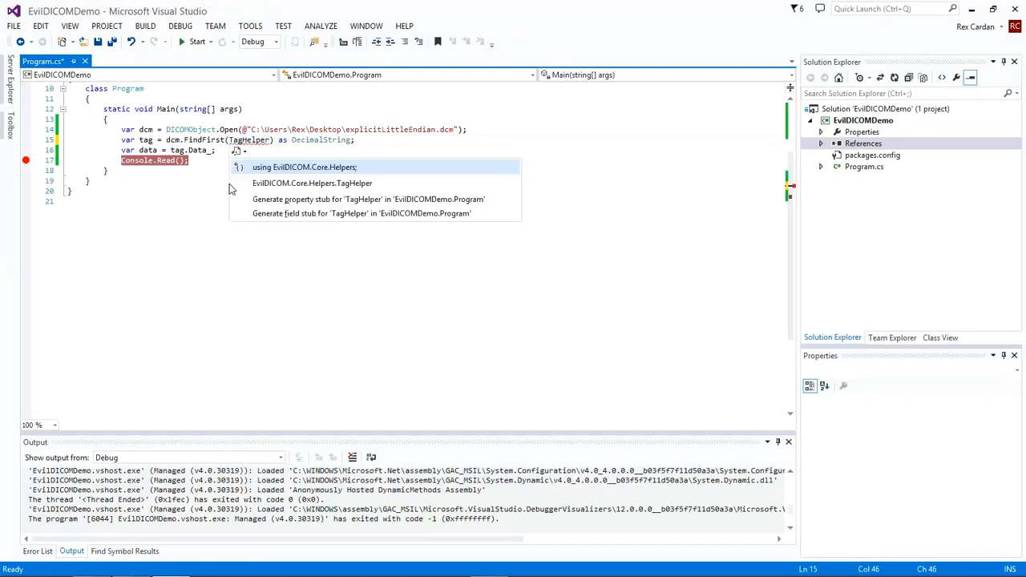
pyautogui.write('.')
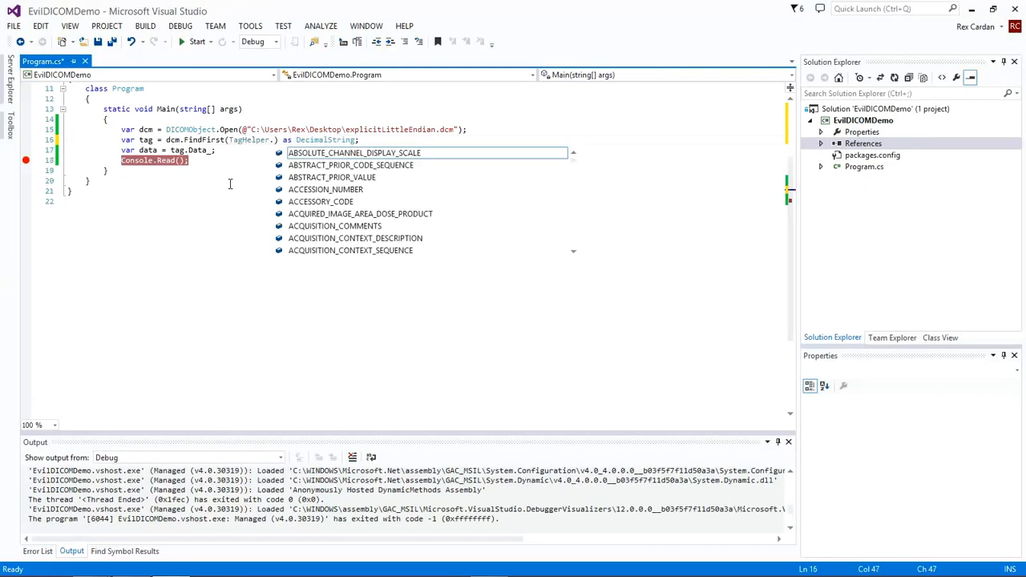
pyautogui.write('D')
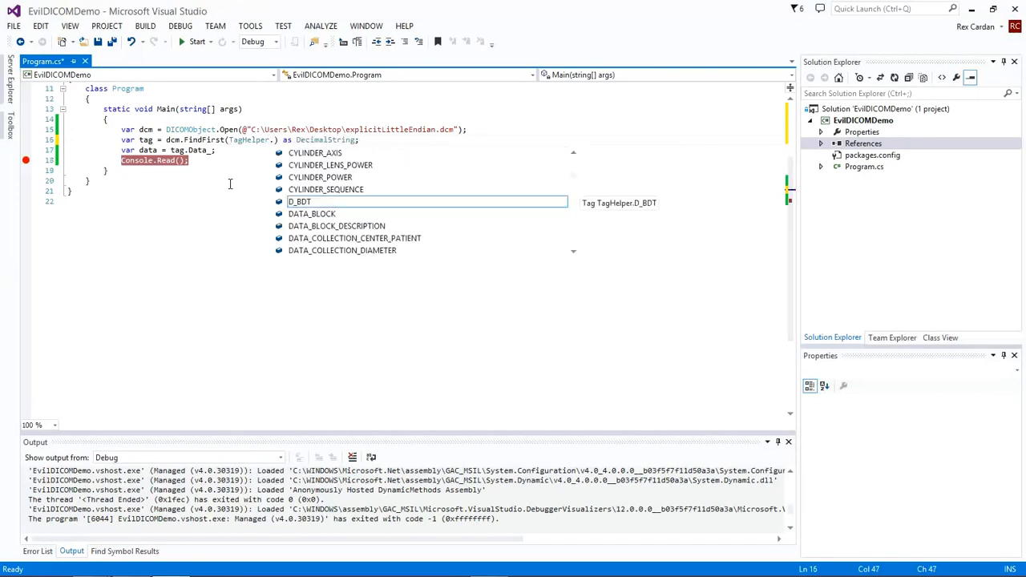
pyautogui.write('image')
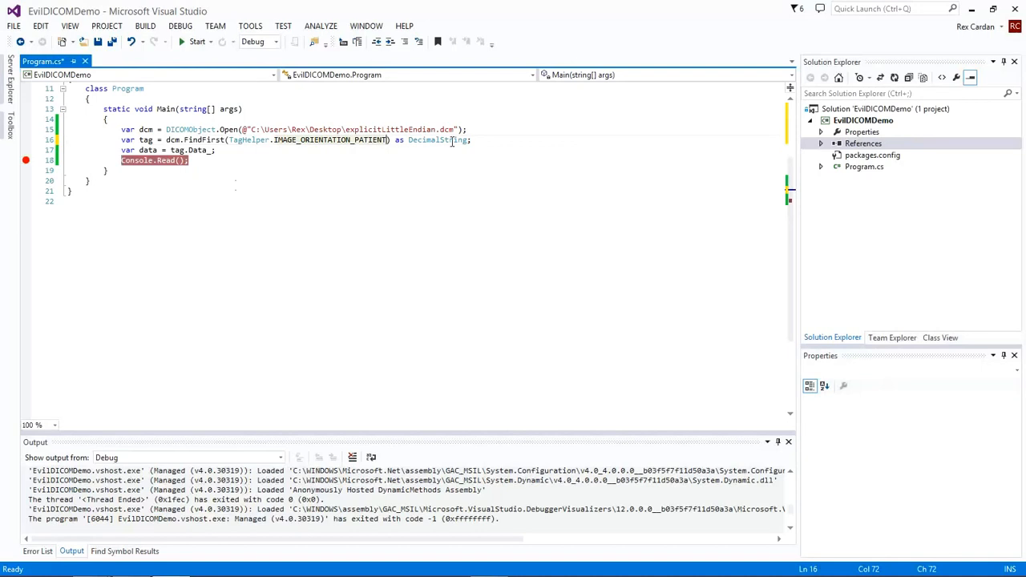
# Change the cast from DecimalString to AbstractElement<double> and start debugging.
pyautogui.doubleClick(437, 139)
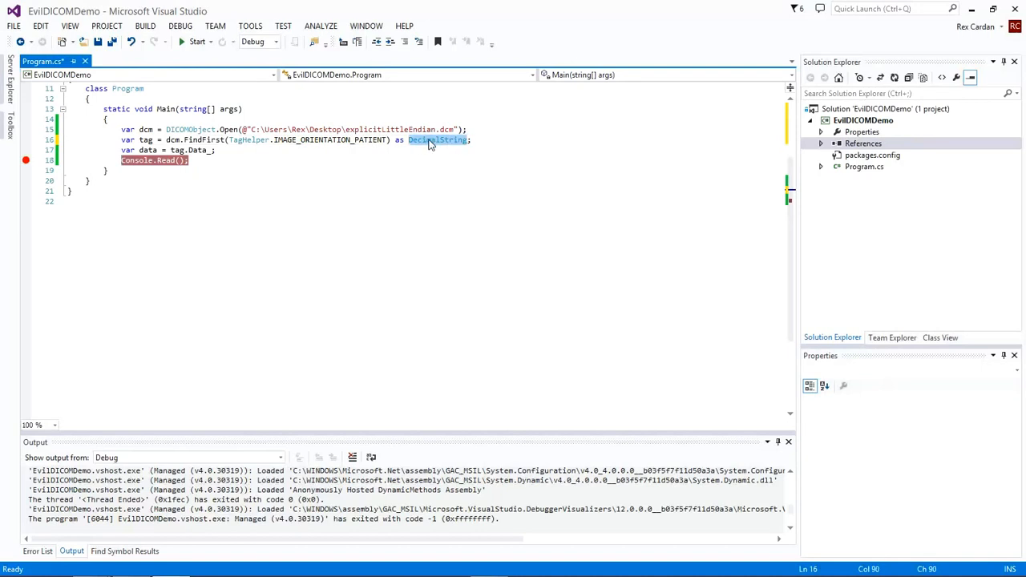
pyautogui.write('Ab')
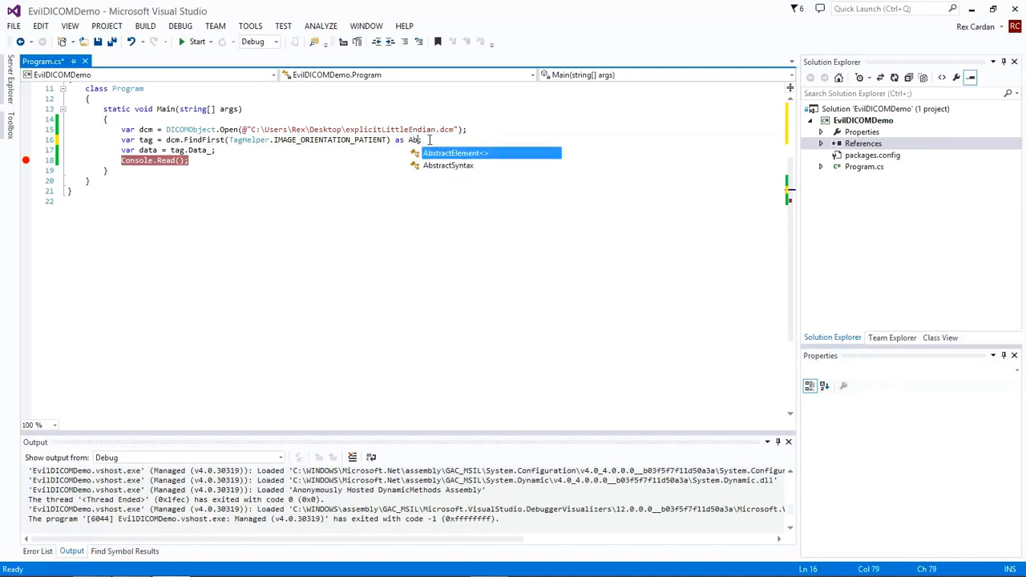
pyautogui.write('stractElement<dobule>')
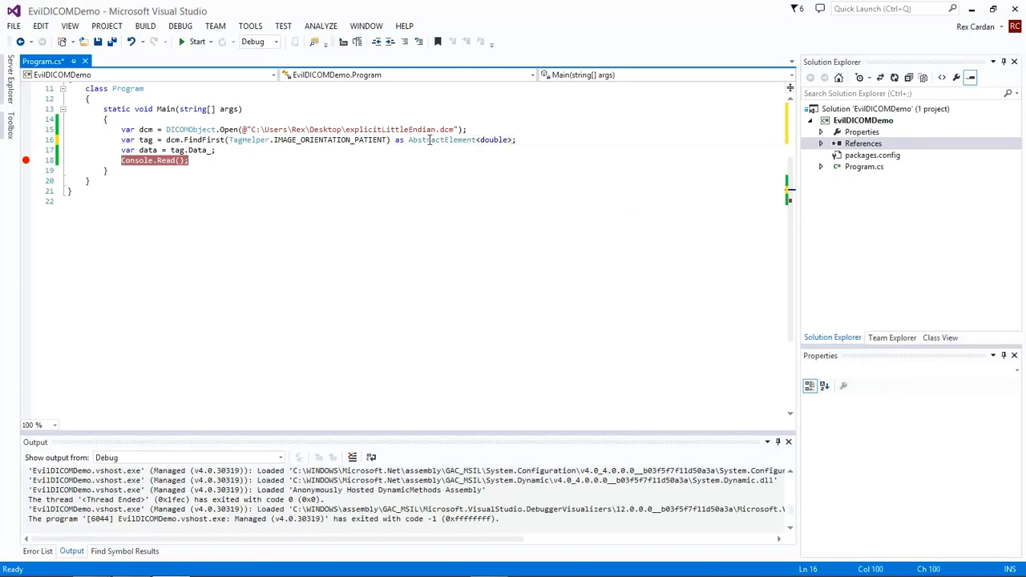
pyautogui.moveTo(440, 139)
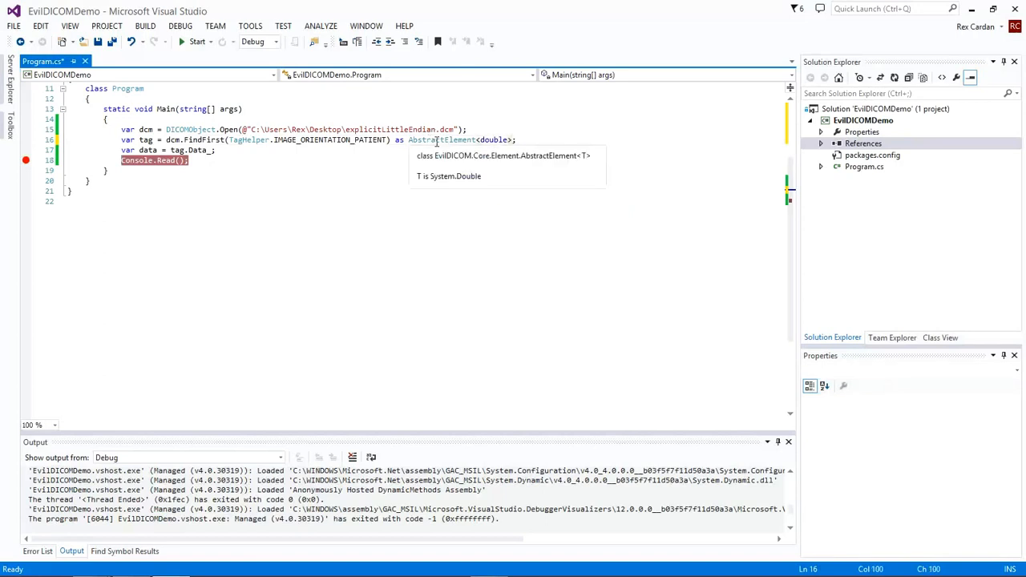
pyautogui.moveTo(453, 129)
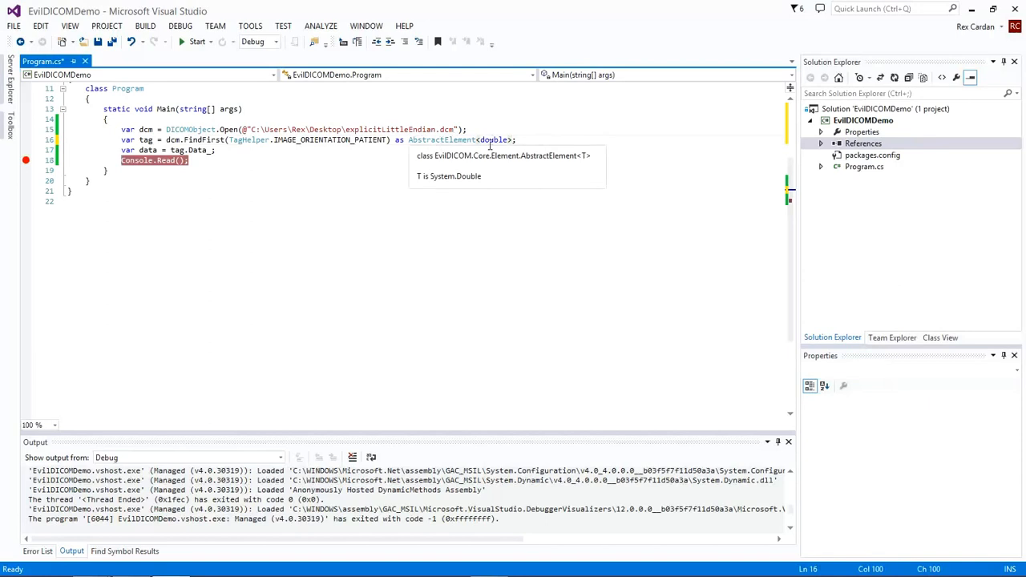
pyautogui.moveTo(467, 140)
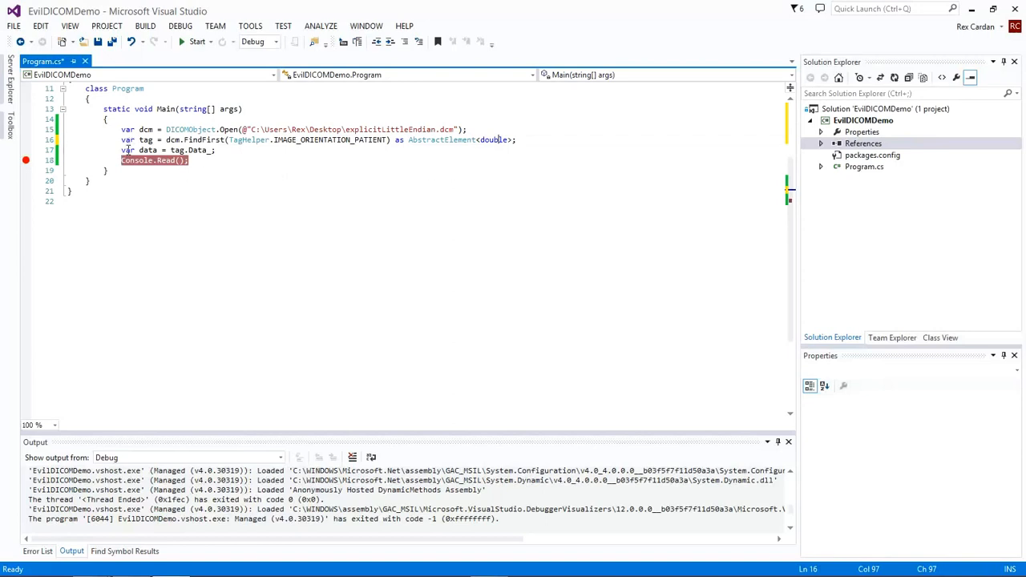
pyautogui.click(197, 41)
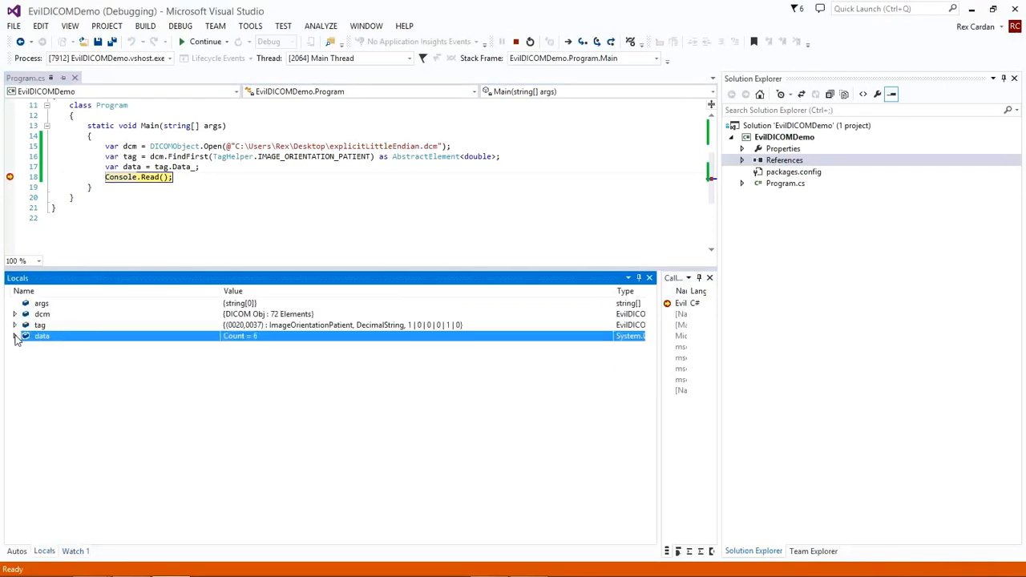
# Expand data in Locals to list 1.0, 0.0, 0.0, 0.0, 1.0, 0.0.
pyautogui.click(15, 335)
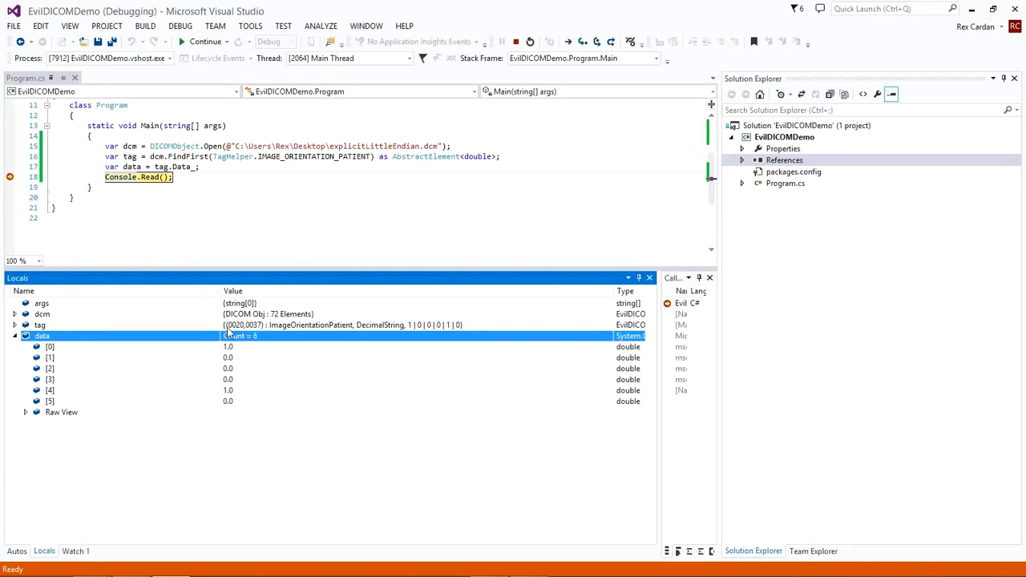
pyautogui.moveTo(235, 346)
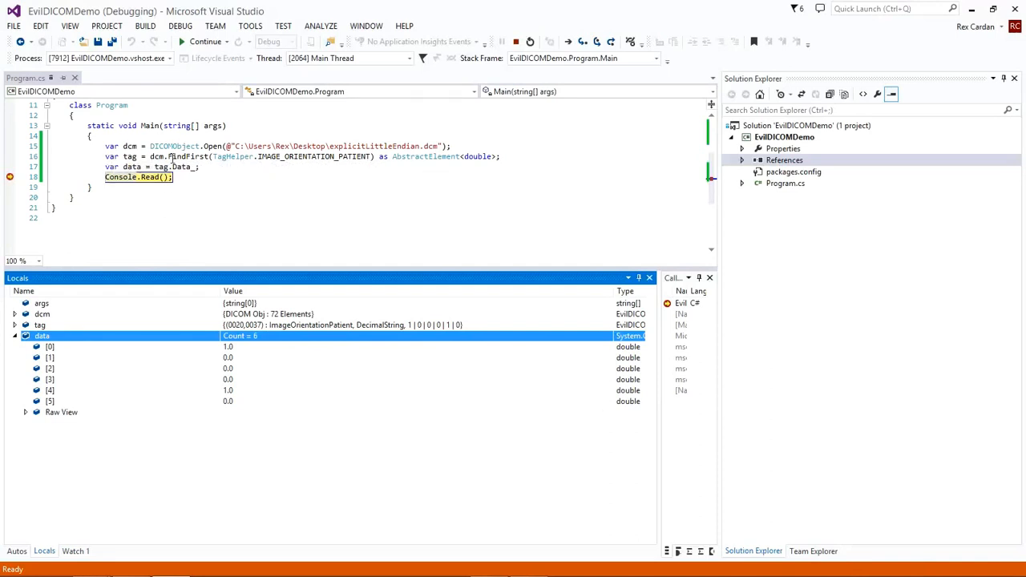
pyautogui.moveTo(120, 291)
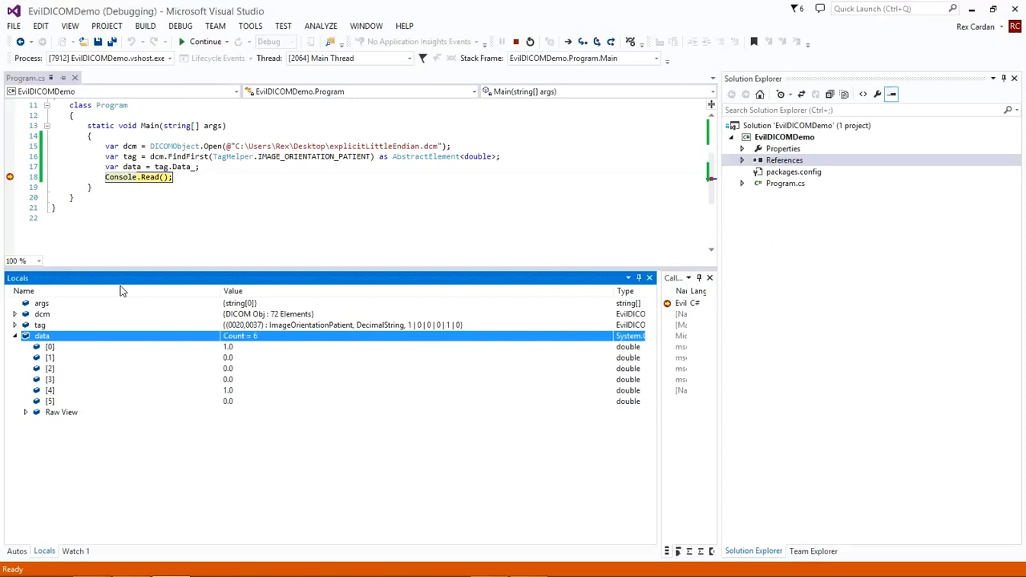
pyautogui.moveTo(124, 291)
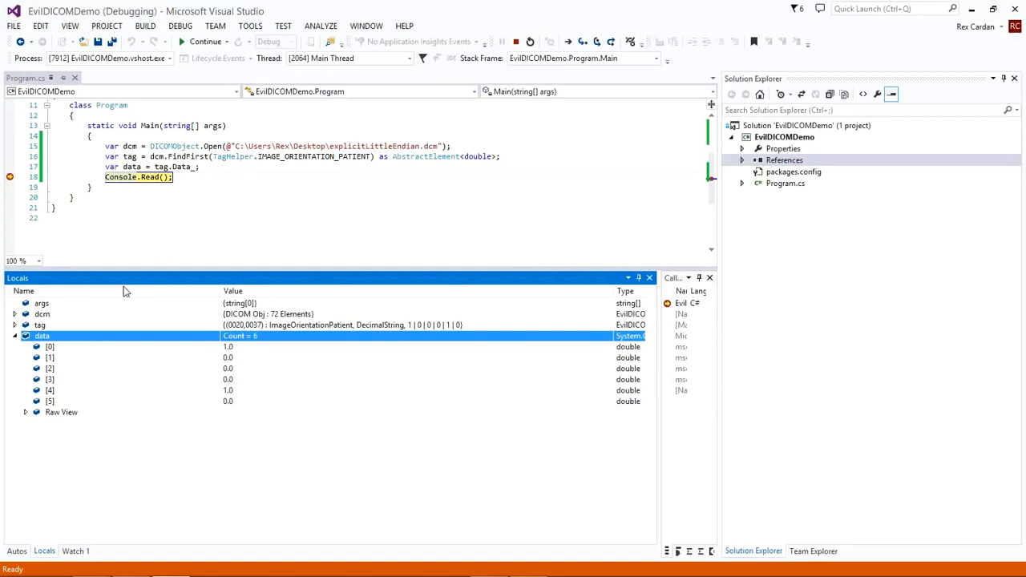
pyautogui.moveTo(17, 178)
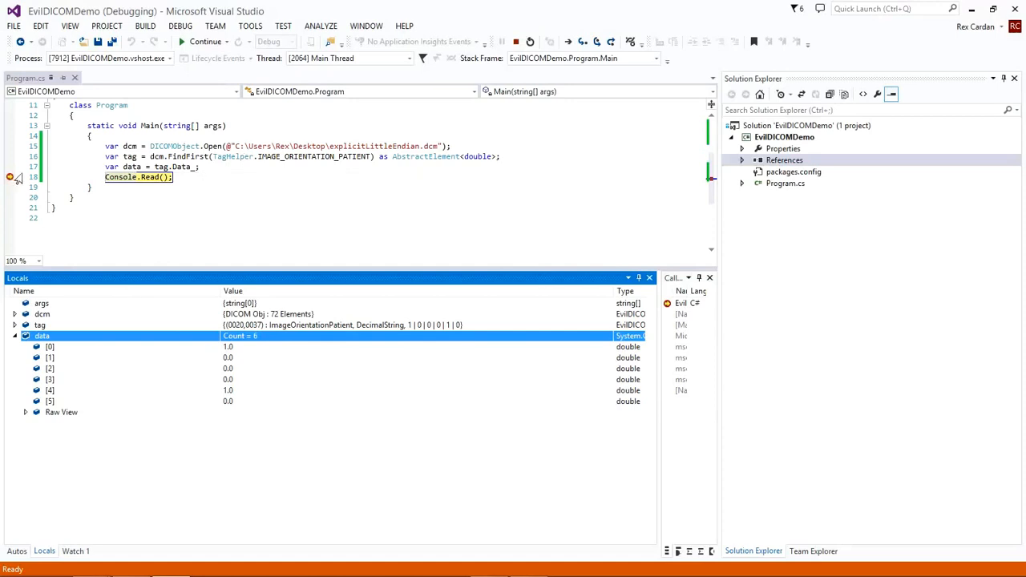